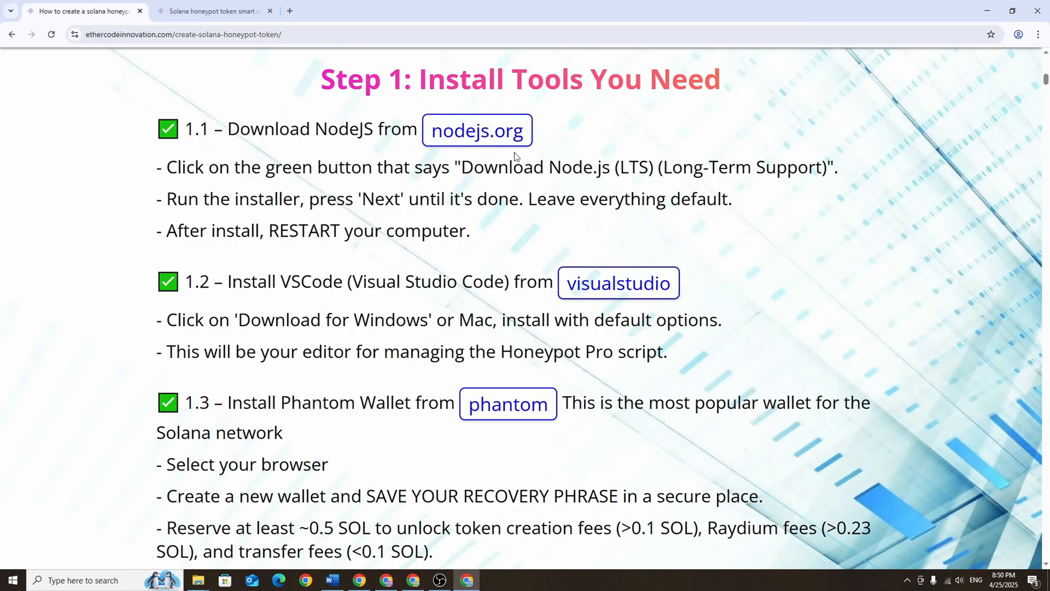
Install Node.js with default options, accepting the license, and close the finished wizard
left_click(476, 130)
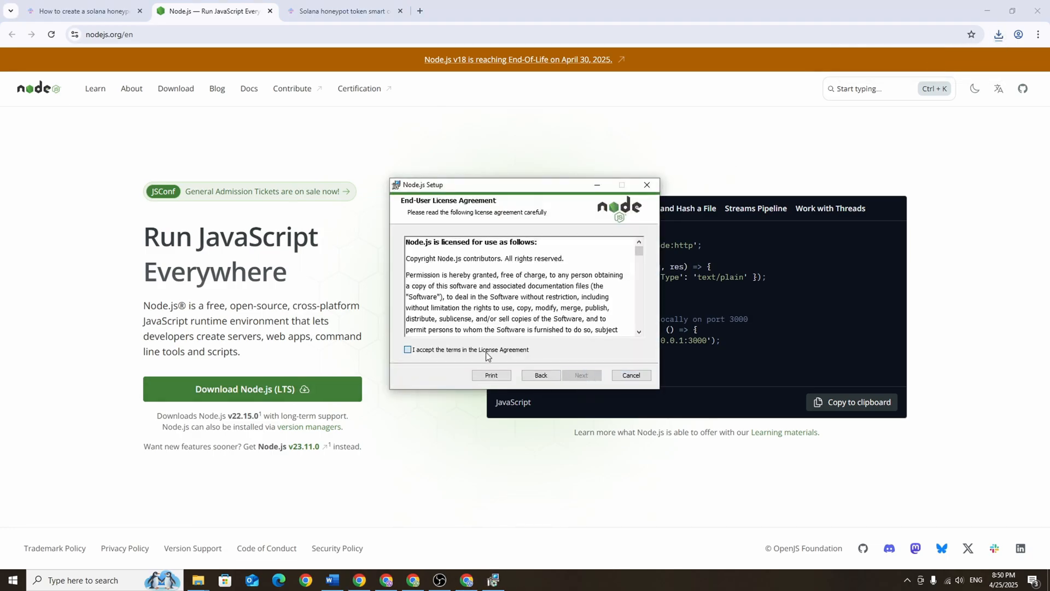
left_click(407, 349)
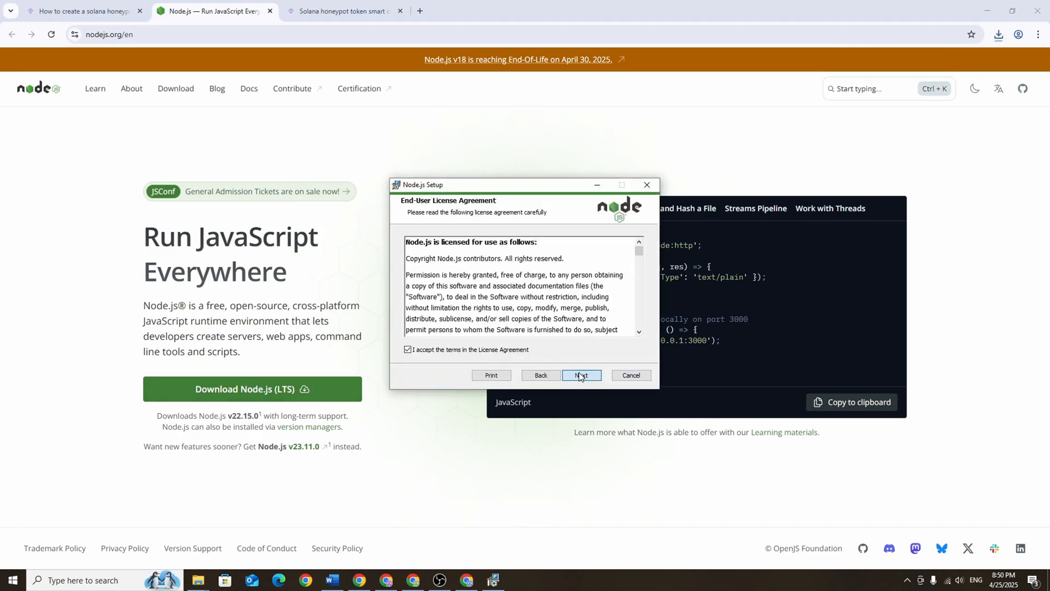
left_click(579, 375)
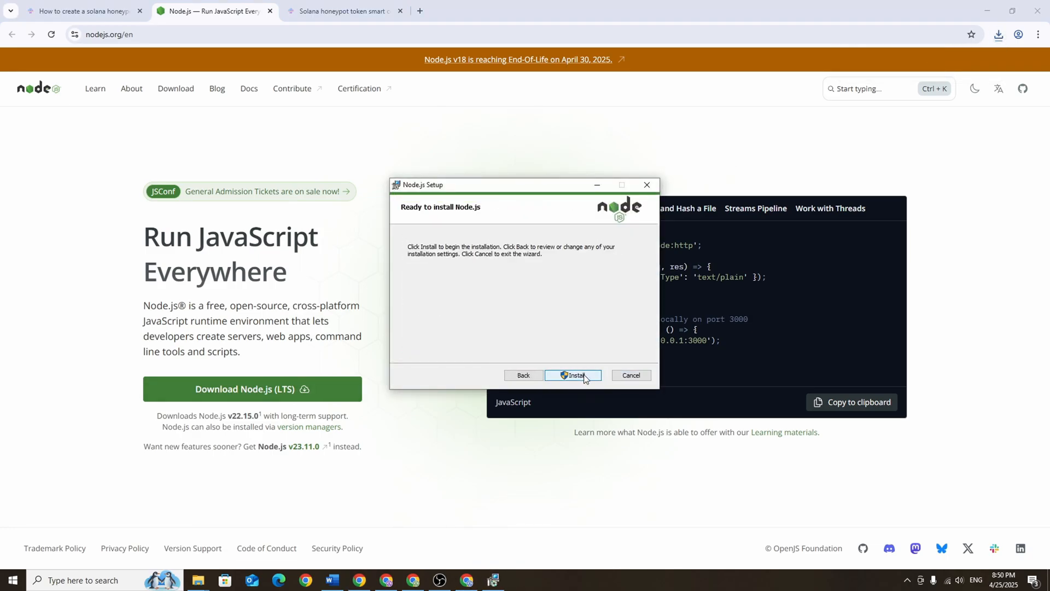
left_click(574, 376)
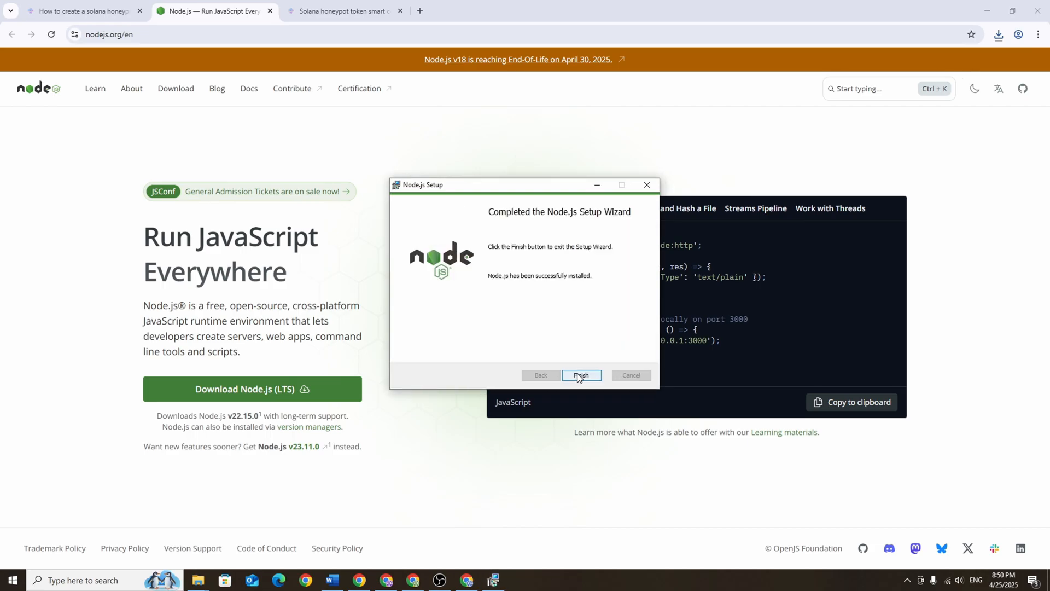
left_click(580, 375)
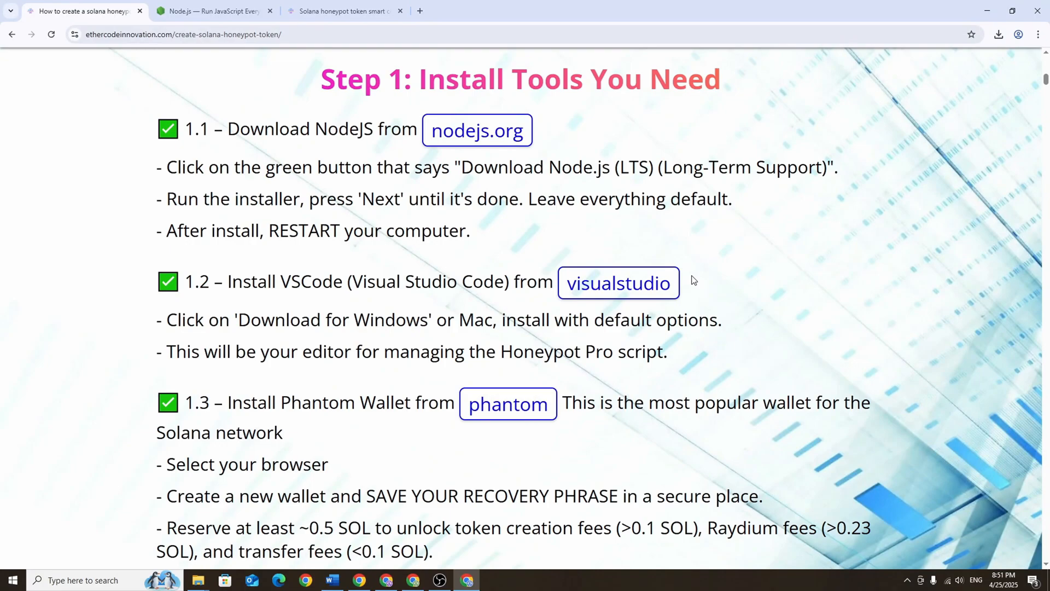
mouse_move(617, 282)
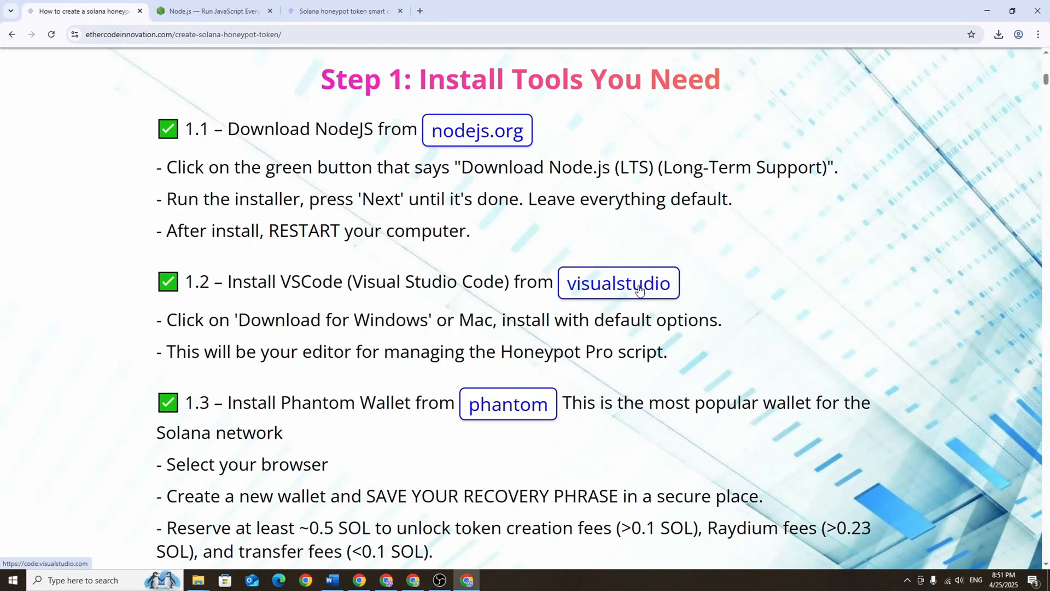
Launch the downloaded VSCodeUserSetup installer, accept the agreement and continue the install
left_click(616, 282)
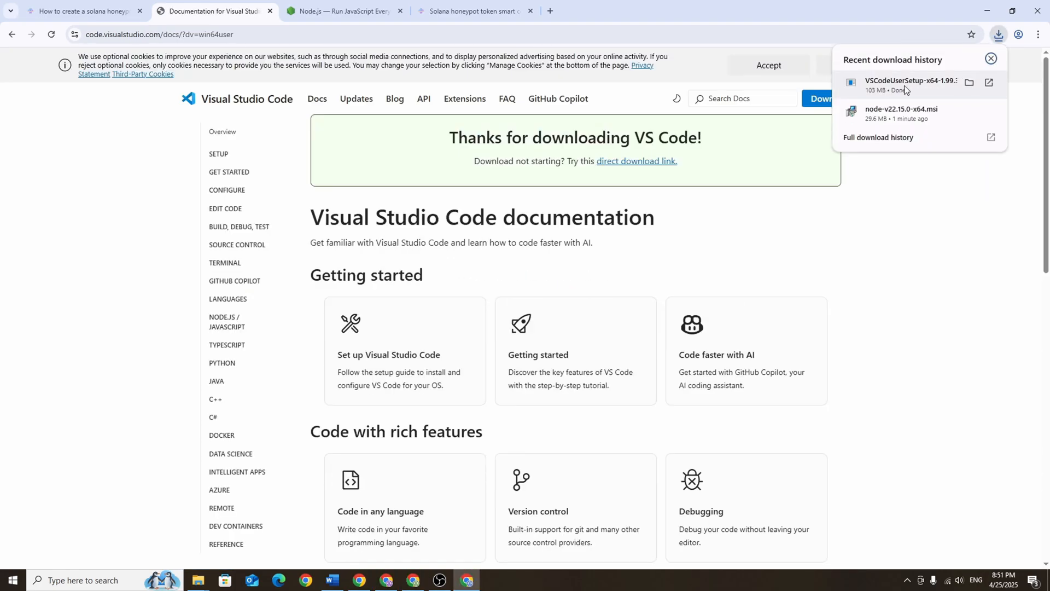
left_click(911, 83)
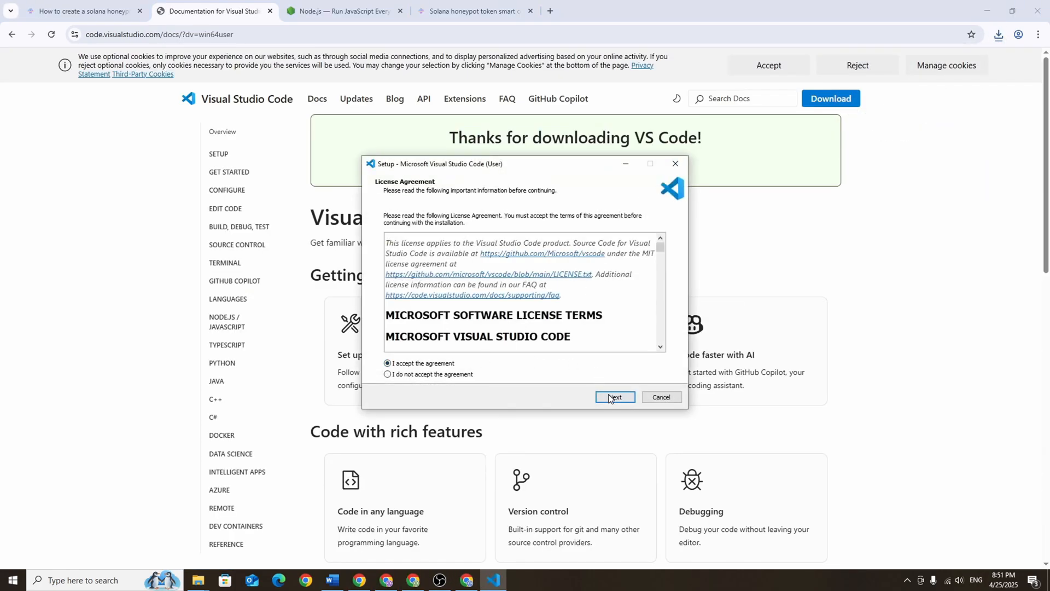
left_click(614, 397)
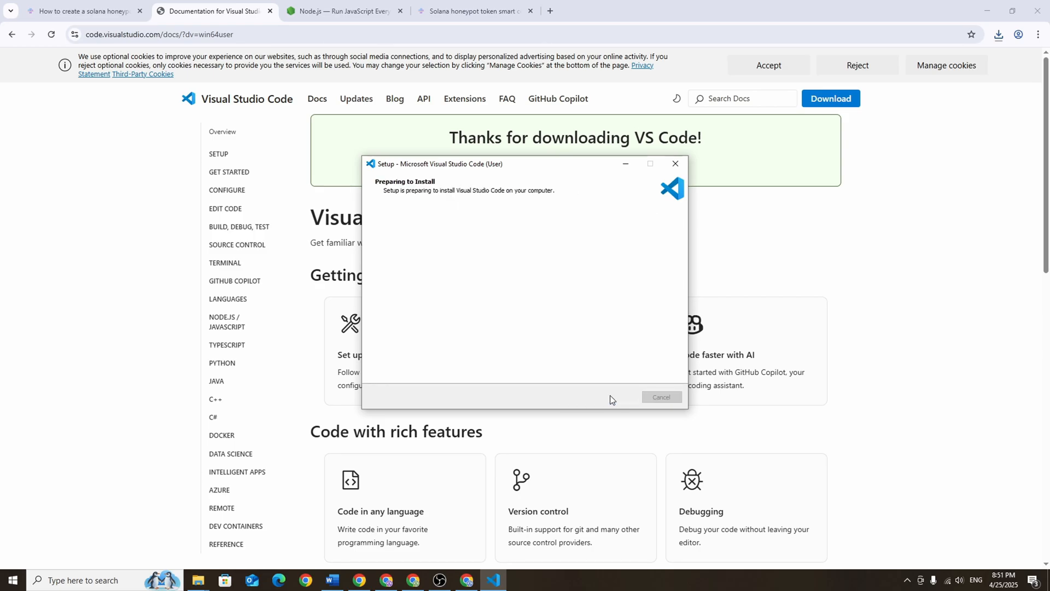
left_click(80, 11)
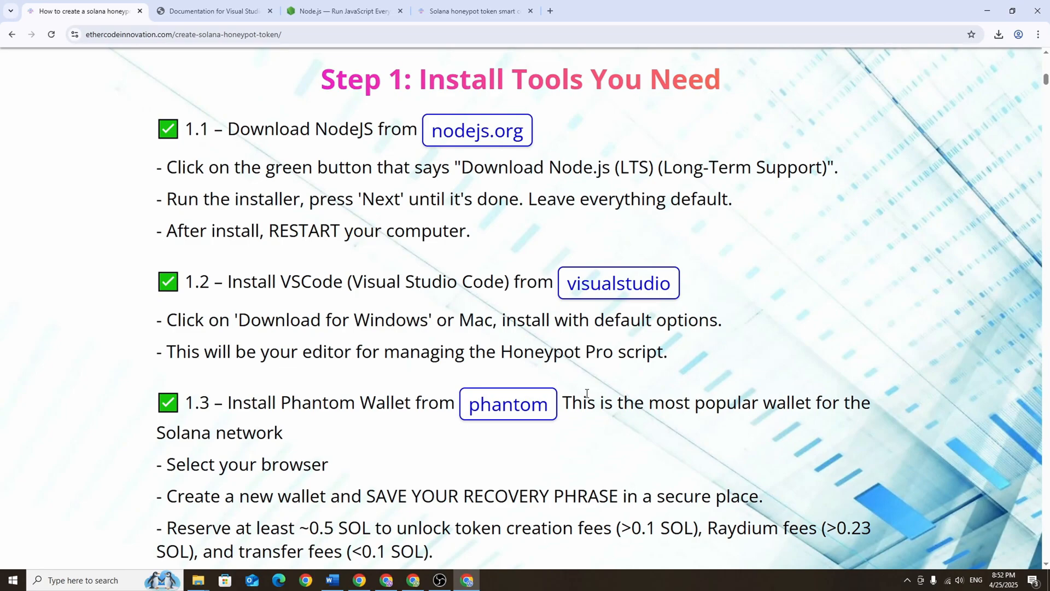
mouse_move(507, 403)
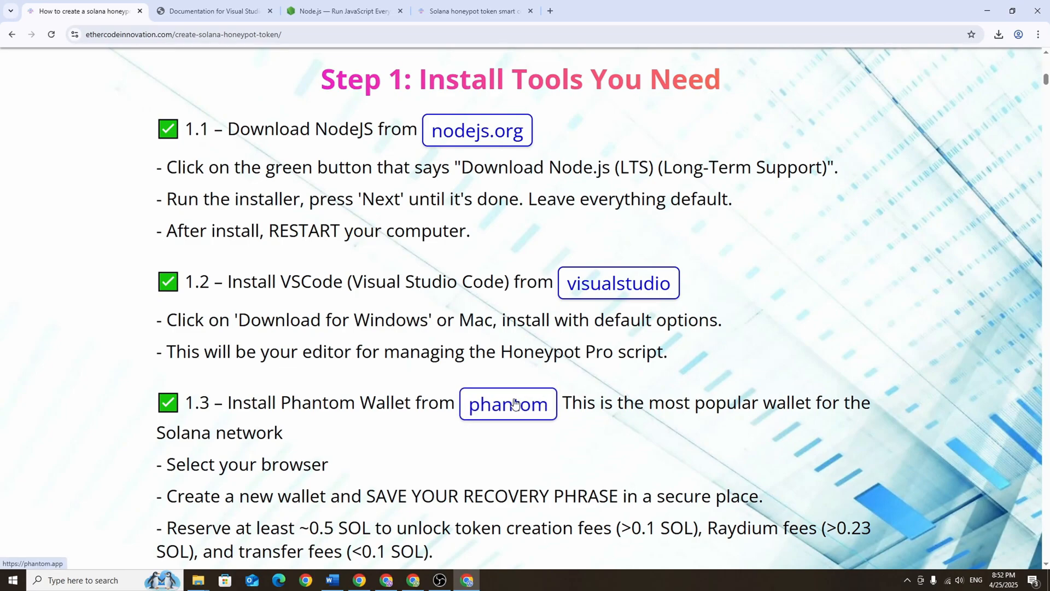
From phantom.app start creating a new wallet and agree to the Terms of Service
left_click(507, 404)
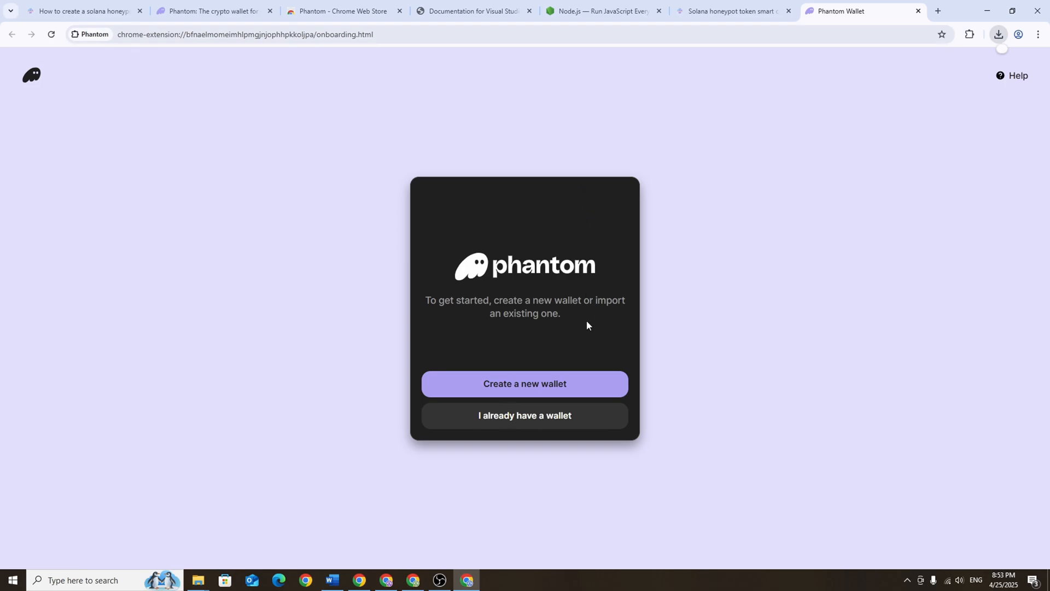
left_click(525, 384)
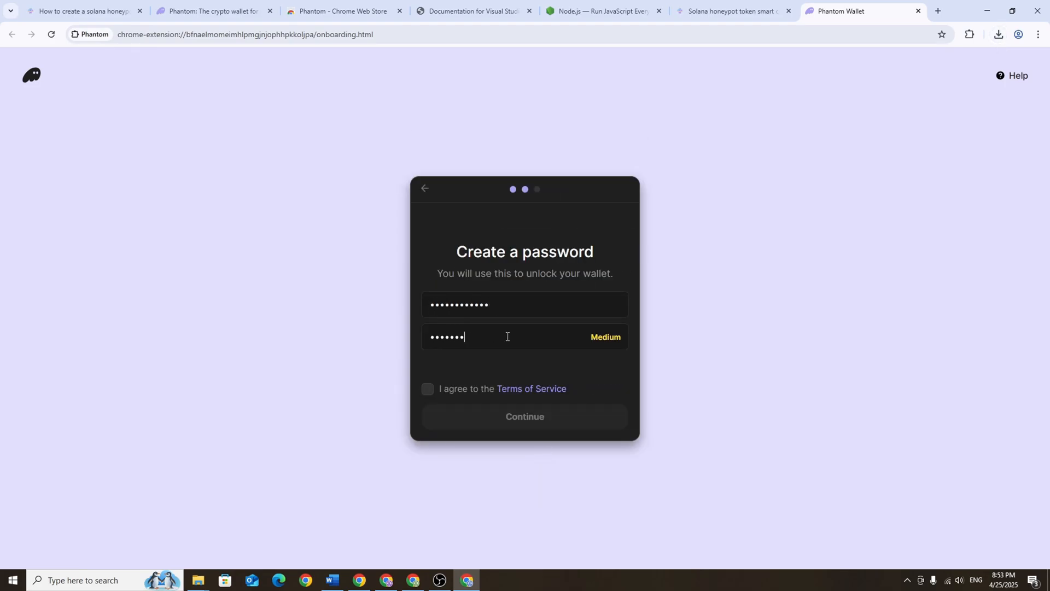
left_click(524, 416)
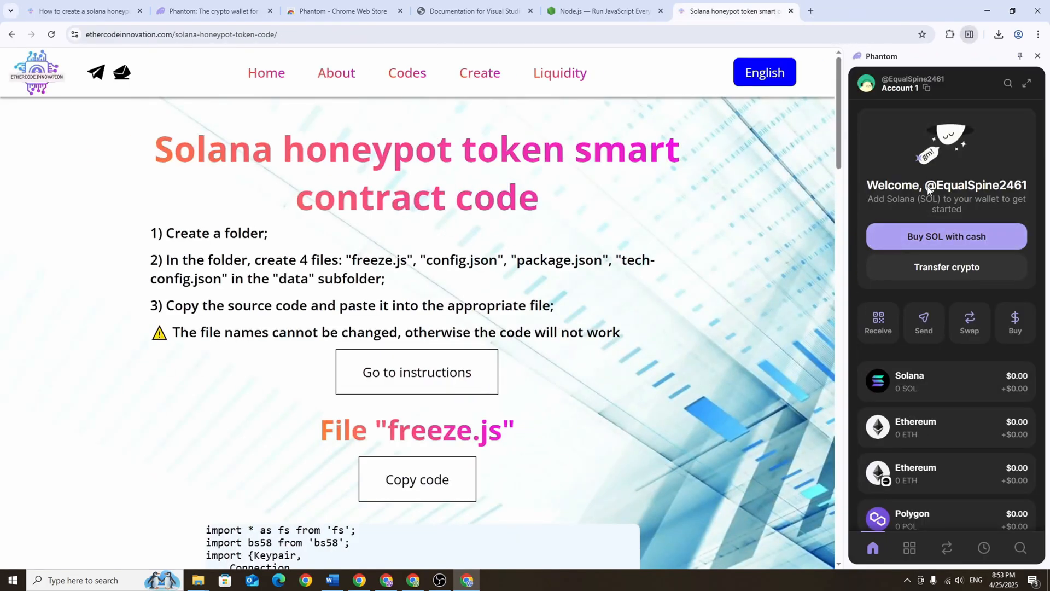
mouse_move(928, 189)
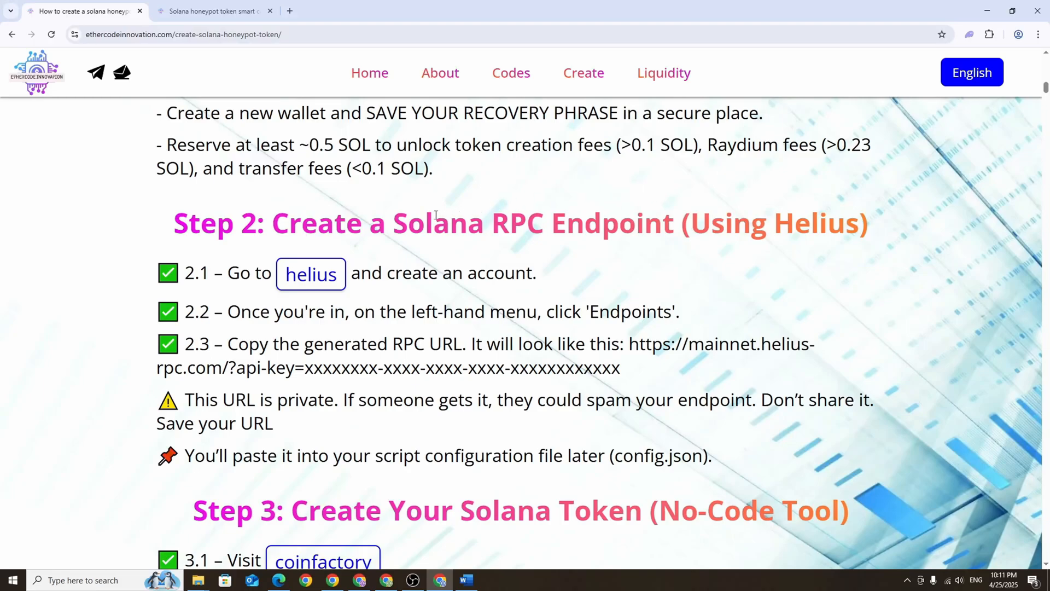
Sign up to Helius with Google and copy the mainnet RPC URL from the Endpoints page
left_click(310, 273)
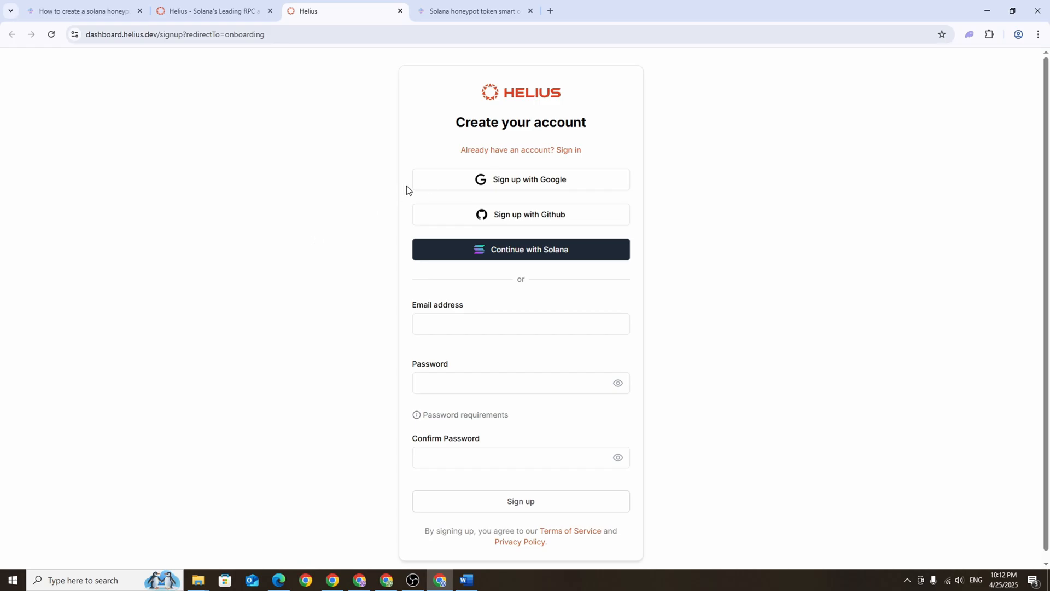
left_click(521, 179)
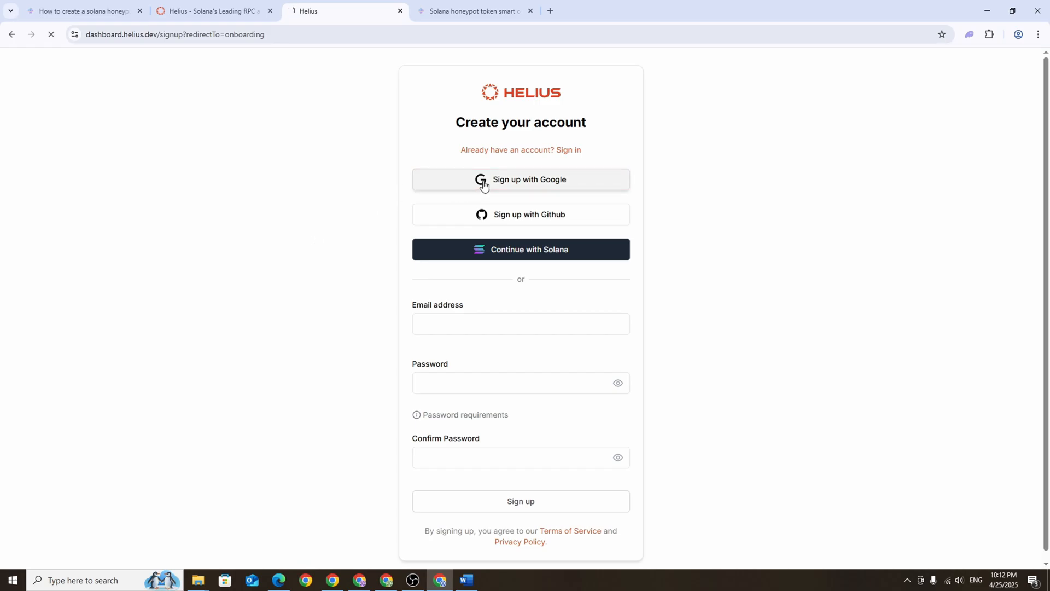
left_click(521, 178)
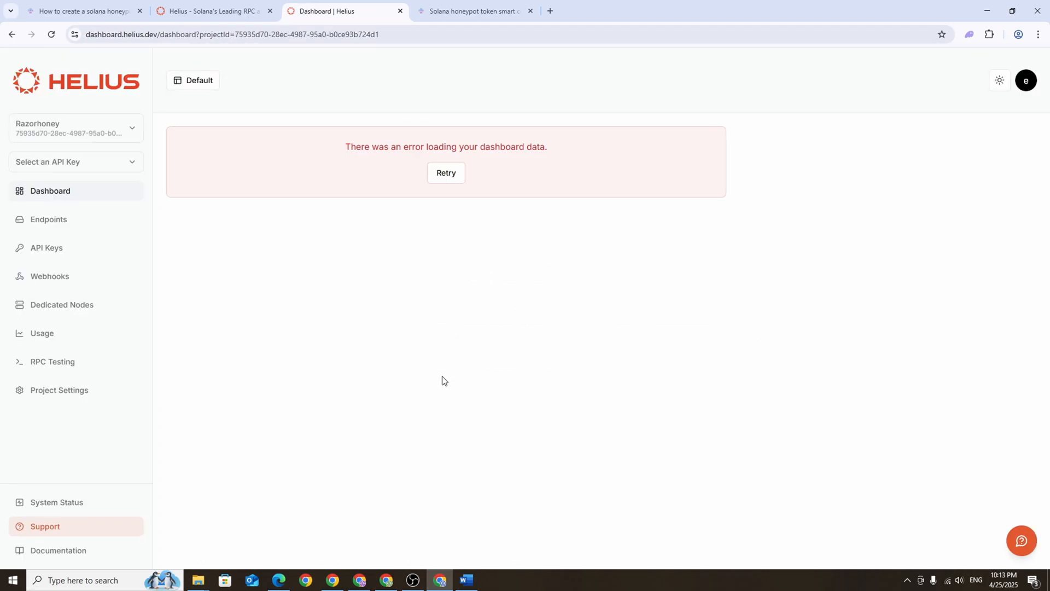
mouse_move(76, 221)
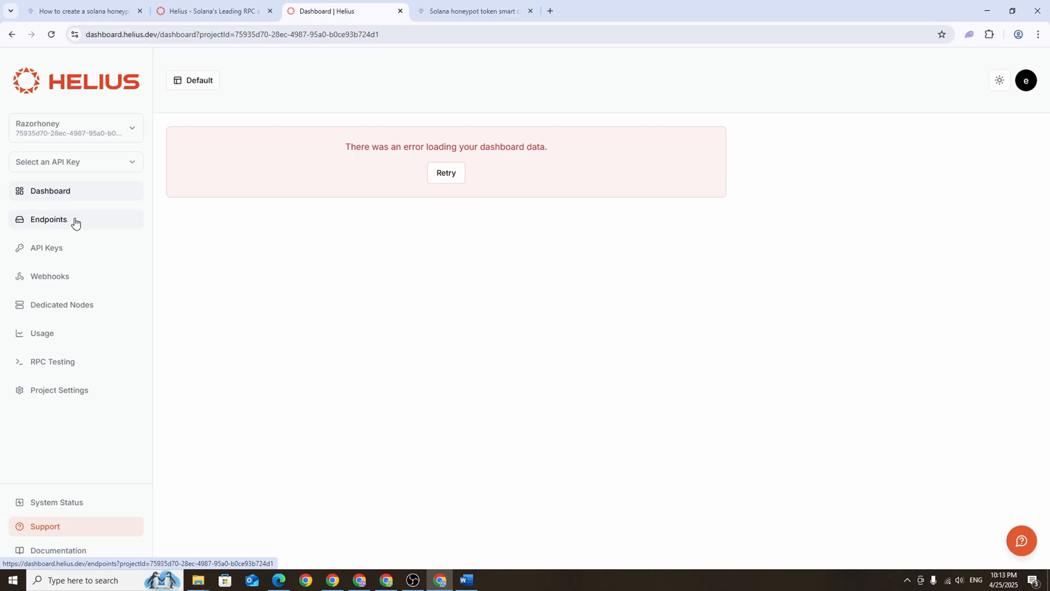
left_click(48, 219)
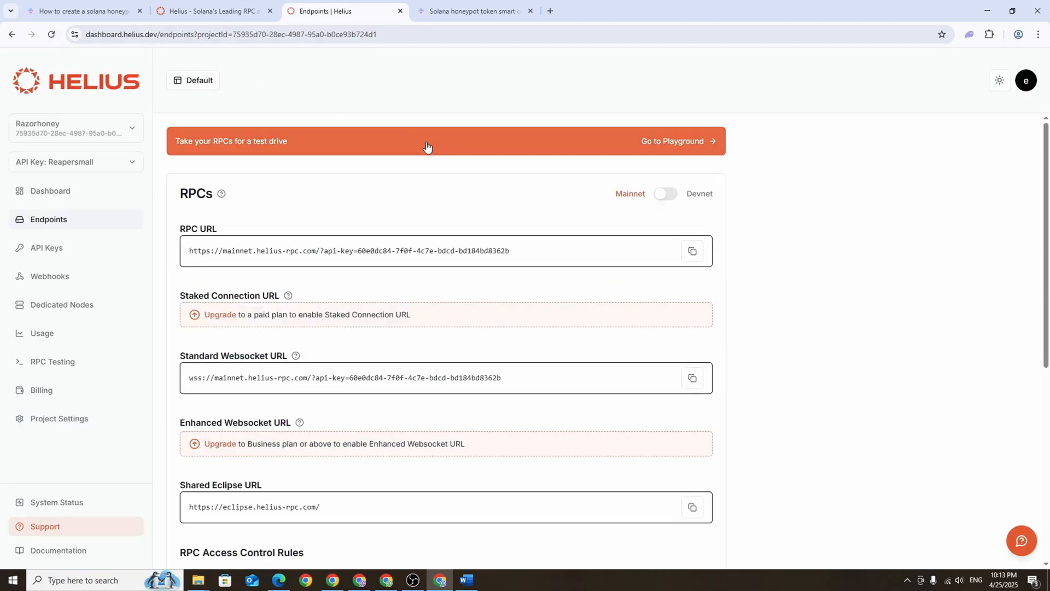
mouse_move(613, 258)
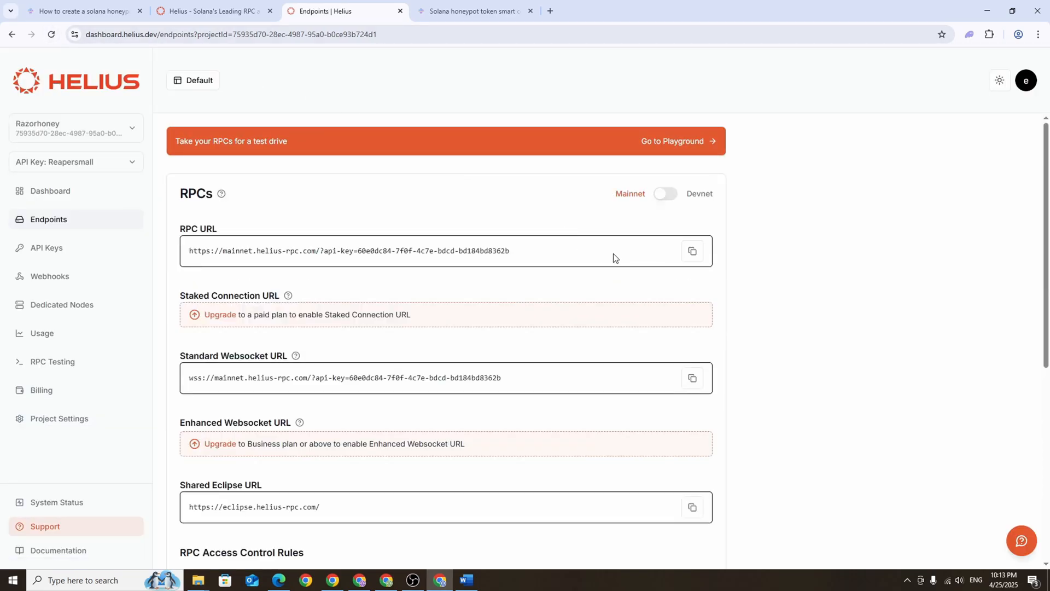
mouse_move(658, 255)
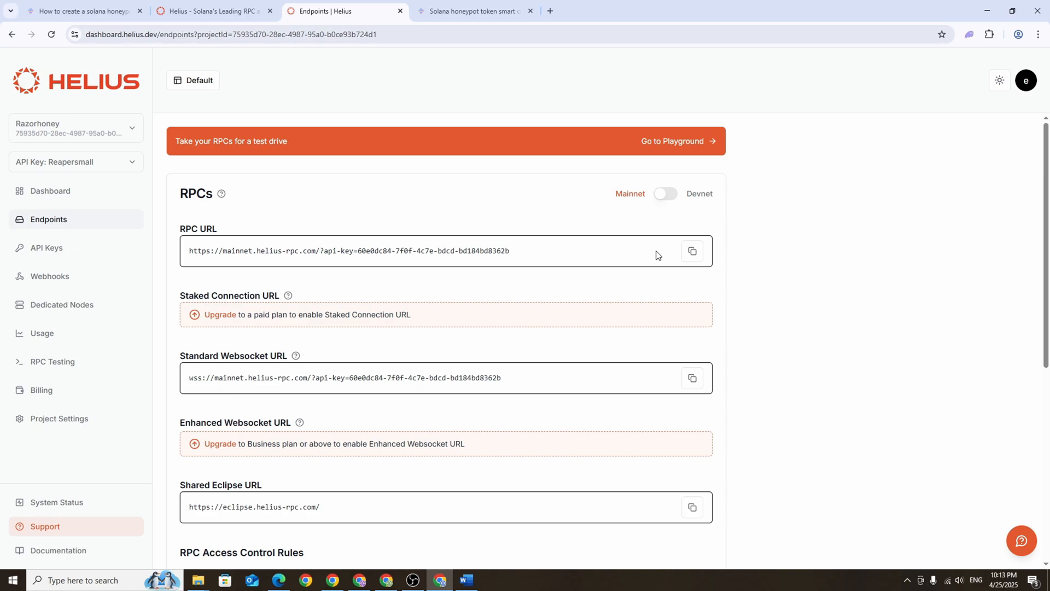
left_click(691, 251)
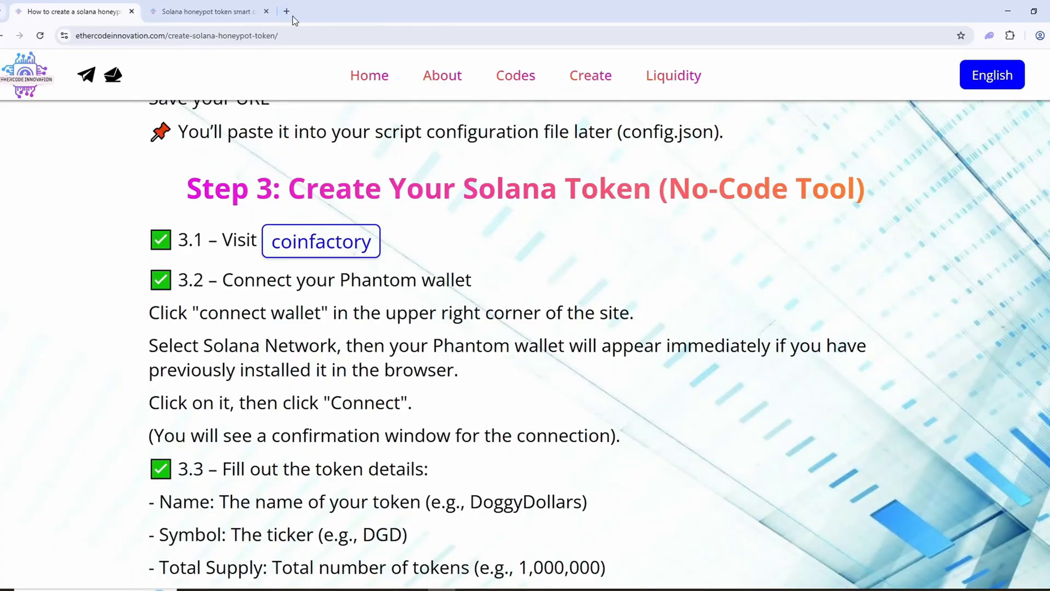
Go to coinfactory.app in a new tab and choose creating a token on the Solana network
left_click(286, 11)
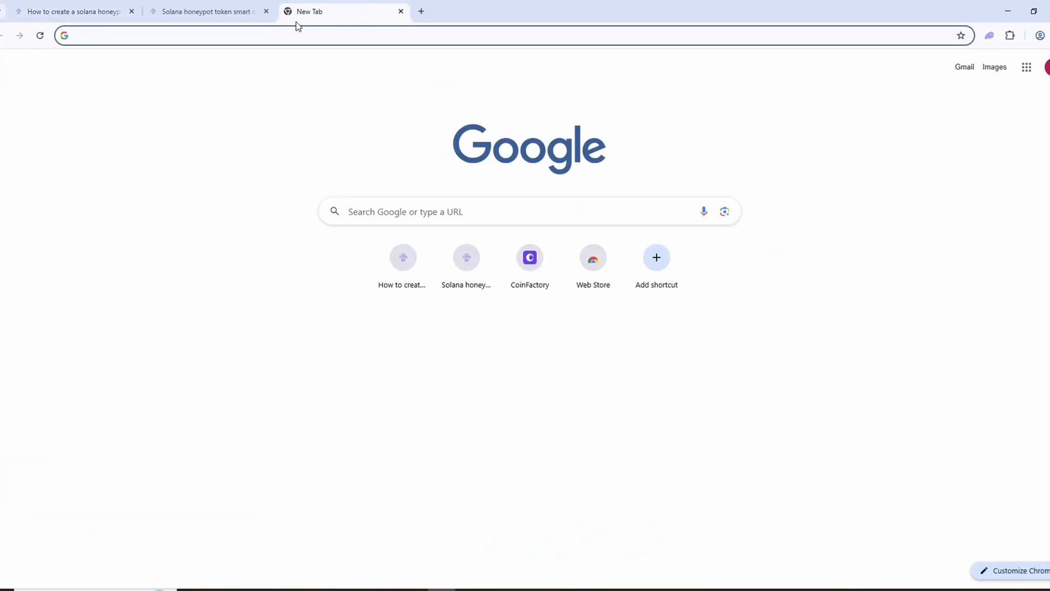
type("https://coinfactory.app/")
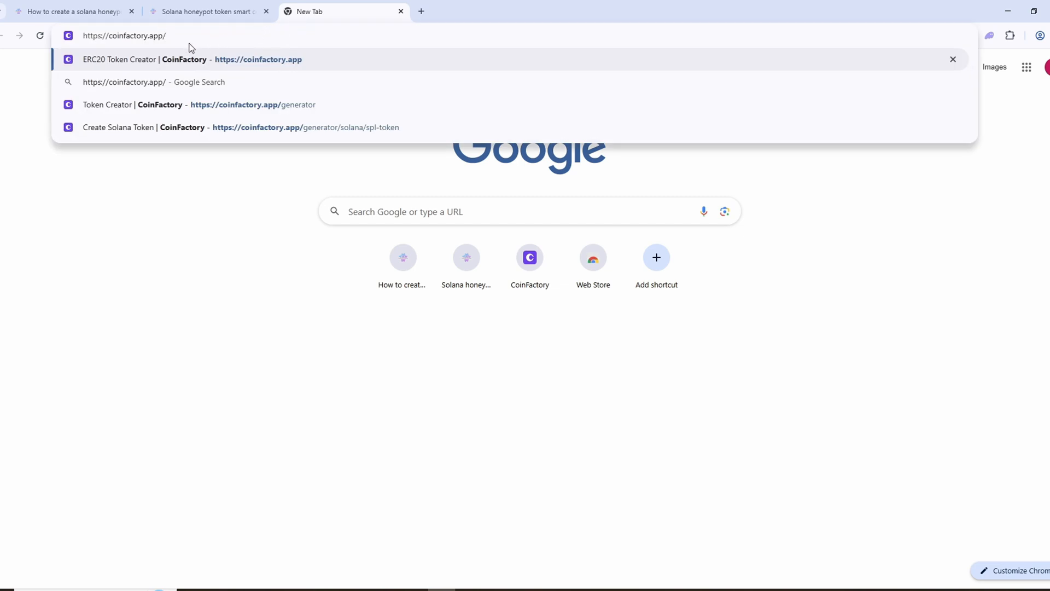
left_click(190, 59)
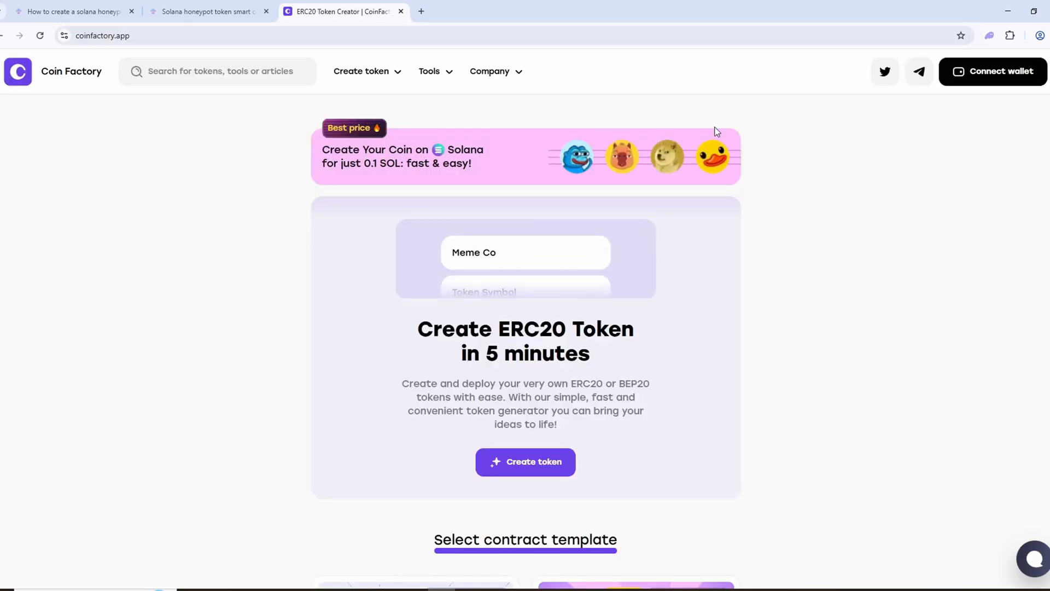
left_click(993, 72)
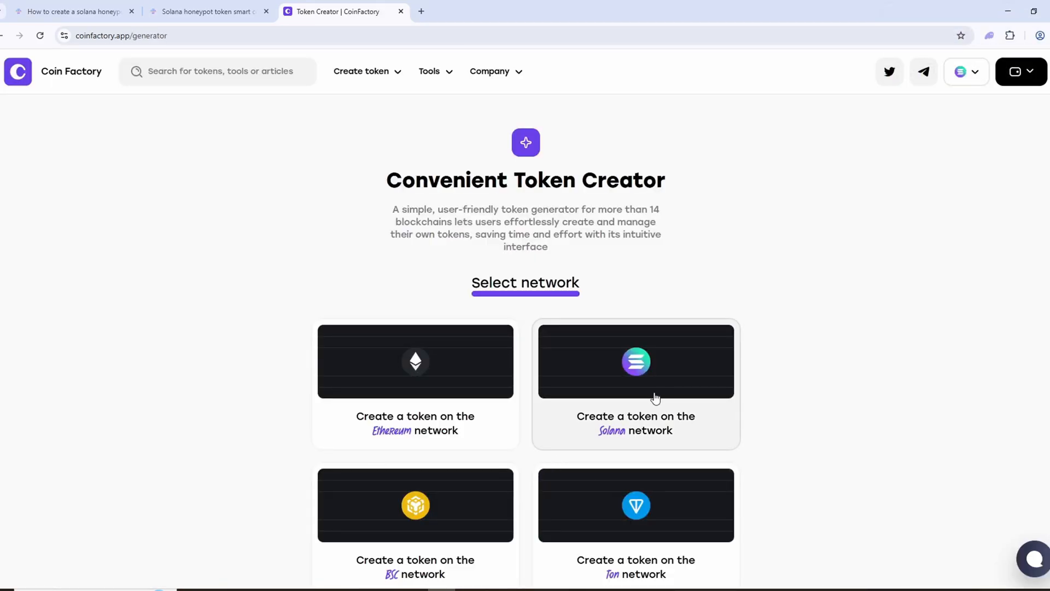
scroll("down", 3)
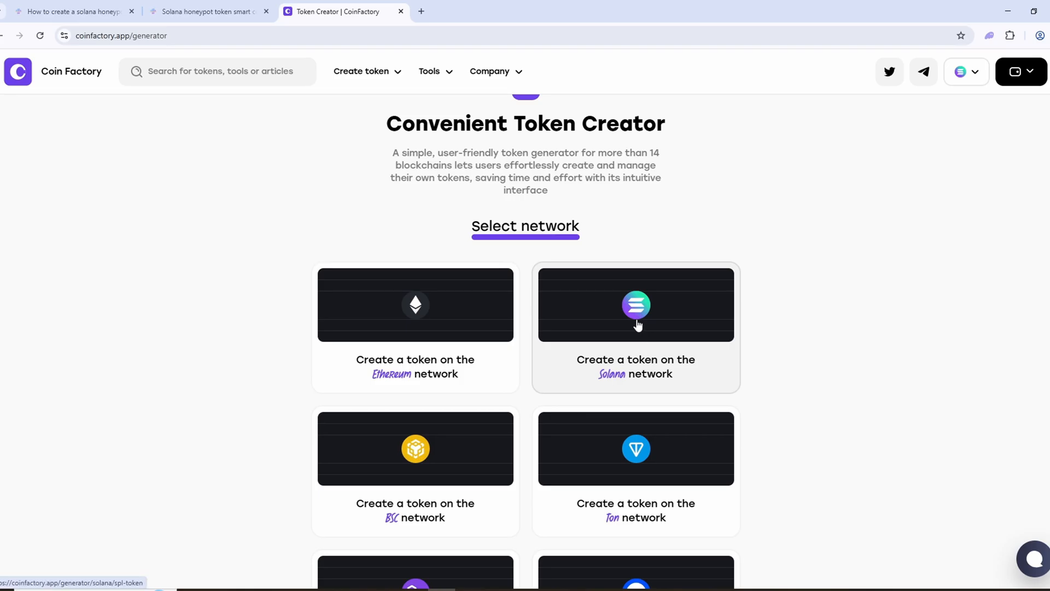
left_click(634, 305)
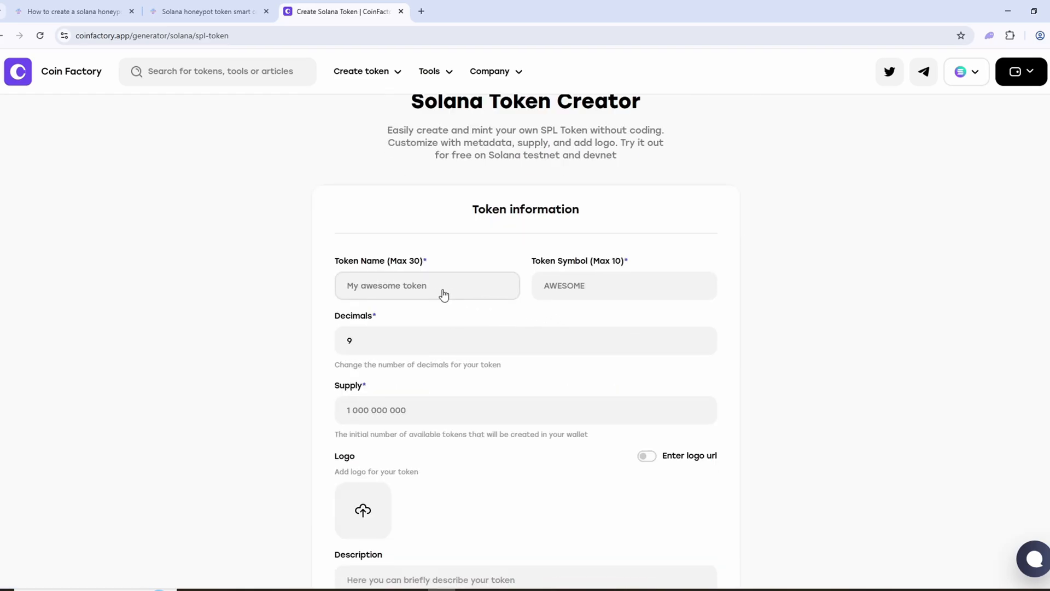
Enter token name MEMEBITCOIN, symbol MBTC and a total supply of 1,000,000
left_click(426, 286)
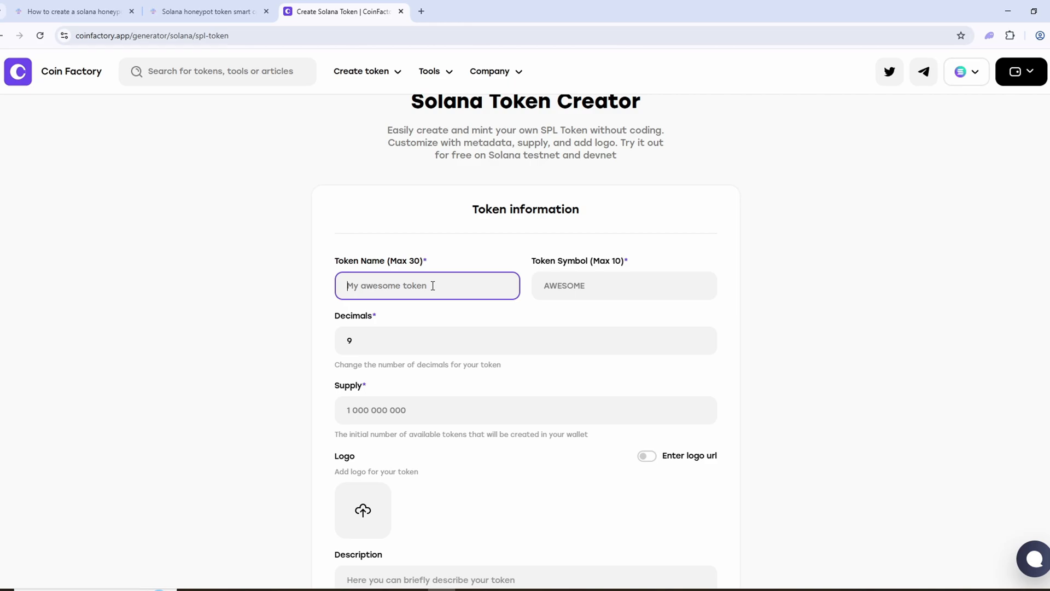
type("MEMEBITCOIN")
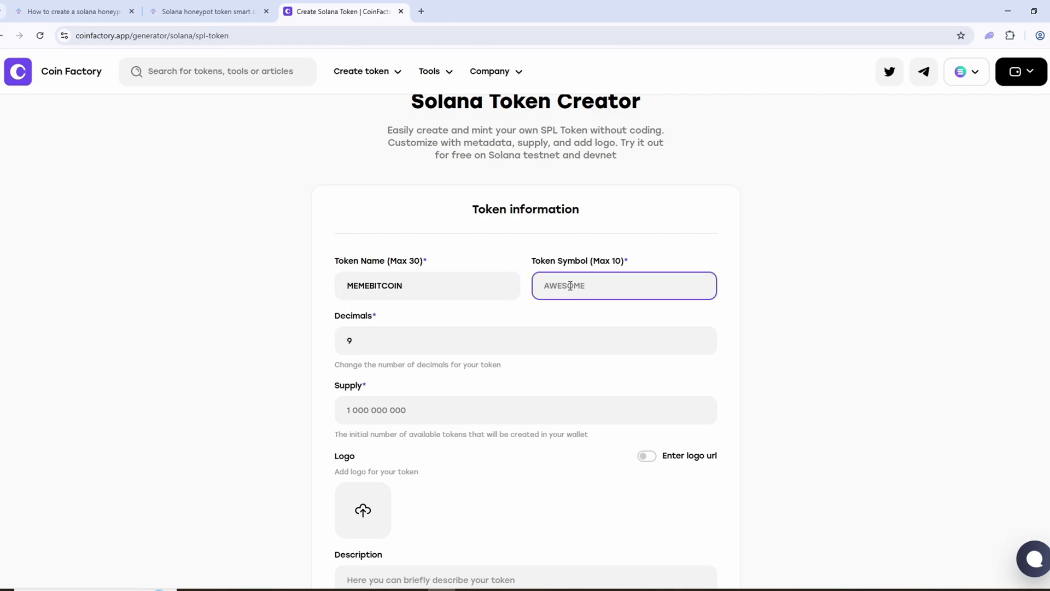
type("MBTC")
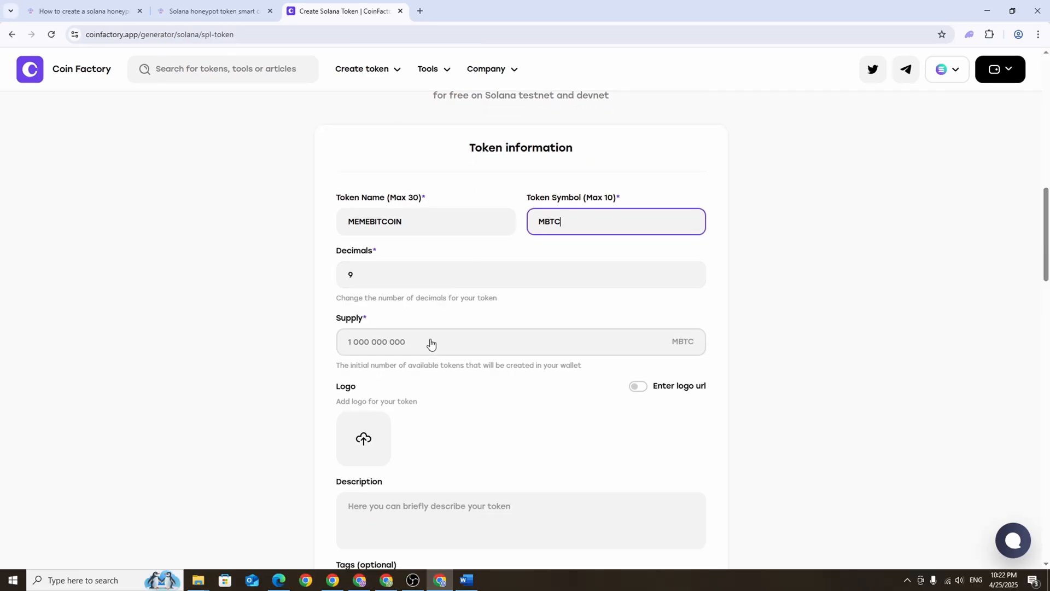
left_click(435, 341)
type("1 000 000")
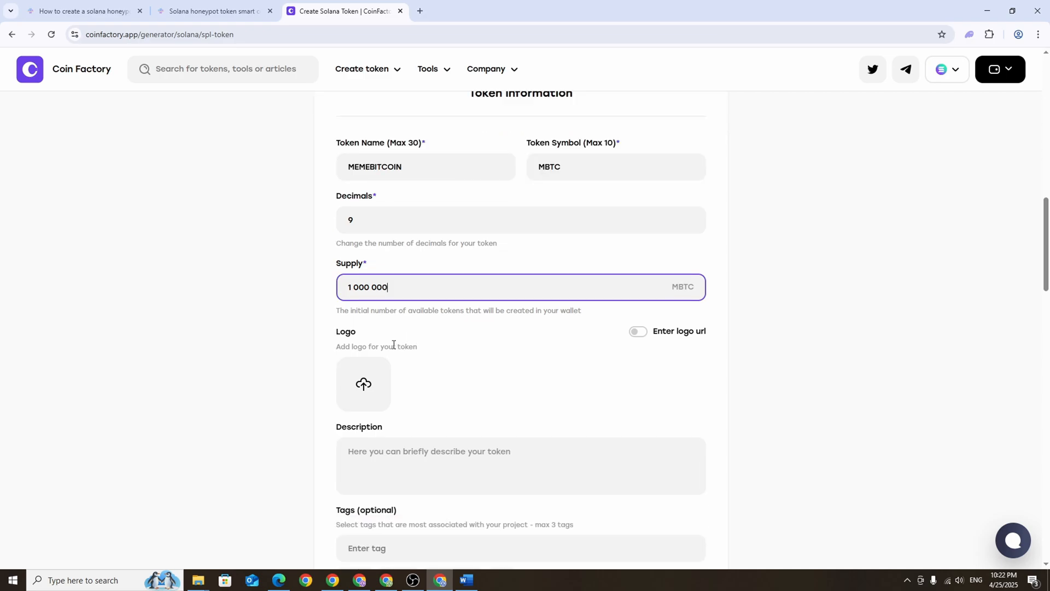
scroll("down", 3)
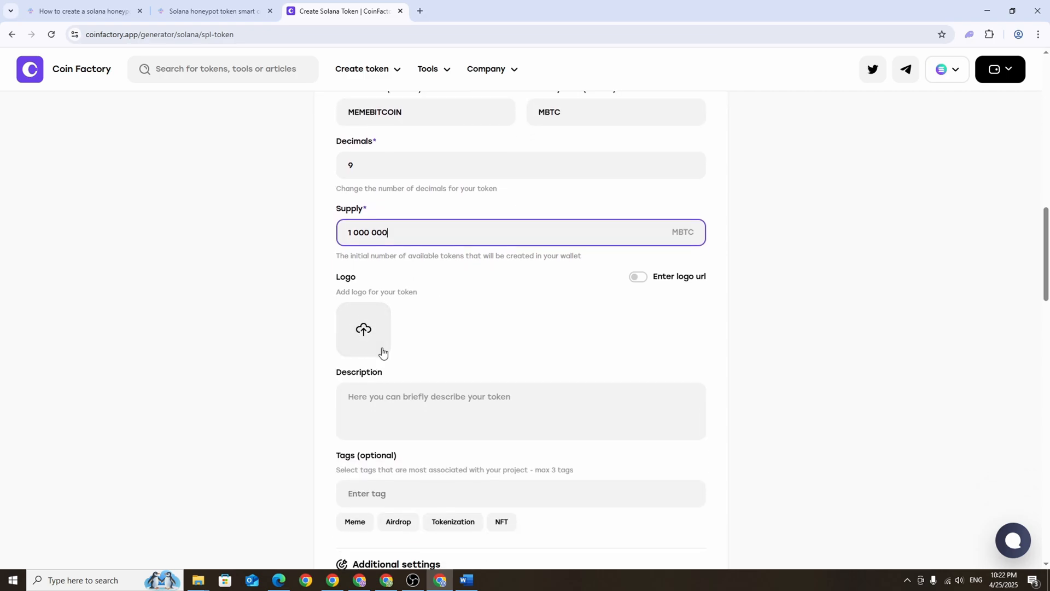
scroll("down", 3)
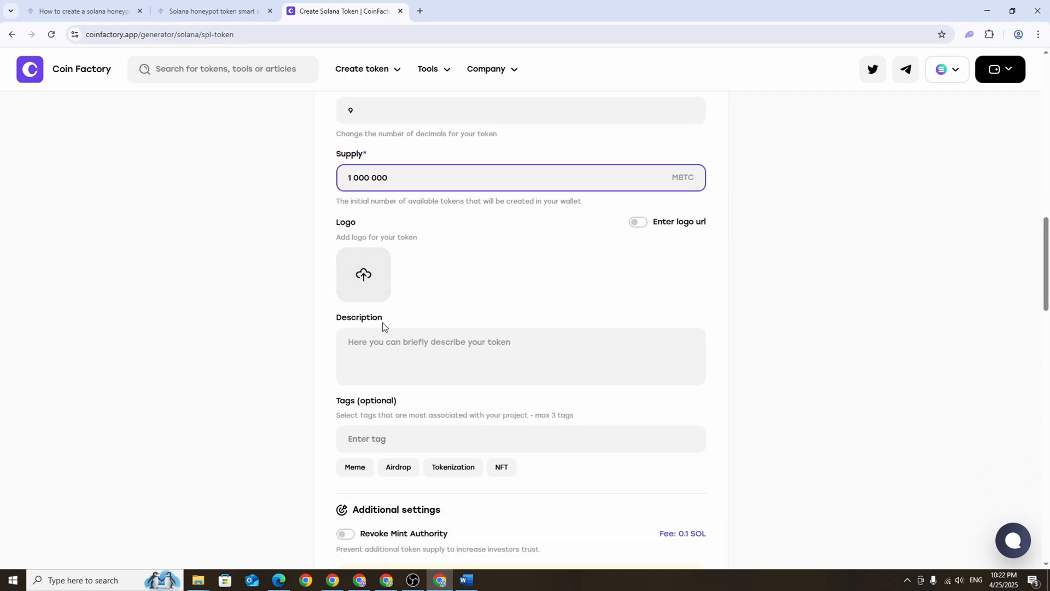
Add the token description and Meme, Airdrop, BTC tags, scrolling to the Create $MBTC button
left_click(521, 355)
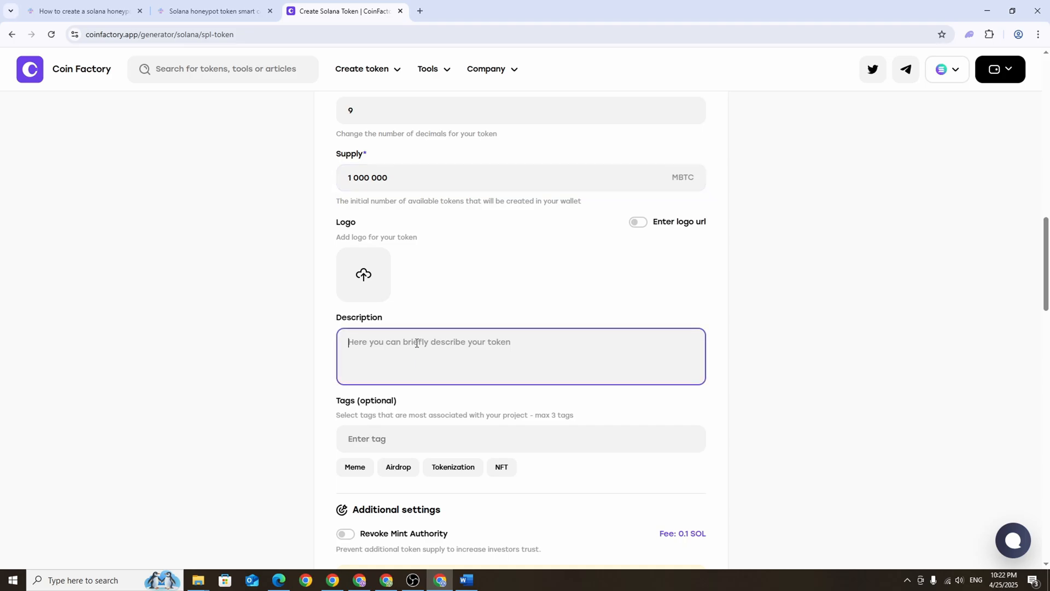
type("MEMEBITCO")
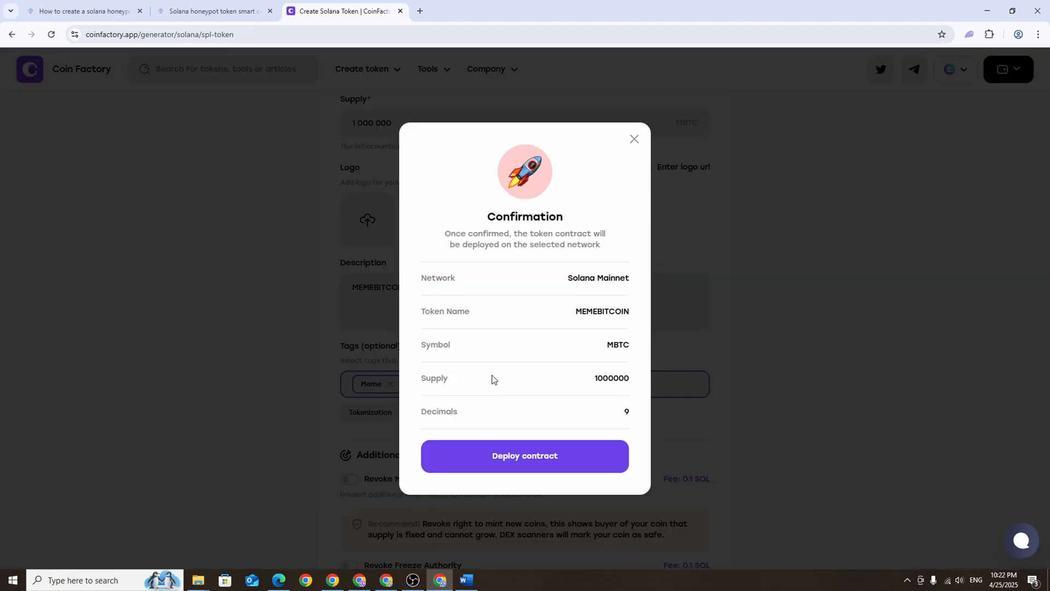
left_click(633, 139)
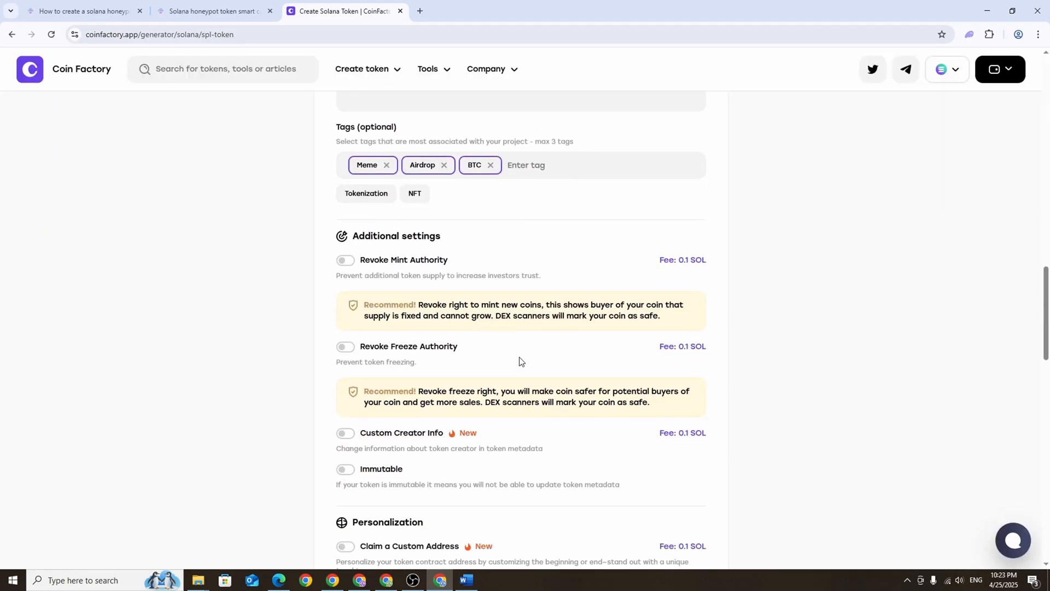
double_click(396, 235)
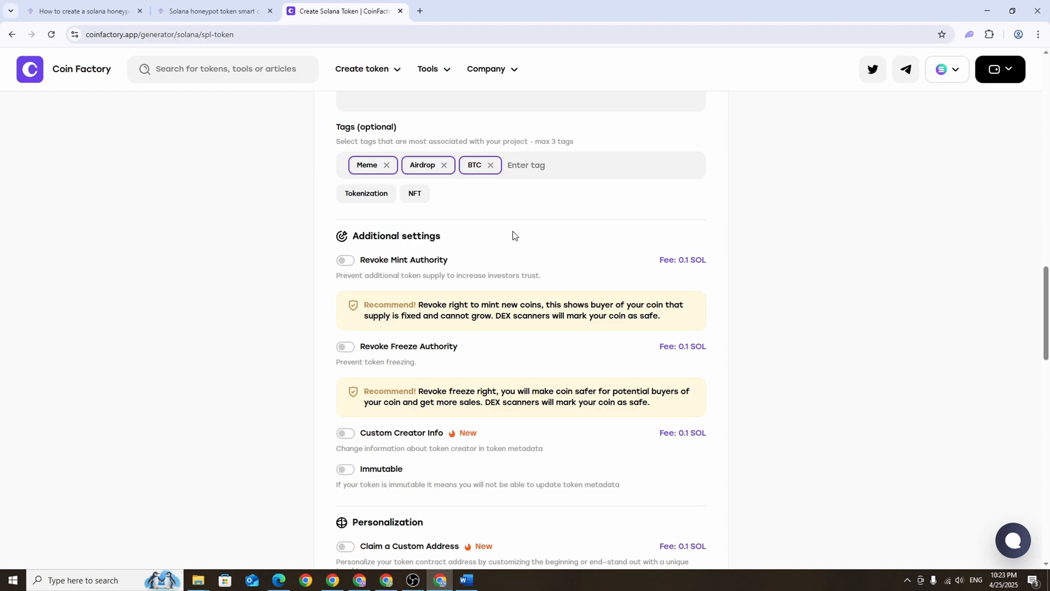
scroll("down", 3)
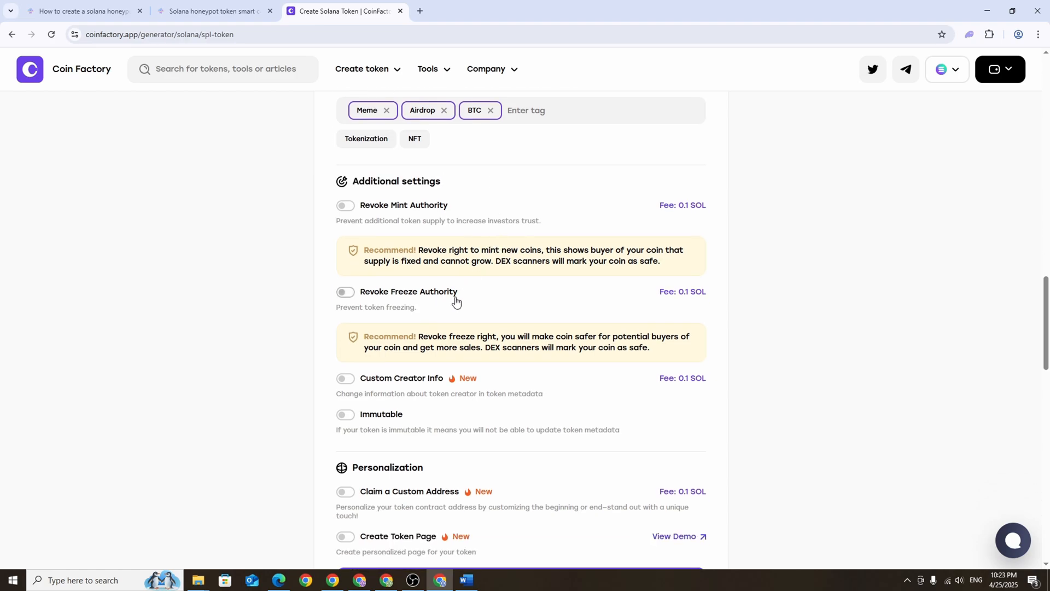
double_click(423, 290)
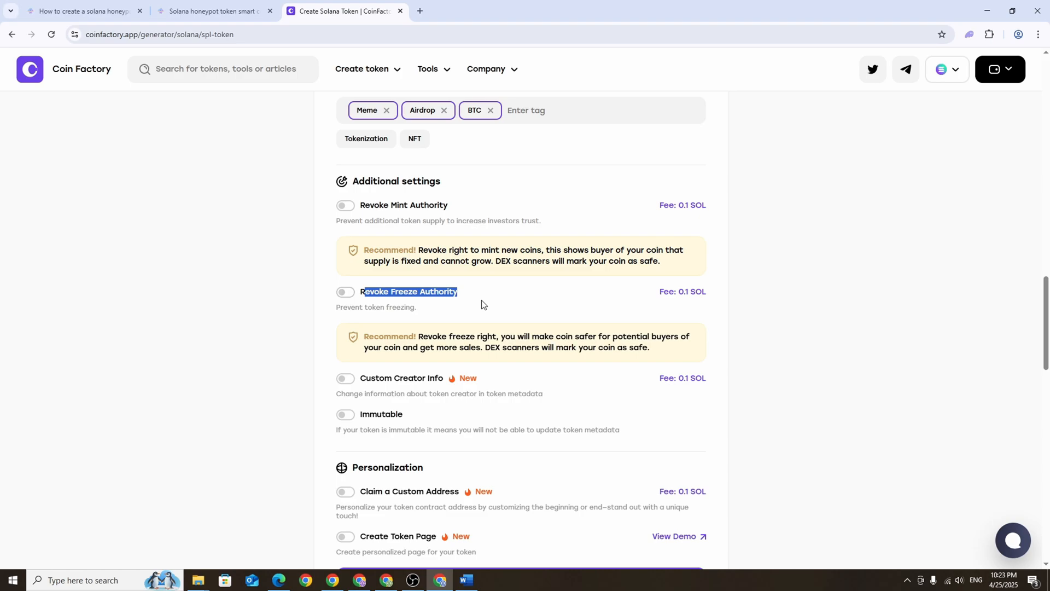
scroll("down", 3)
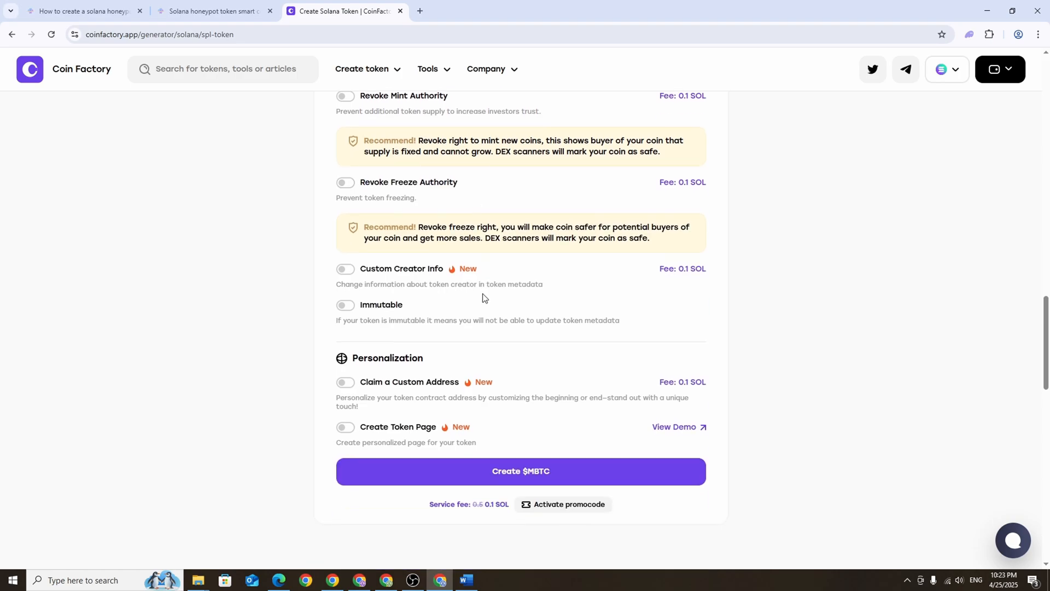
mouse_move(526, 460)
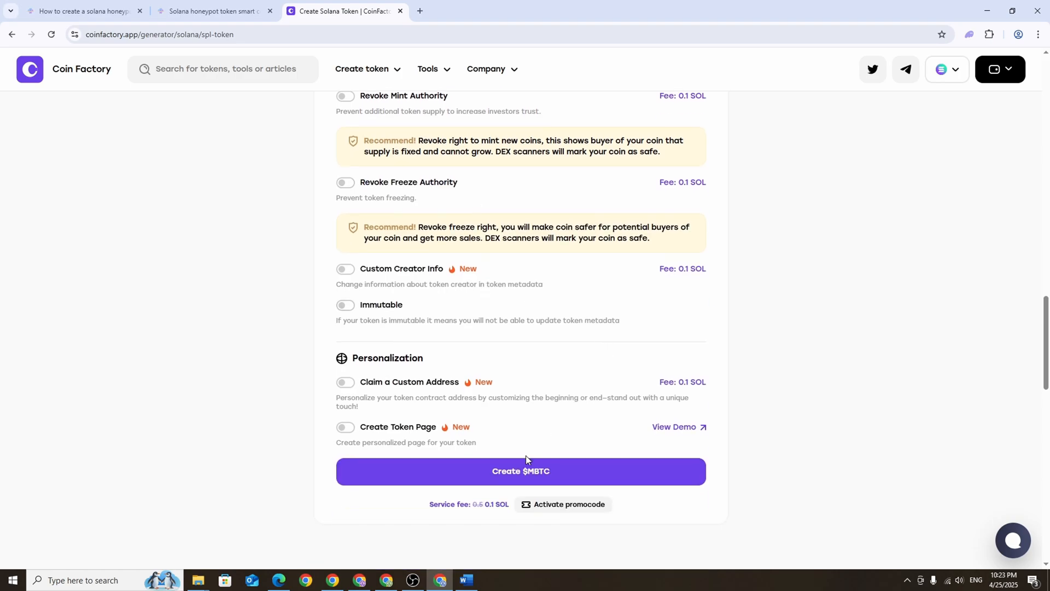
Deploy the $MBTC contract to Solana mainnet and copy the new token address
left_click(521, 470)
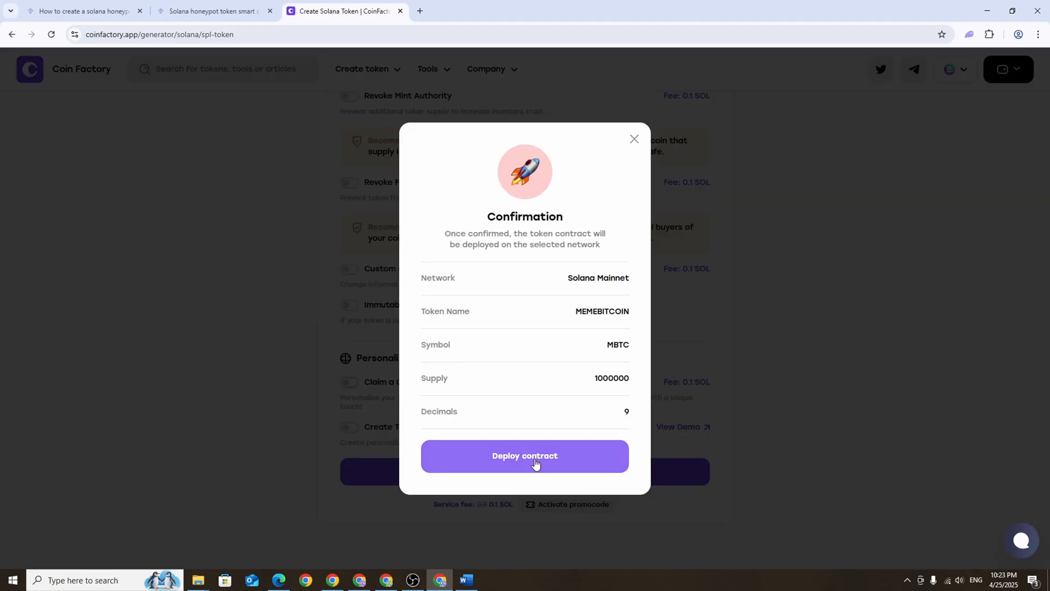
left_click(524, 455)
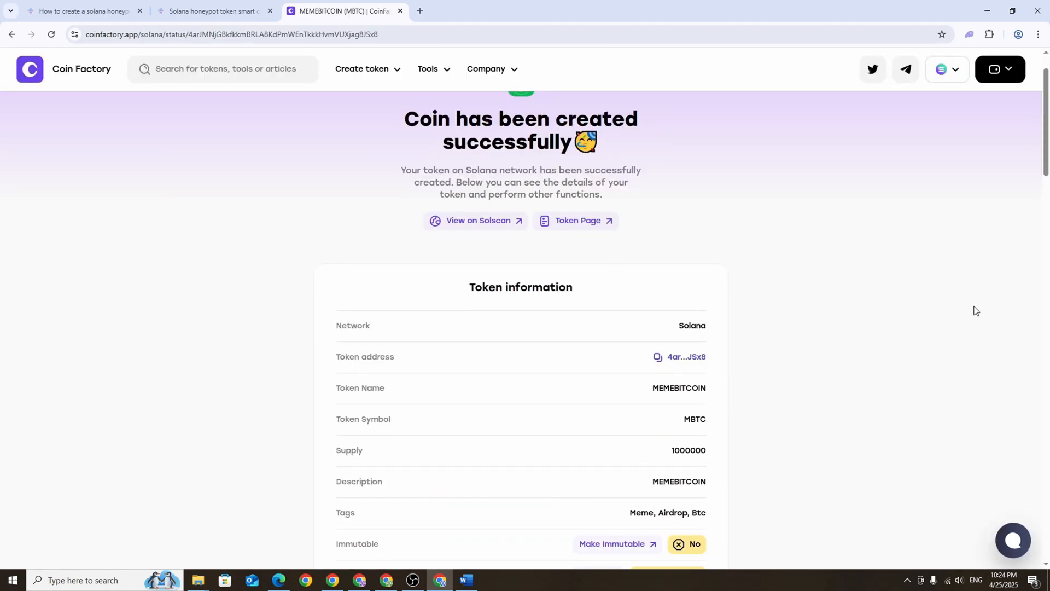
scroll("down", 3)
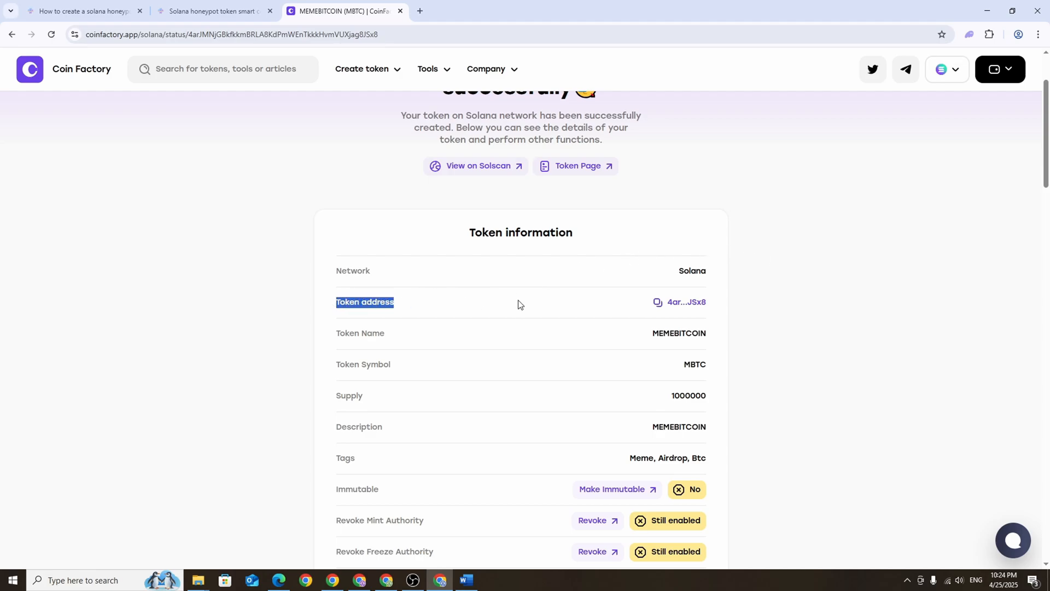
mouse_move(651, 305)
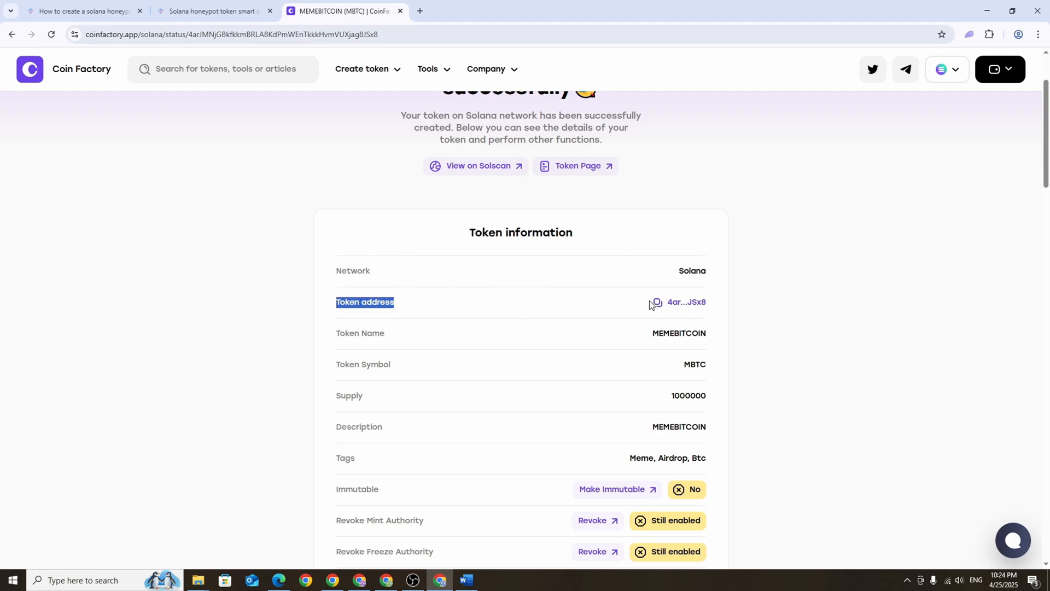
left_click(672, 302)
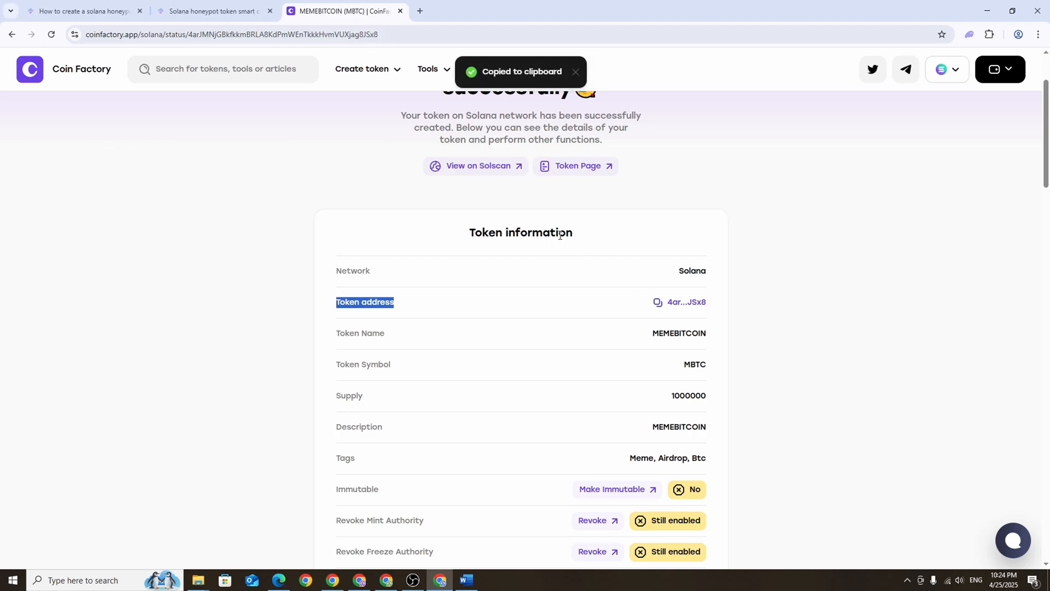
left_click(549, 11)
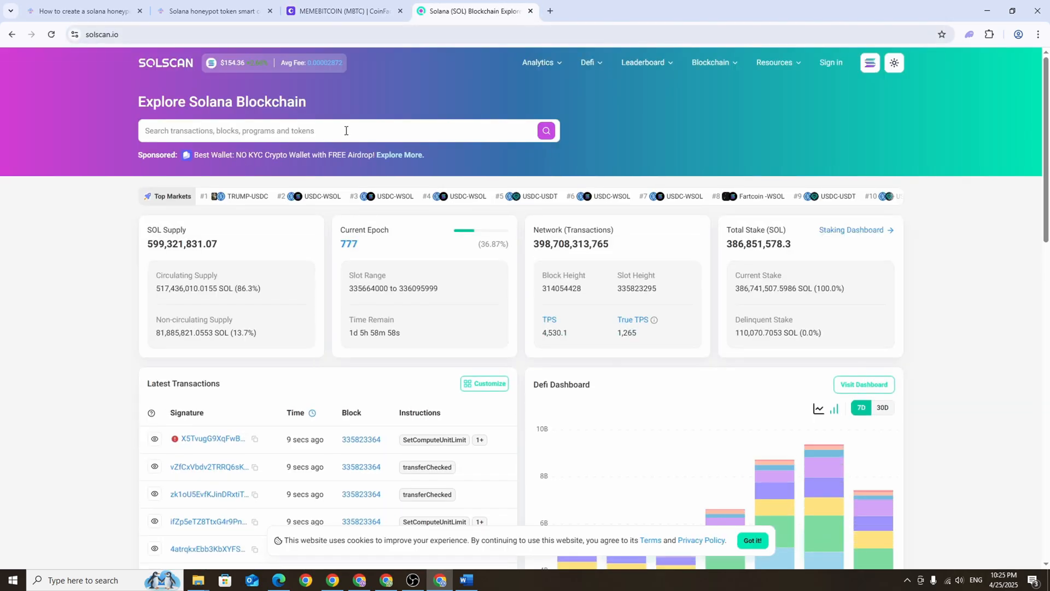
From the CoinFactory results, view the MEMEBITCOIN token page on Solscan
left_click(341, 10)
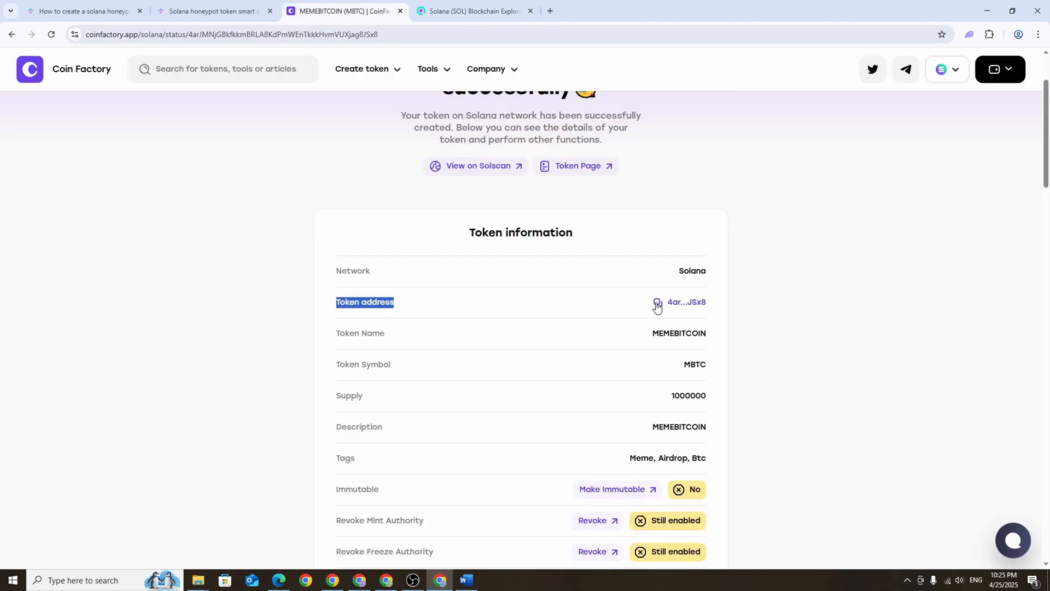
left_click(473, 11)
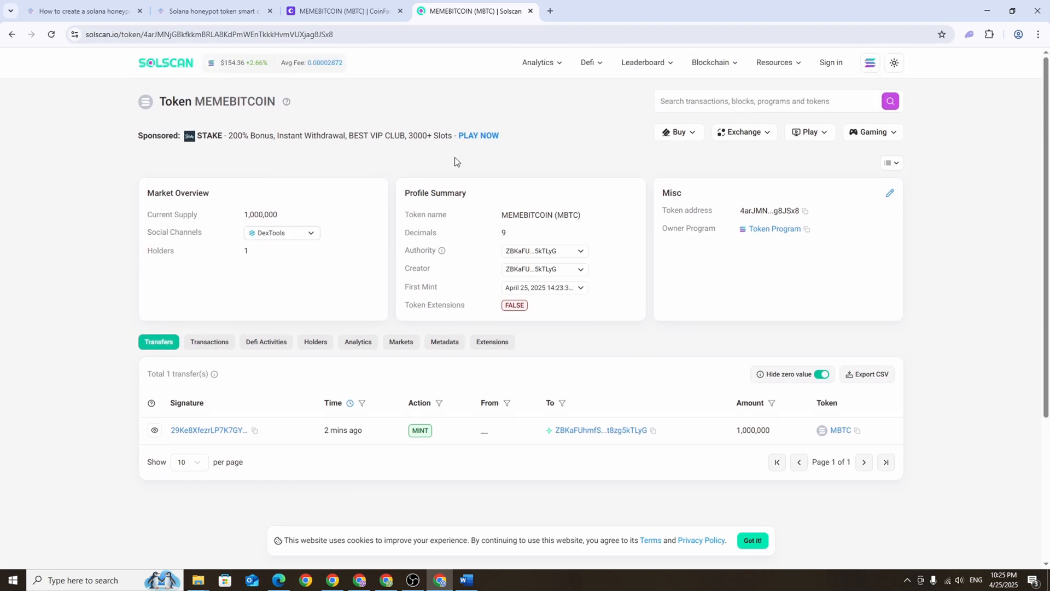
mouse_move(711, 344)
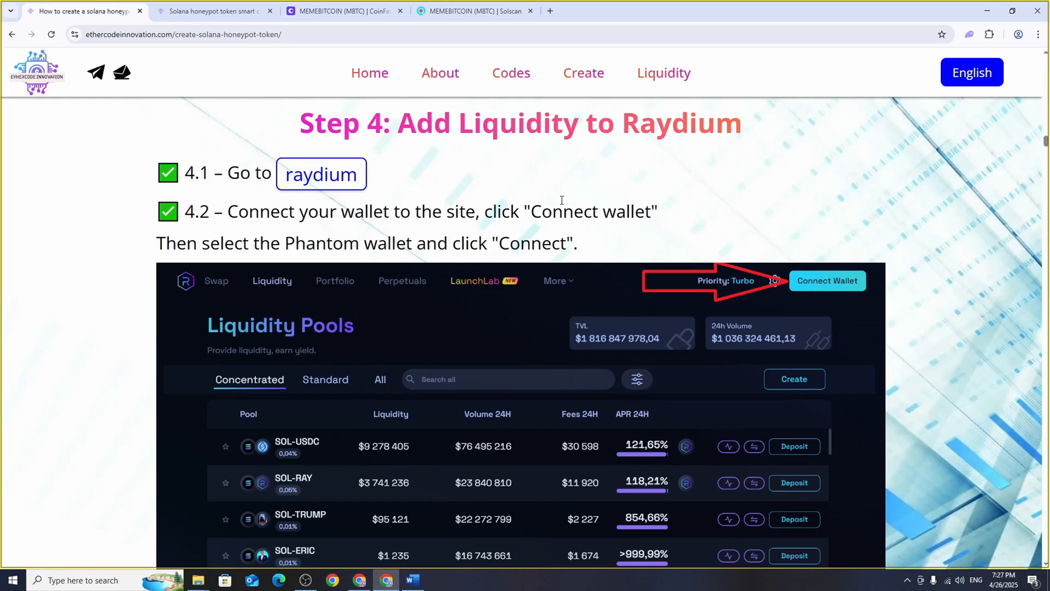
Connect the wallet on Raydium and continue to create a Standard AMM pool
left_click(320, 173)
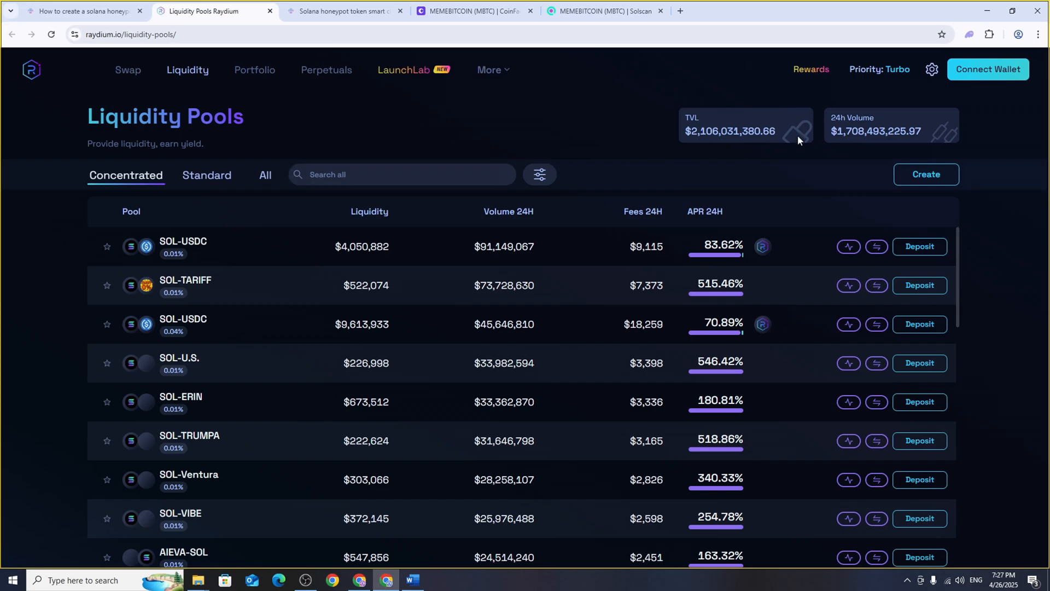
left_click(986, 69)
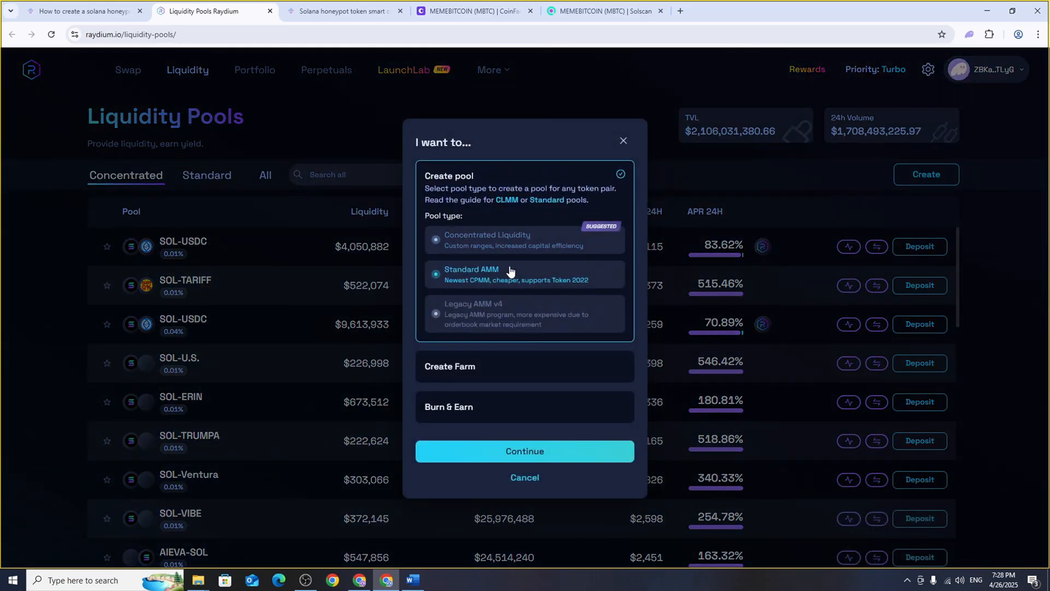
left_click(524, 450)
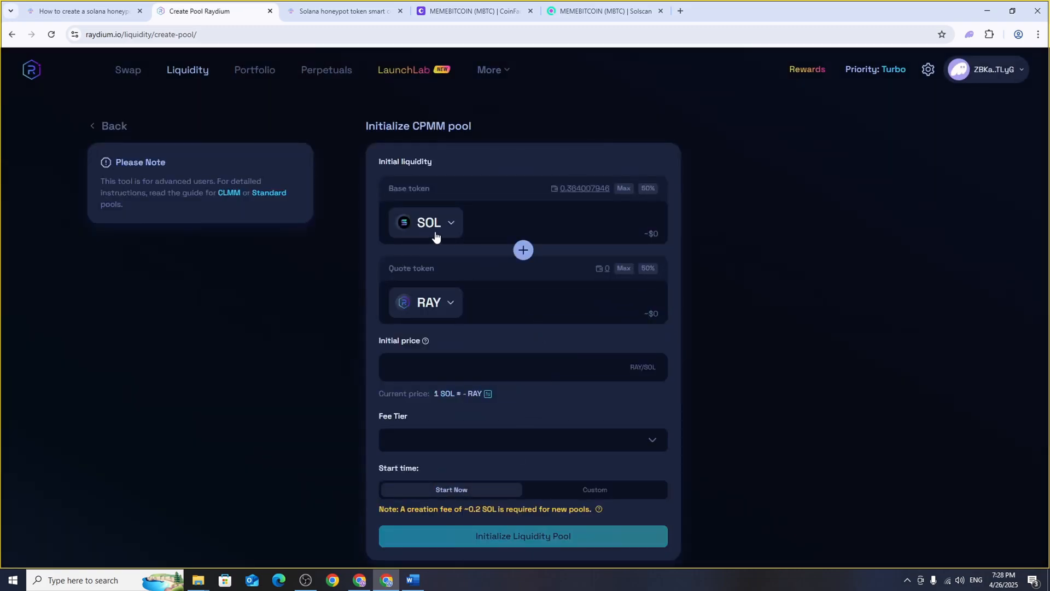
mouse_move(423, 226)
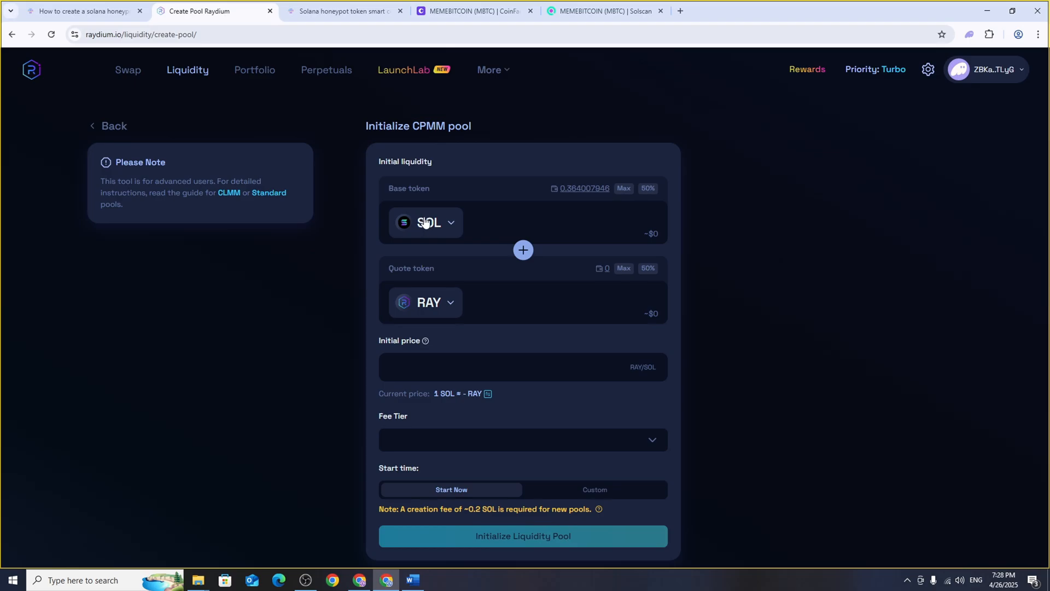
Search the pool's quote token by pasted address and clear the auto-filled name for MBTC
left_click(427, 222)
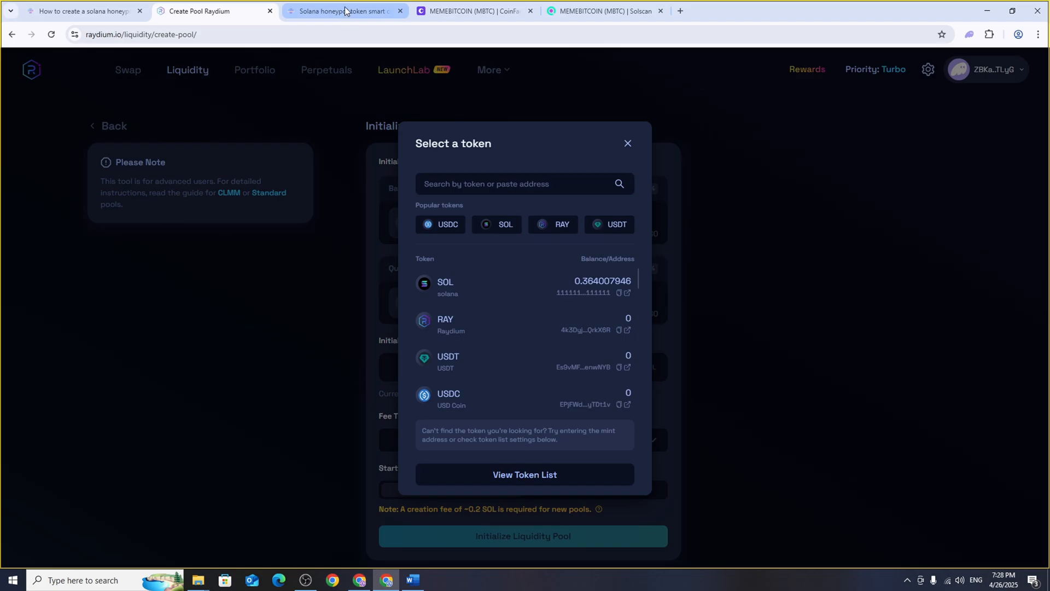
left_click(474, 11)
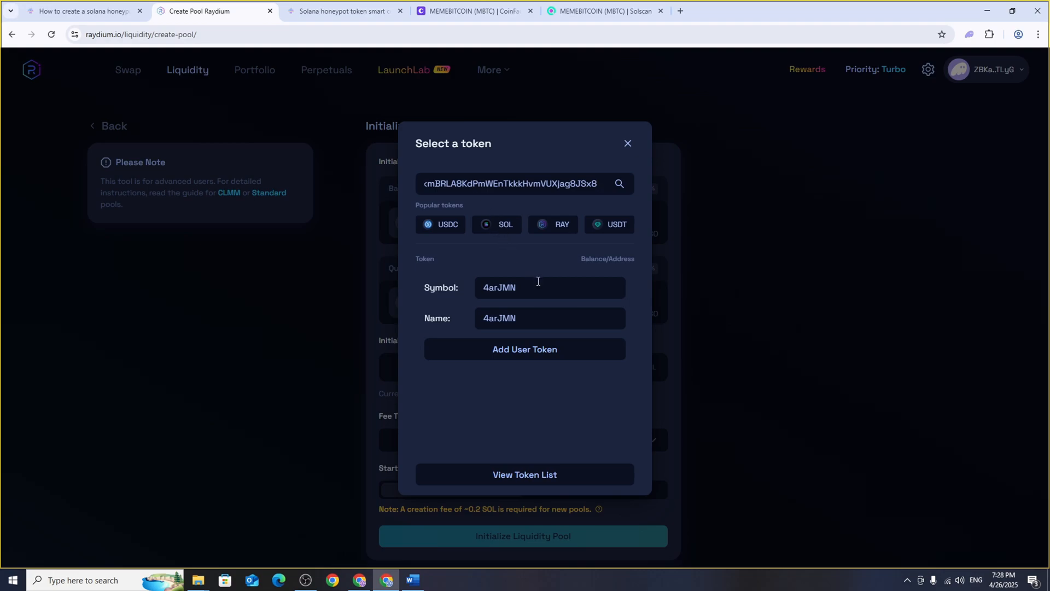
double_click(499, 286)
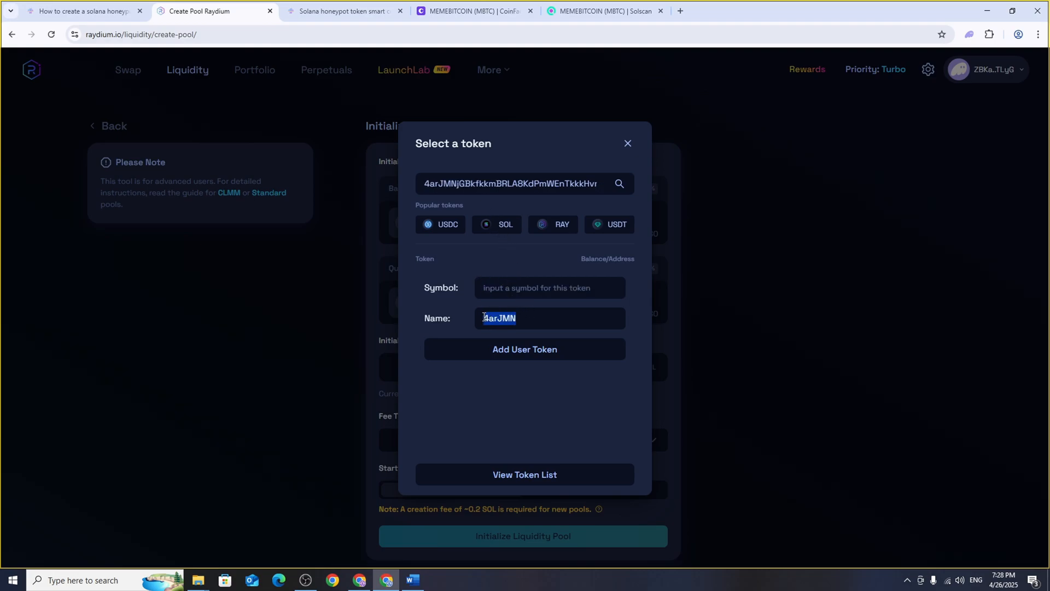
key("Backspace")
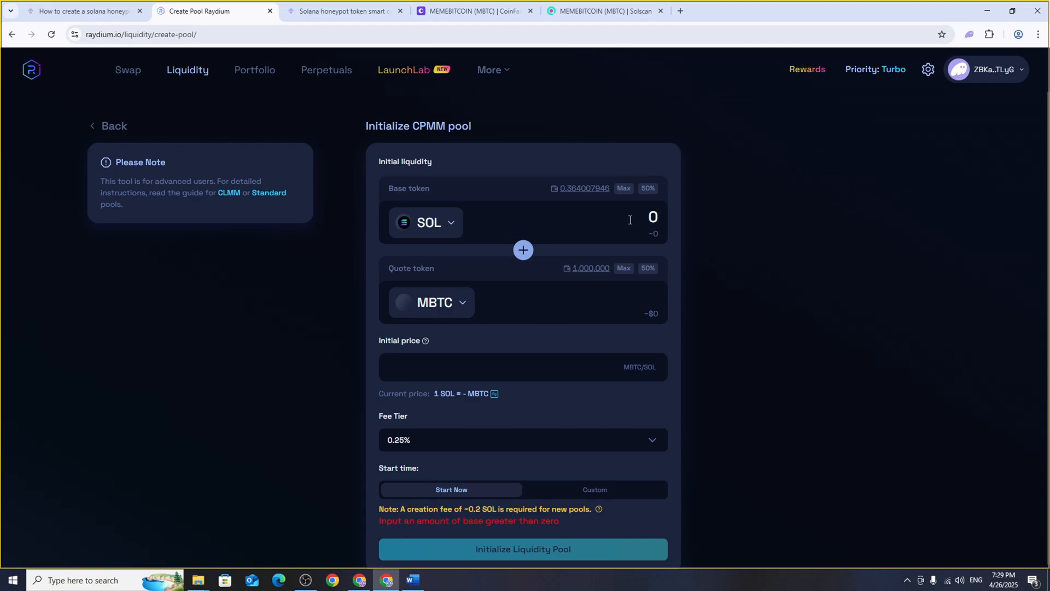
Enter the pool amounts: 0.1 SOL paired with 1,000,000 MBTC
type(".")
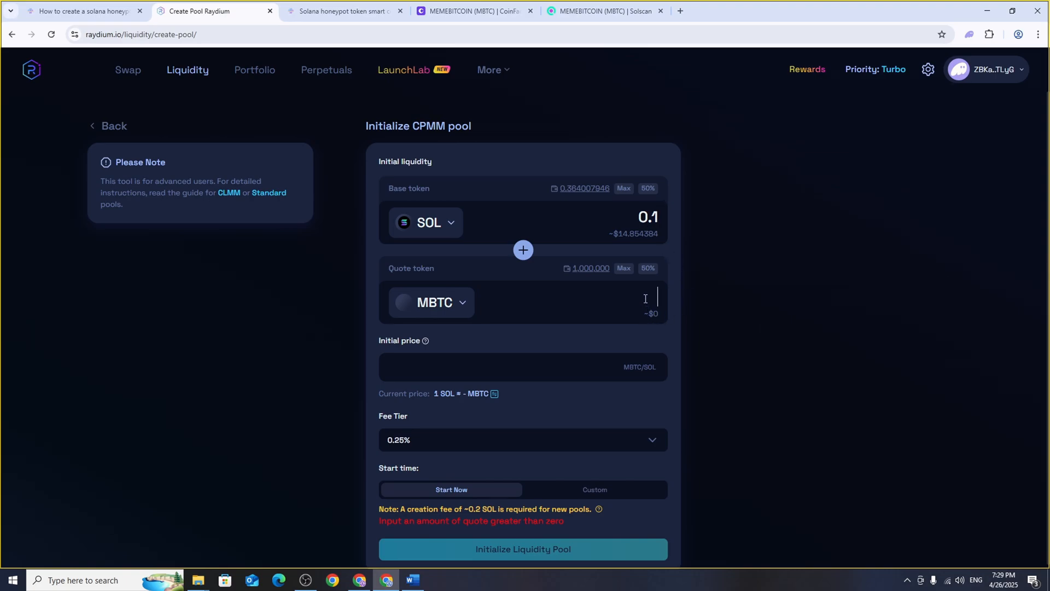
type("1")
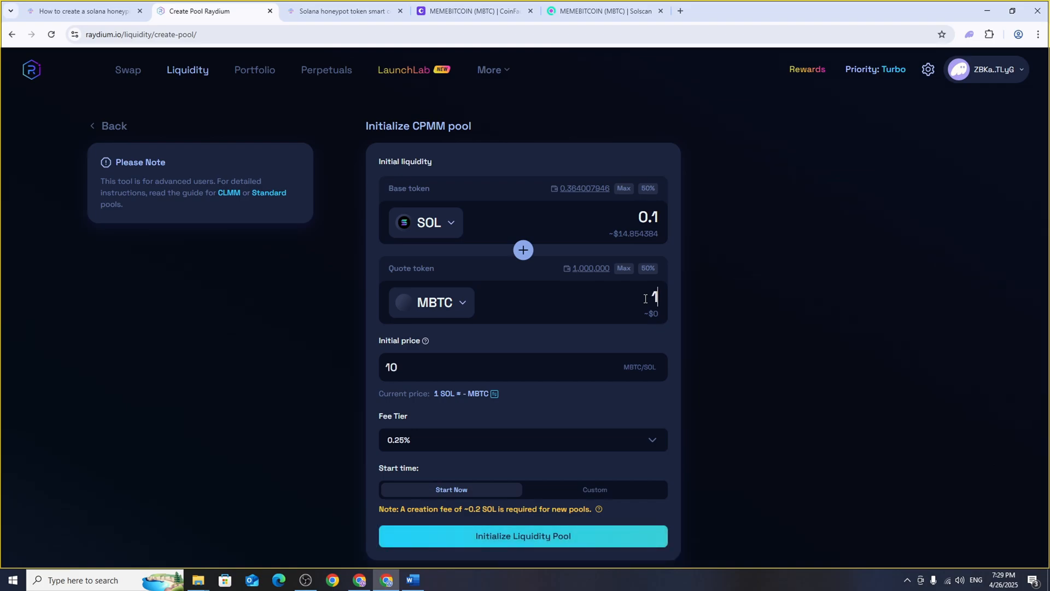
type("0000000")
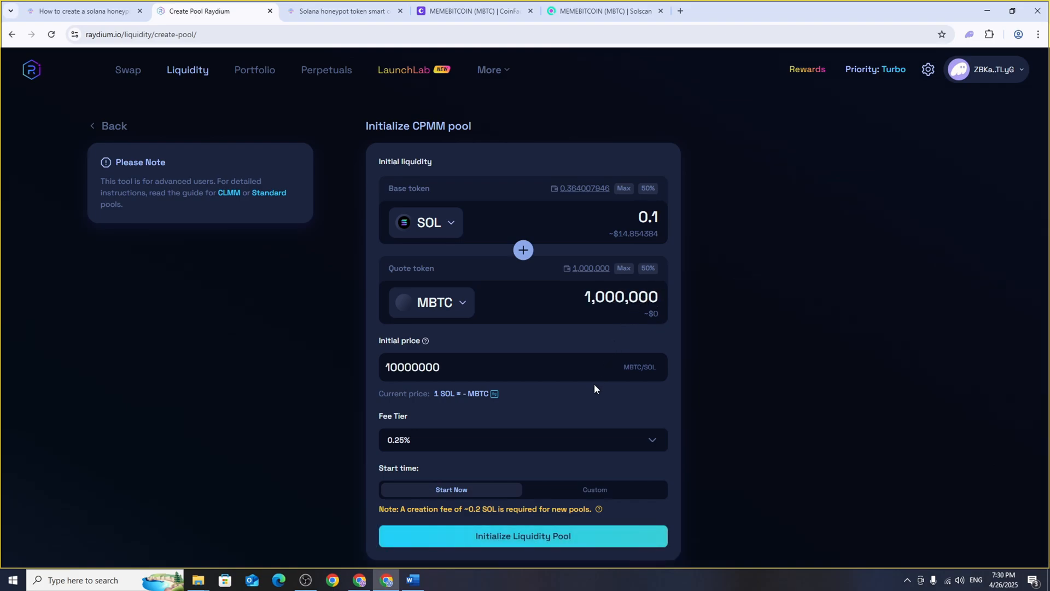
mouse_move(589, 449)
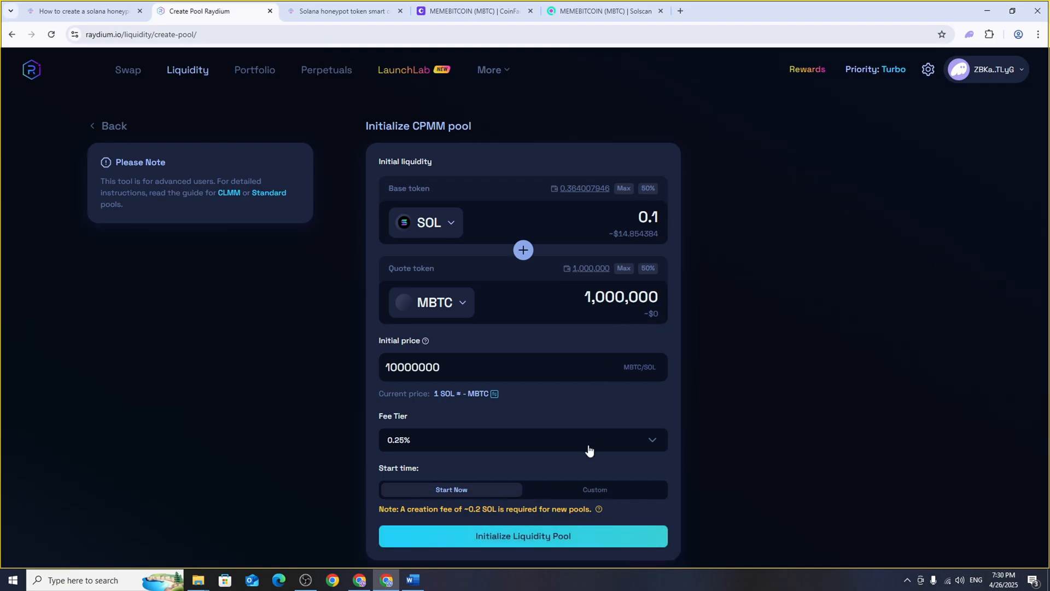
Initialize the liquidity pool, confirm it in Phantom and dismiss the success notice
left_click(523, 534)
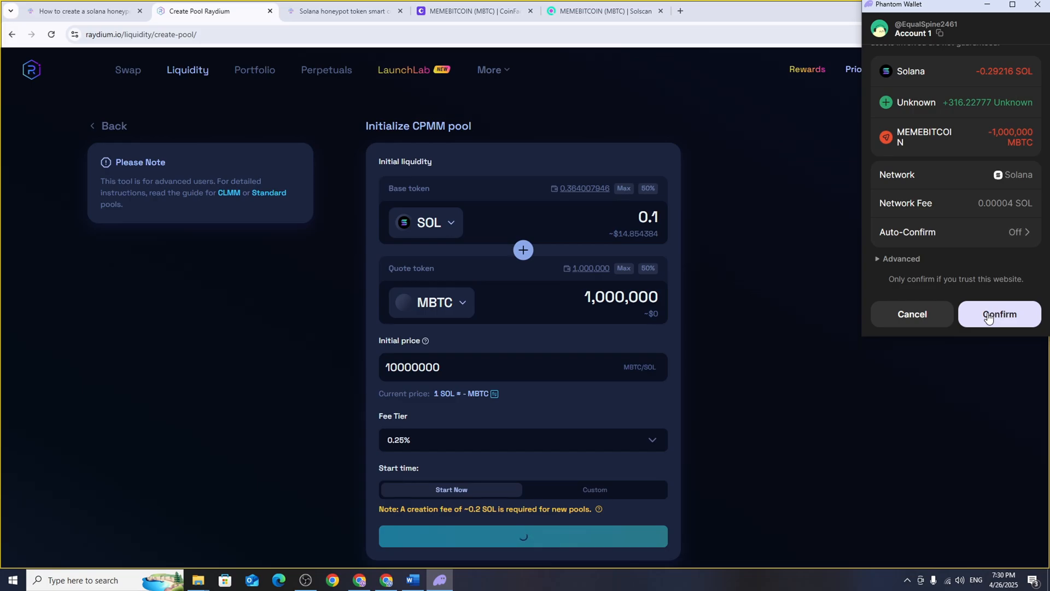
left_click(998, 314)
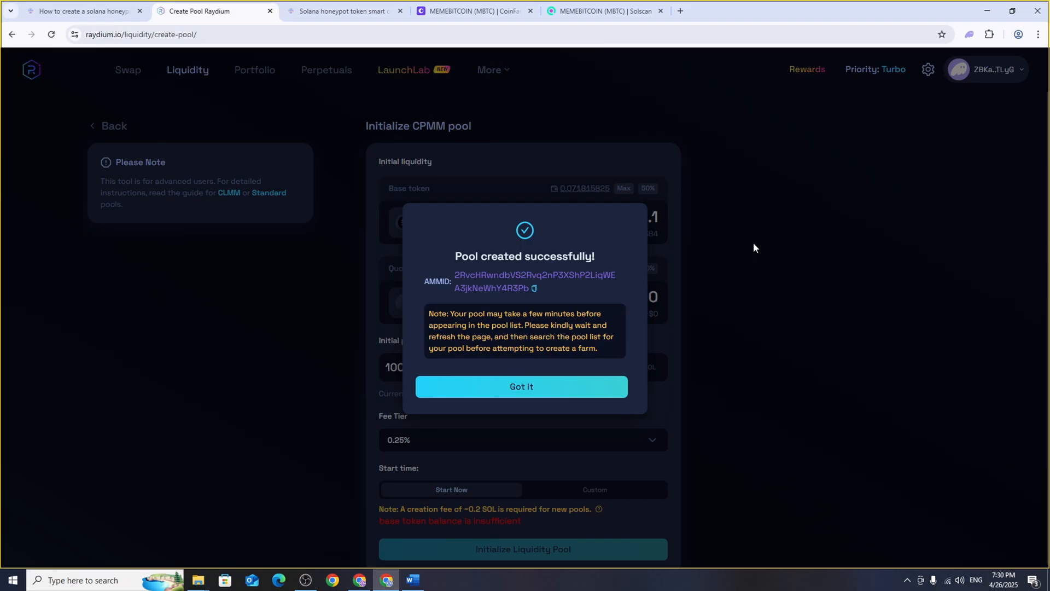
left_click(473, 11)
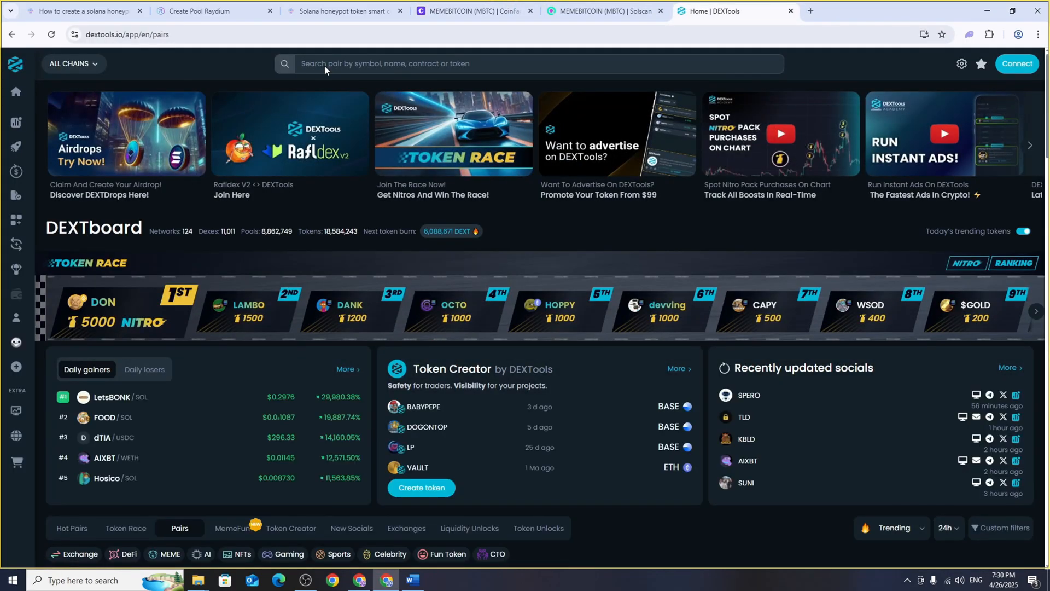
Search DEXTools for mint 4arJMNjGBkfkkmERLA8KdPmWEnTkkkHvmVUXjag8JSx8 and open the MBTC/SOL pair page
type("4arJMNjGBkfkkmERLA8KdPmWEnTkkkHvmVUXjag8JSx8")
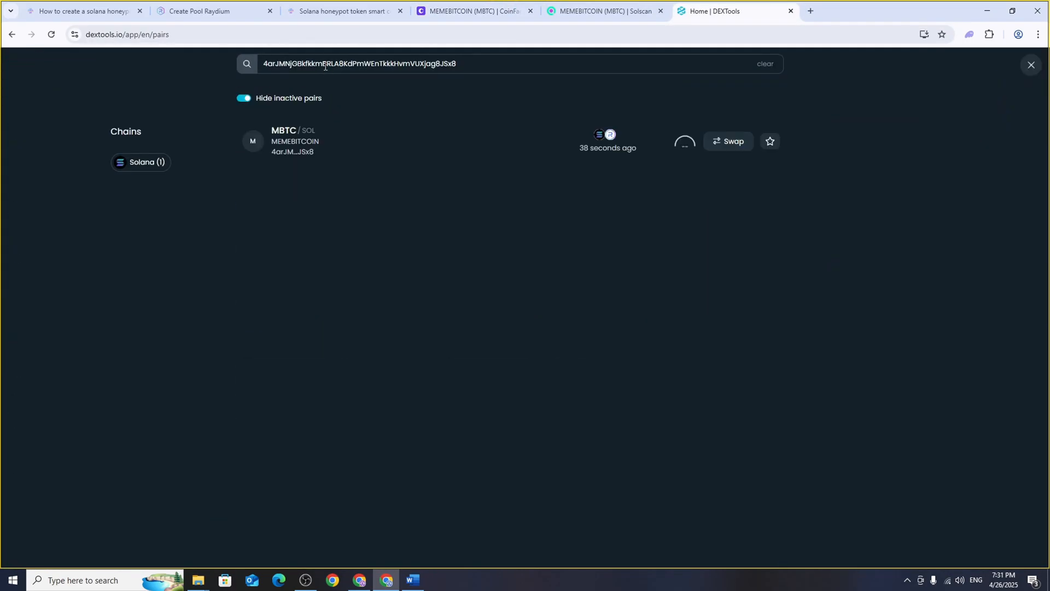
left_click(1030, 64)
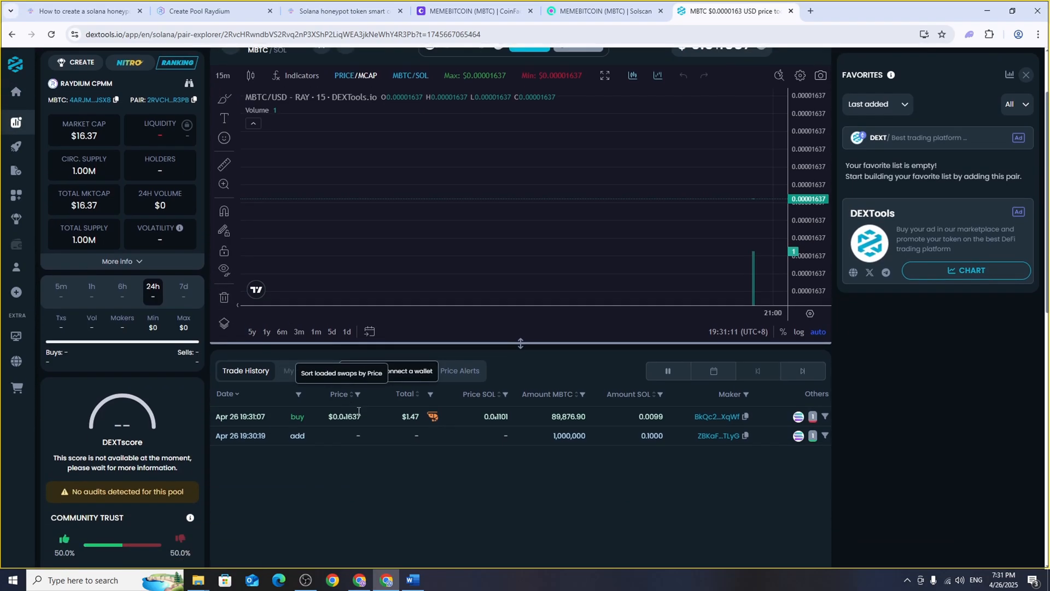
left_click(211, 11)
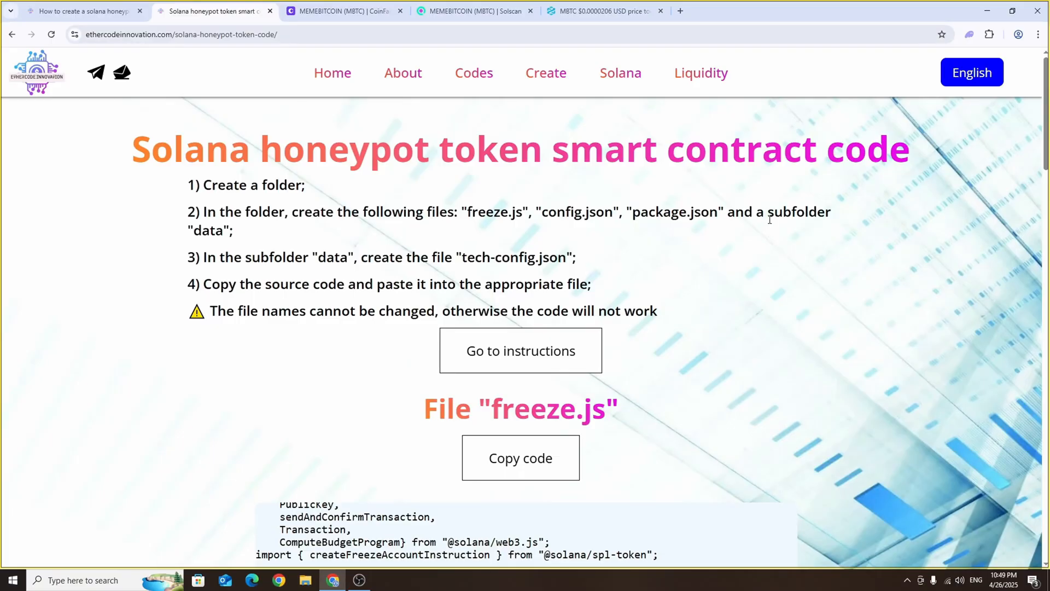
Show the desktop and create a new folder named ScriptFreeze on it
key("Win+D")
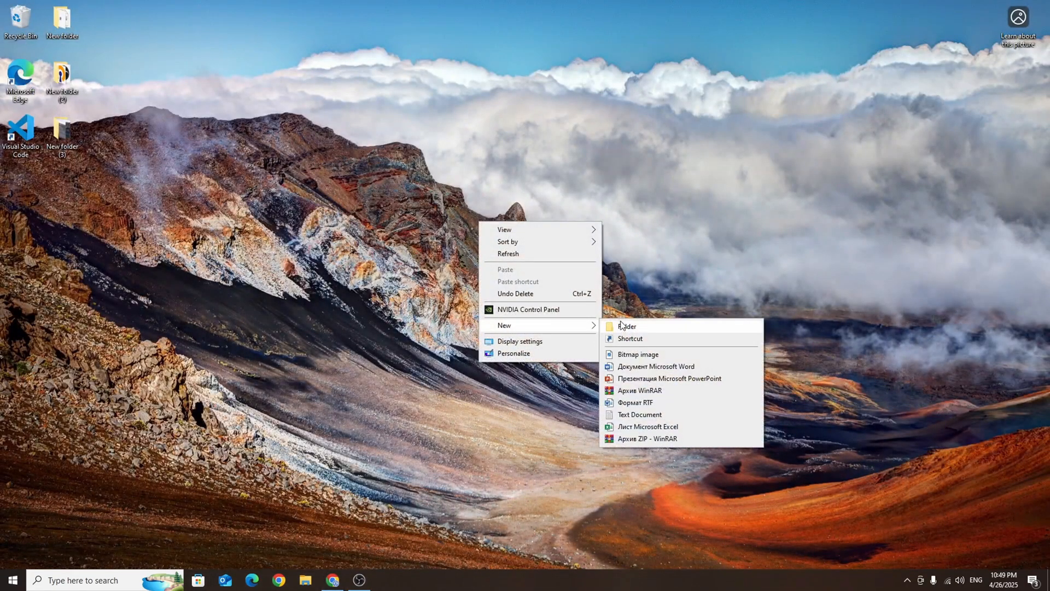
left_click(626, 325)
type("ScriptFreeze")
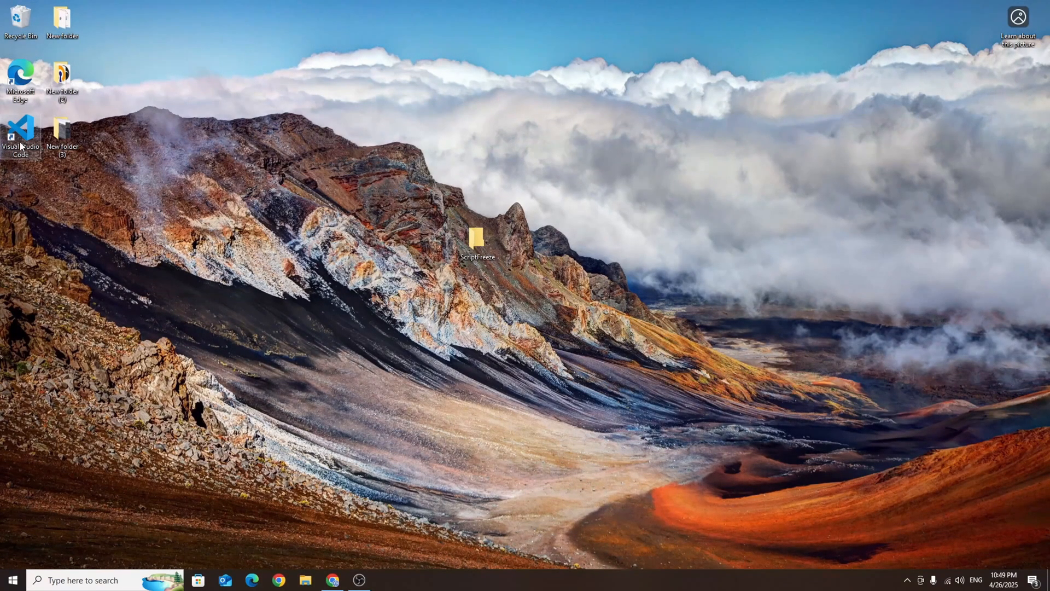
Launch VS Code and open the ScriptFreeze folder as the workspace
double_click(20, 134)
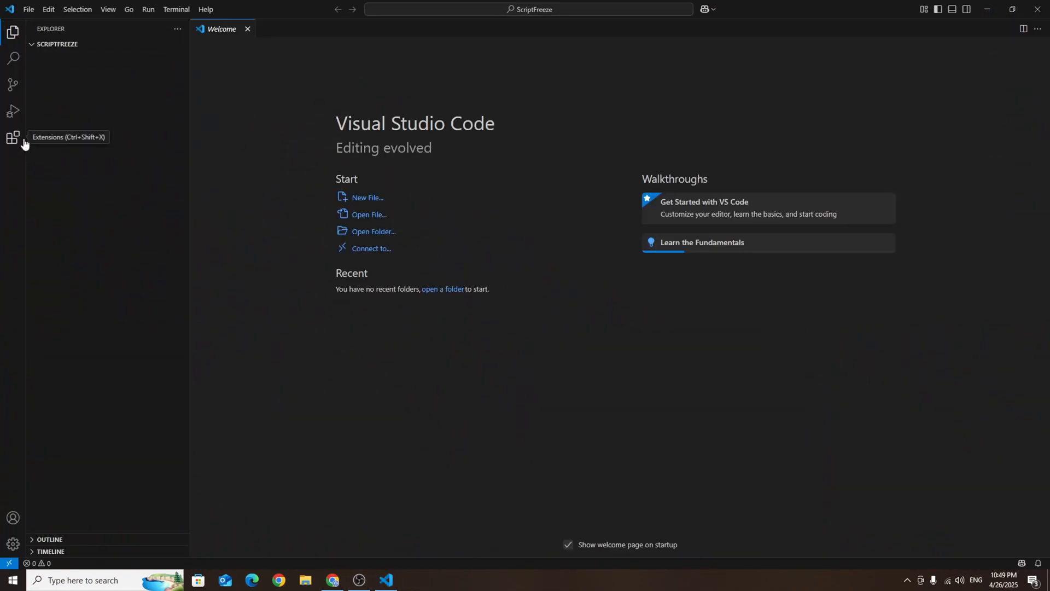
left_click(28, 9)
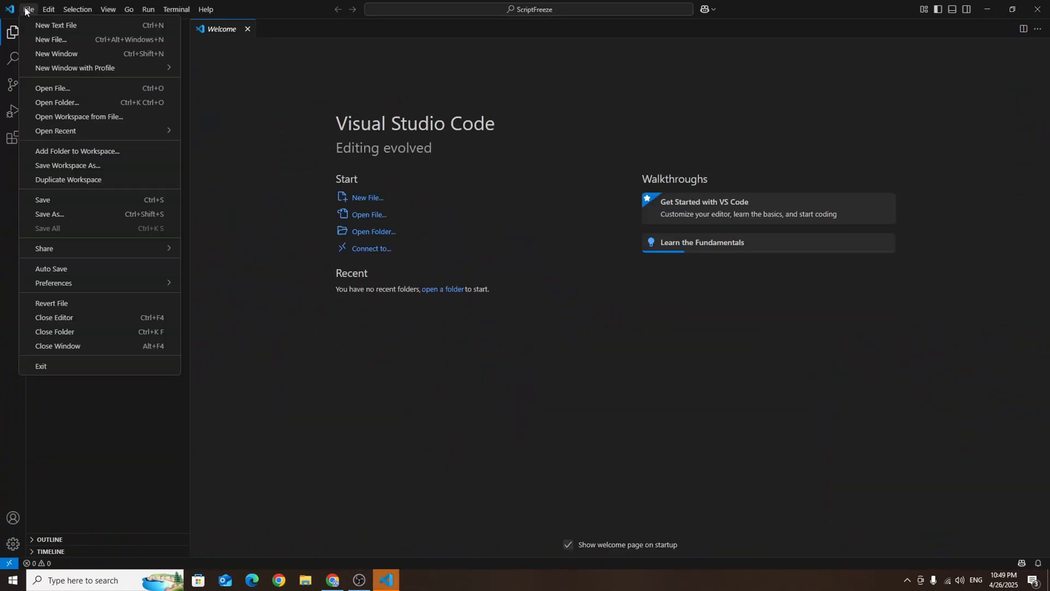
mouse_move(67, 102)
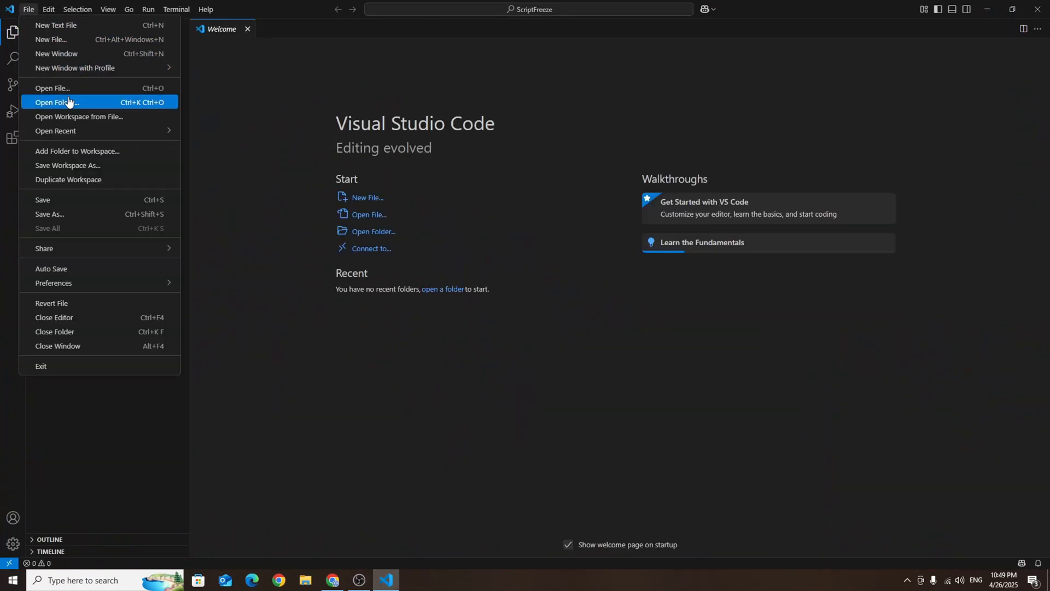
left_click(56, 101)
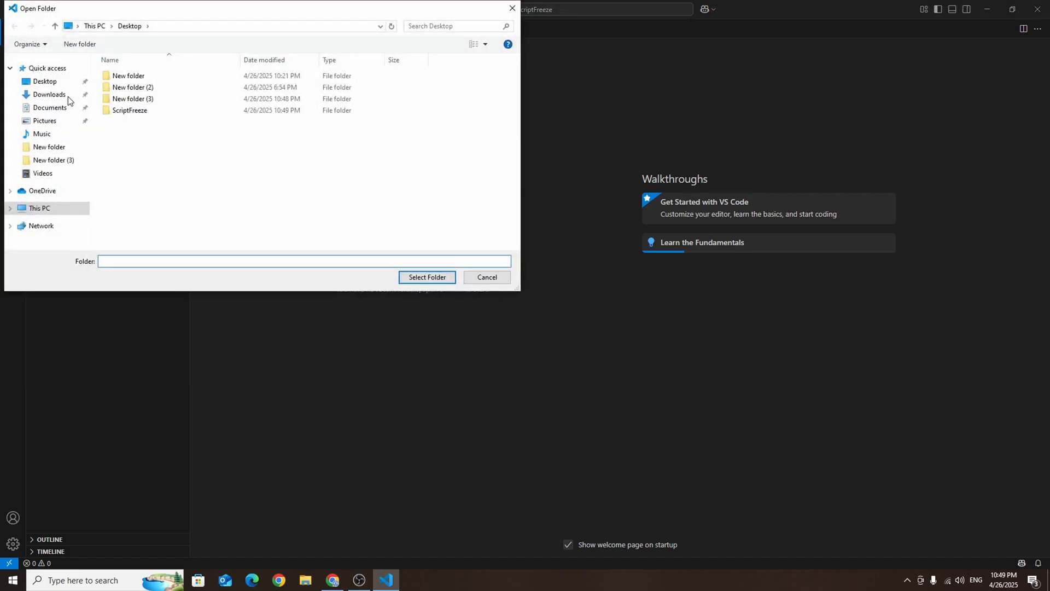
mouse_move(98, 109)
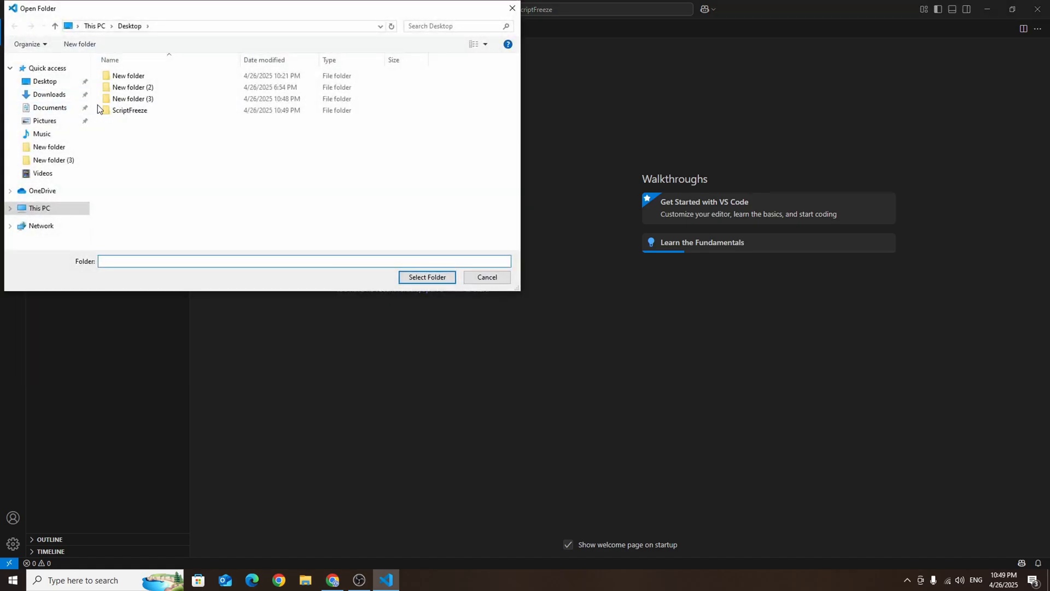
left_click(129, 109)
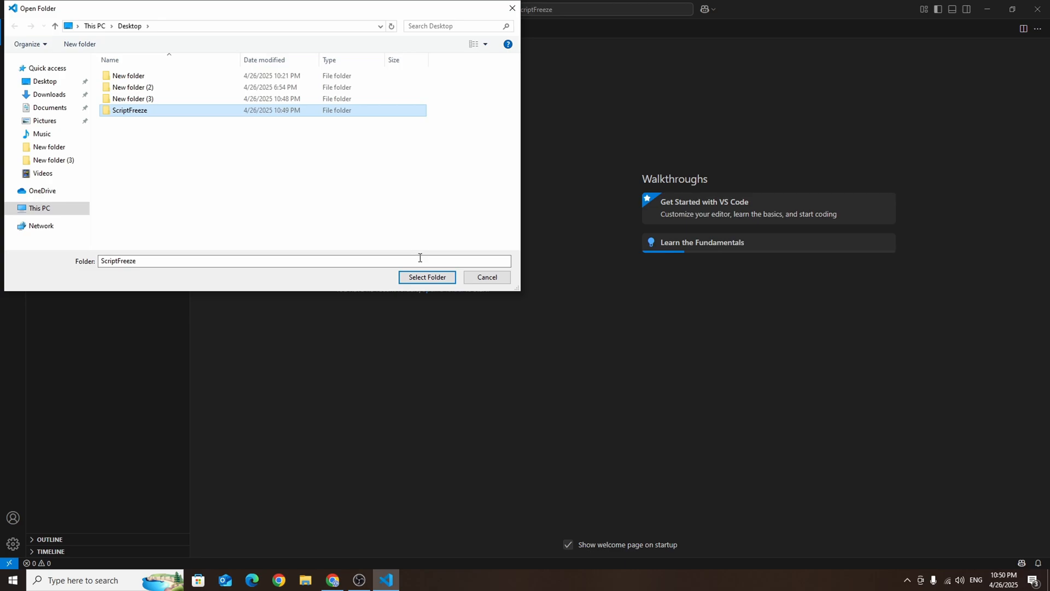
left_click(427, 277)
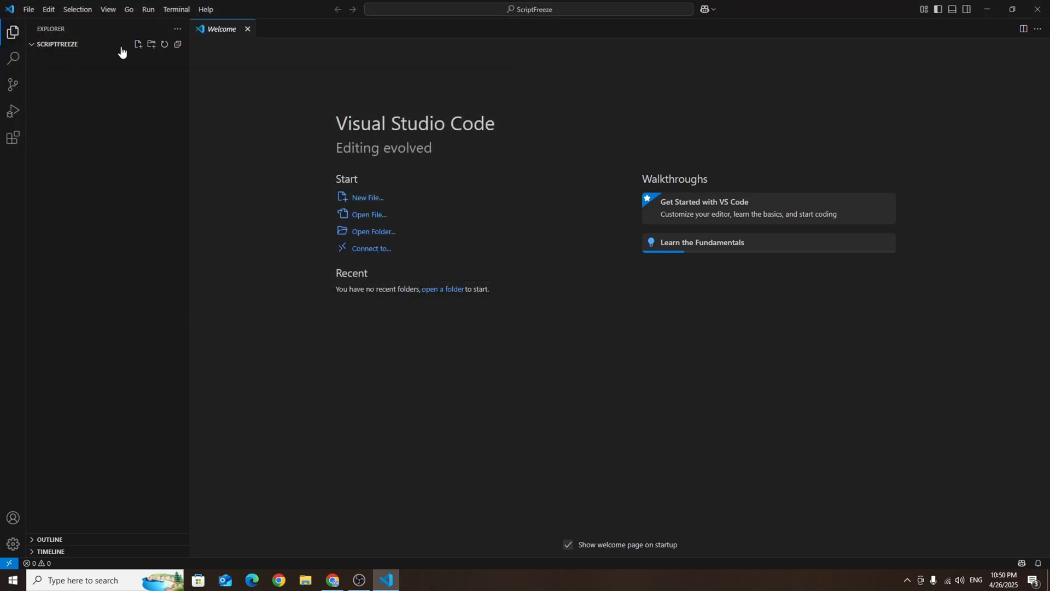
left_click(138, 44)
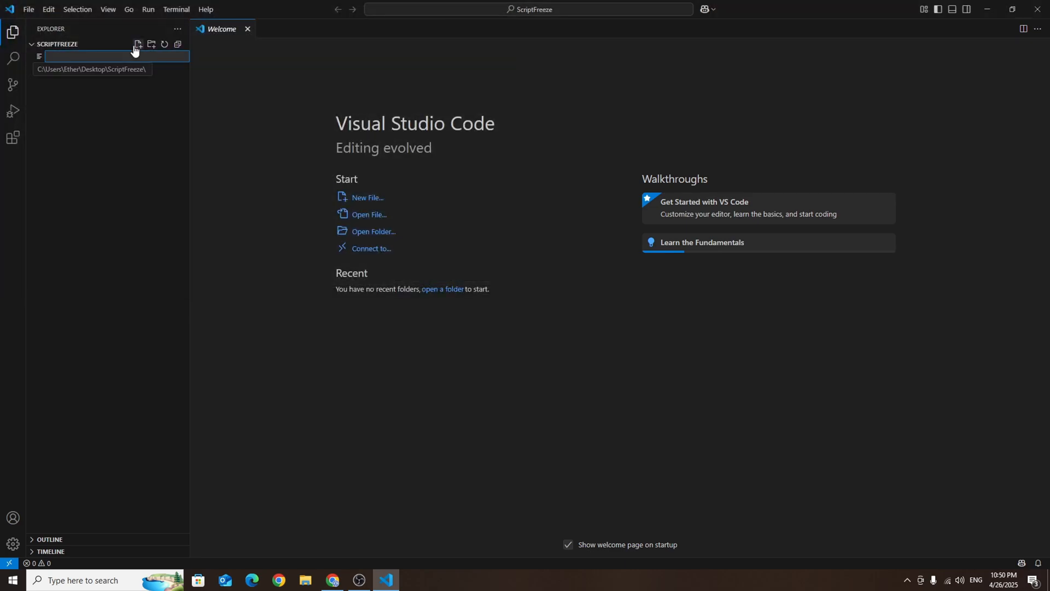
Create the files freeze.js, config.json and package.json in the project
type("f")
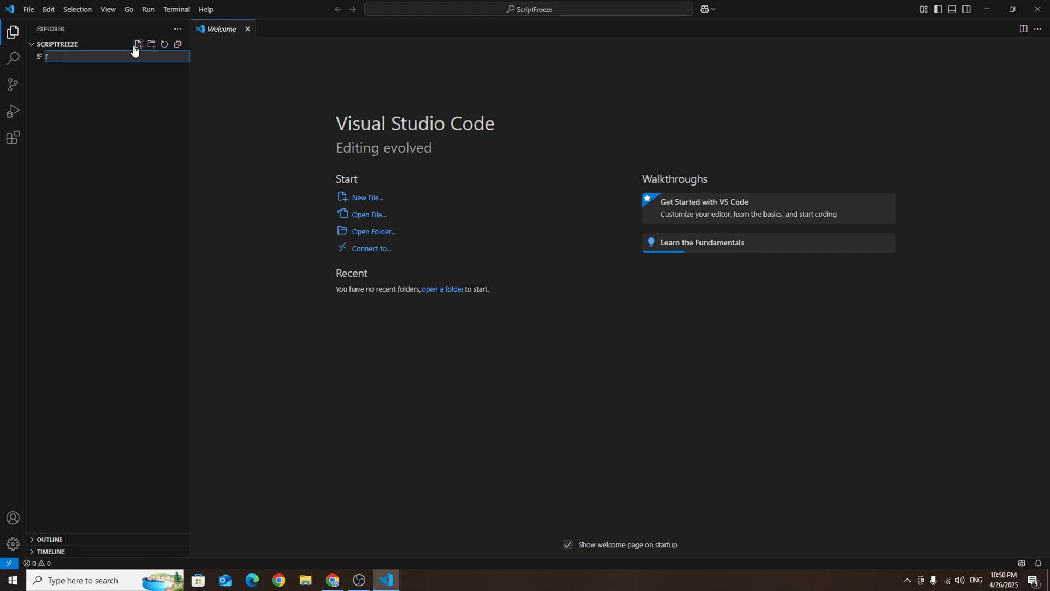
type("reeze")
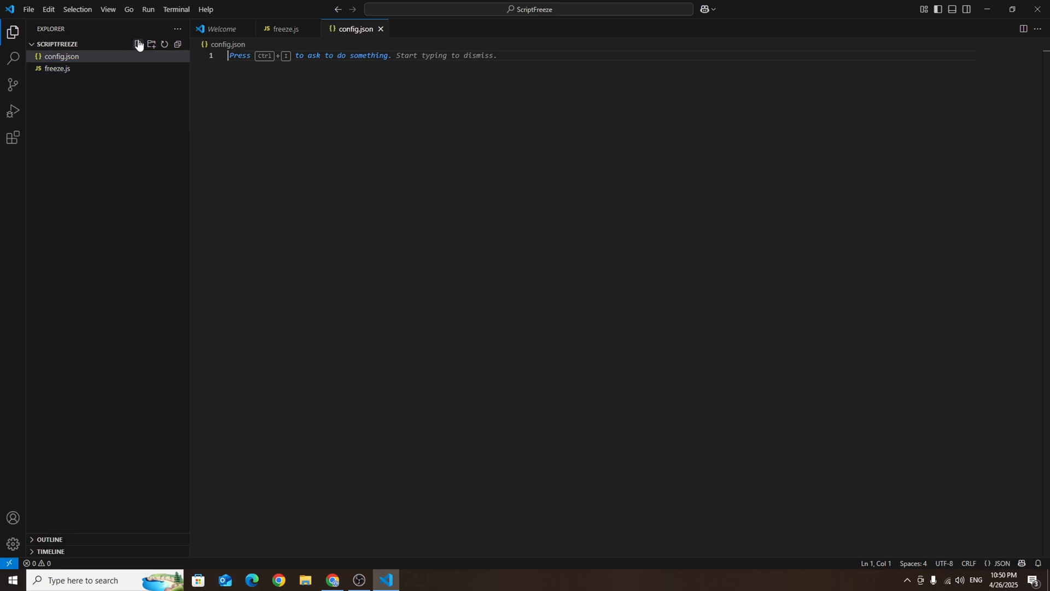
left_click(139, 44)
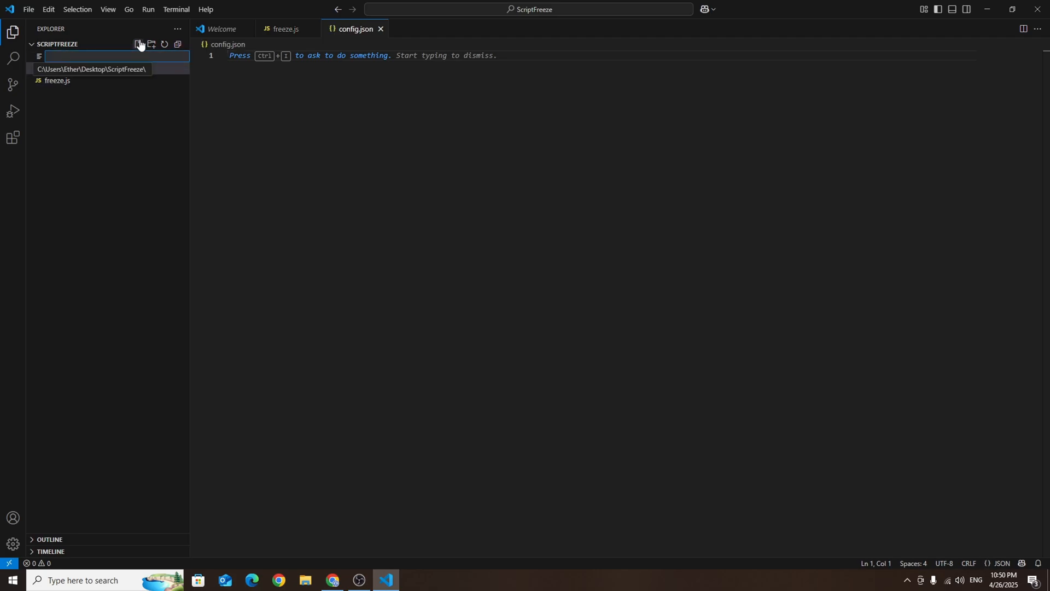
type("package.json")
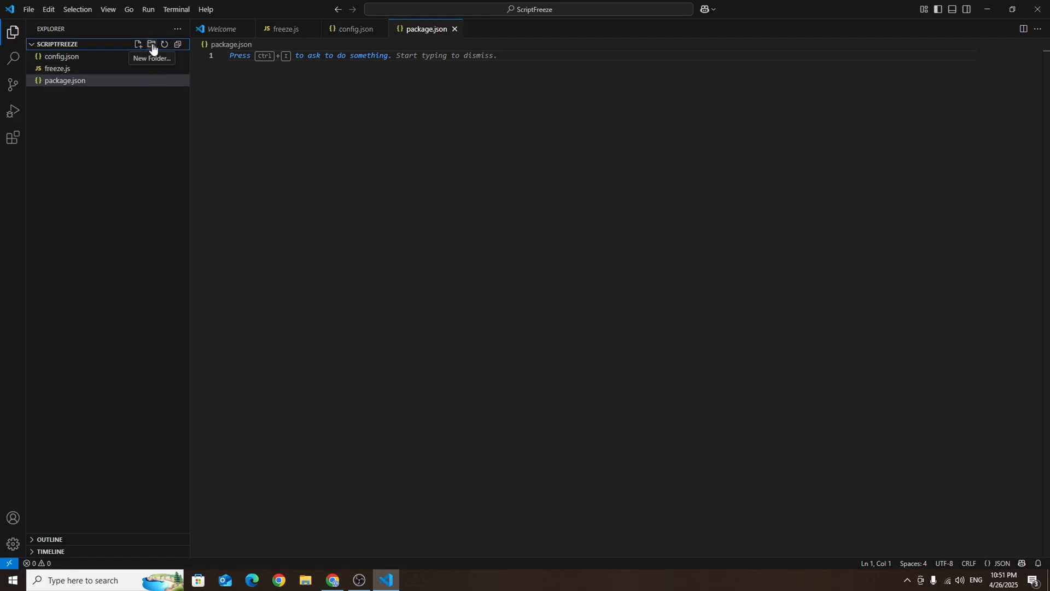
Create a data folder and add tech-config.json inside it
left_click(151, 44)
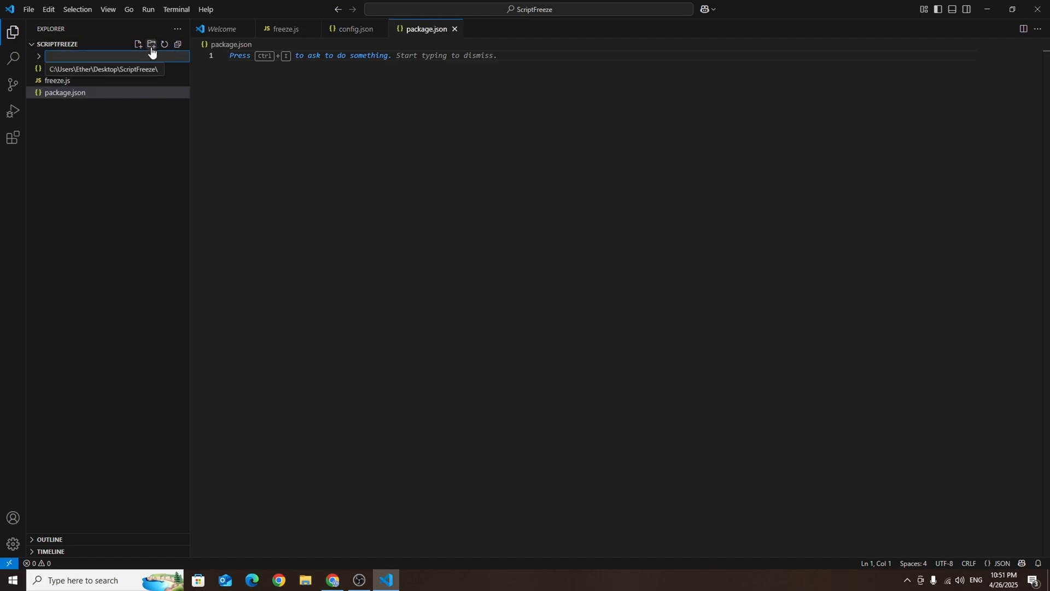
type("data")
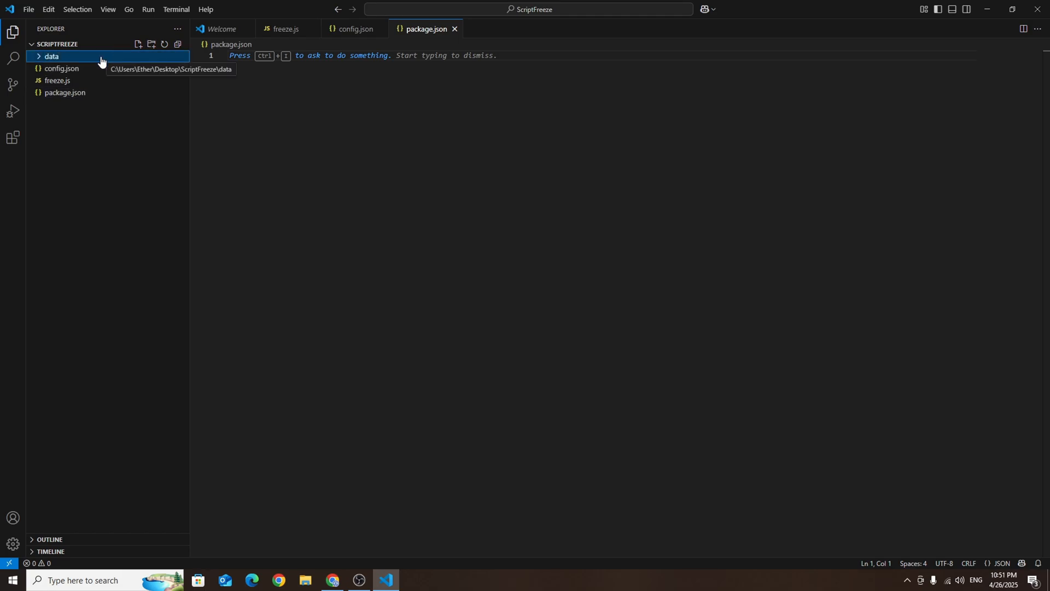
right_click(52, 56)
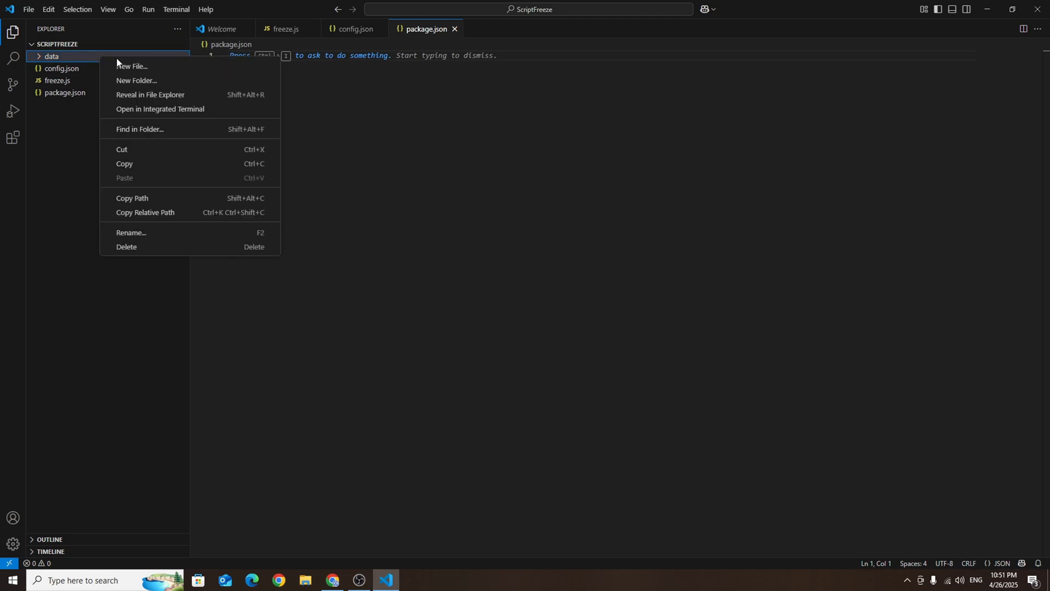
left_click(132, 67)
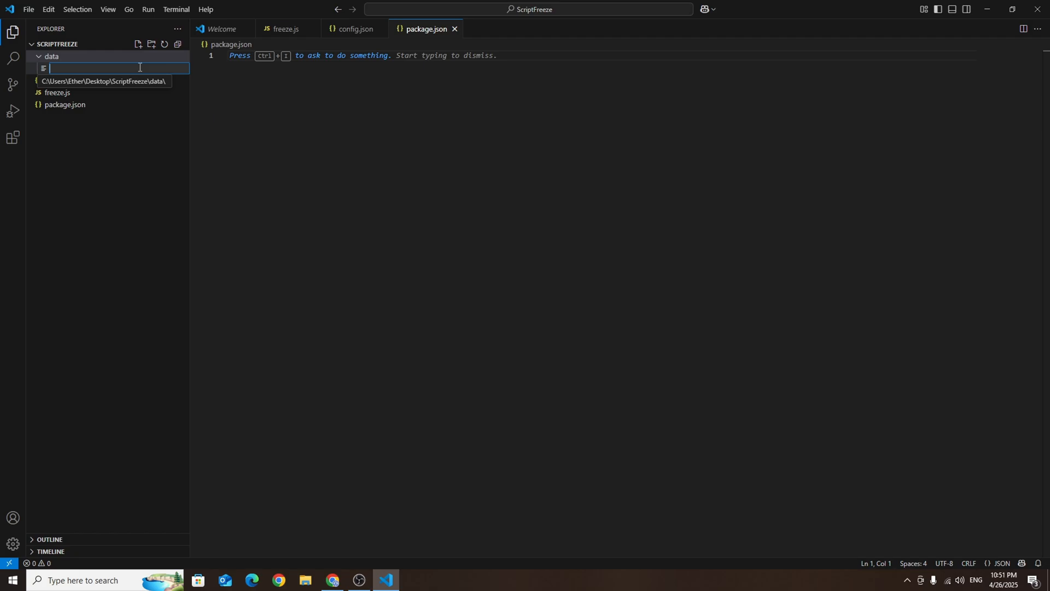
type("ted")
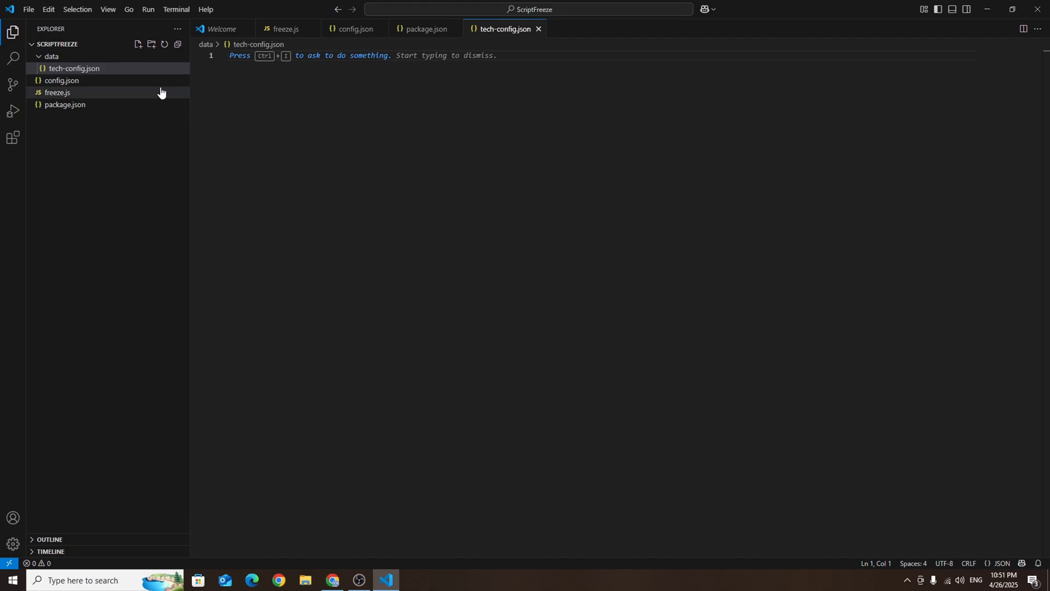
mouse_move(178, 139)
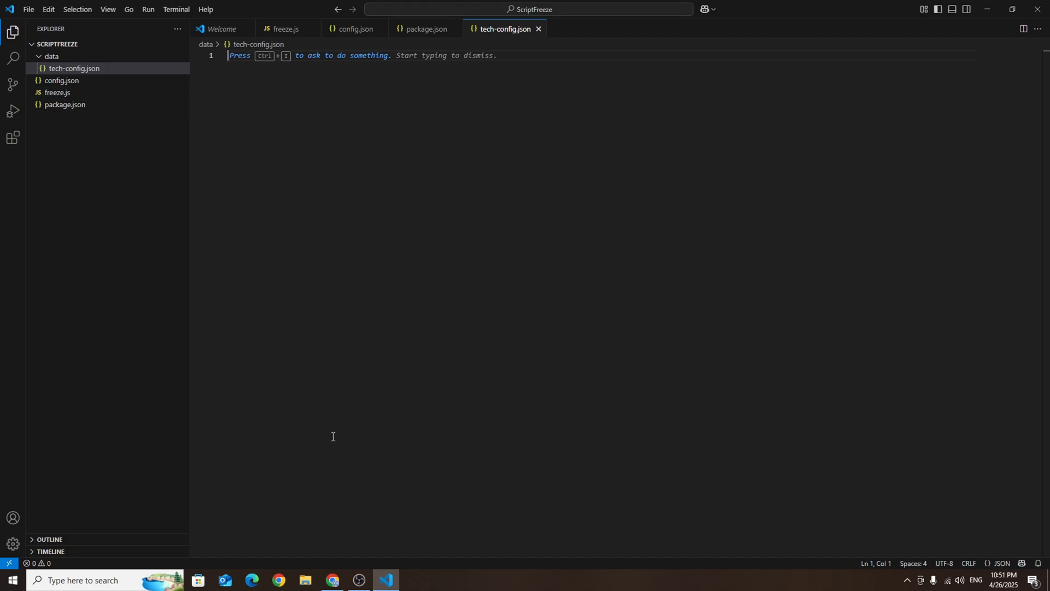
Copy the package.json source code from the tutorial page and return to VS Code
left_click(330, 580)
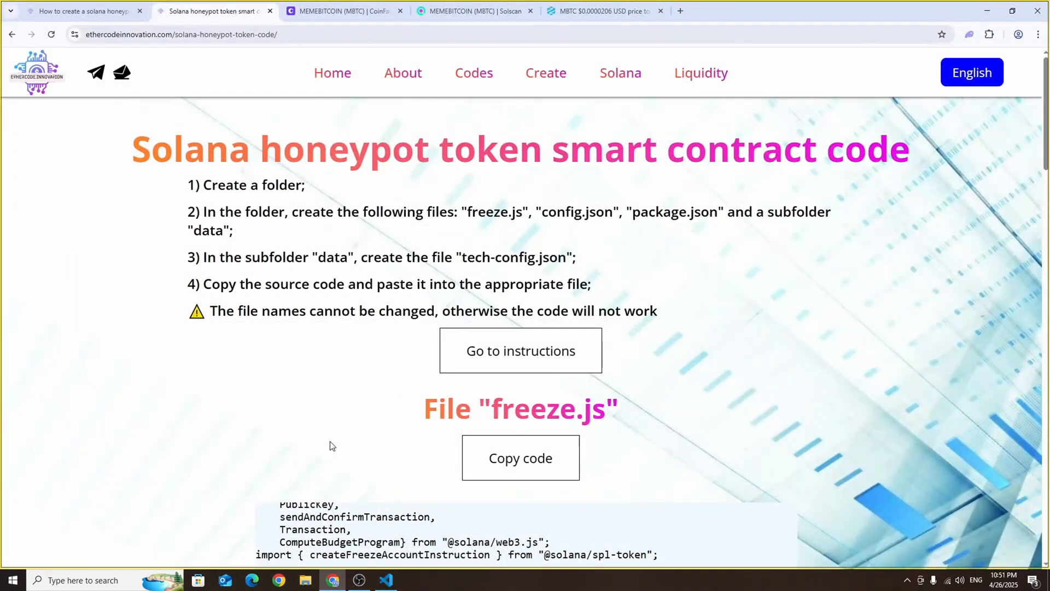
mouse_move(325, 403)
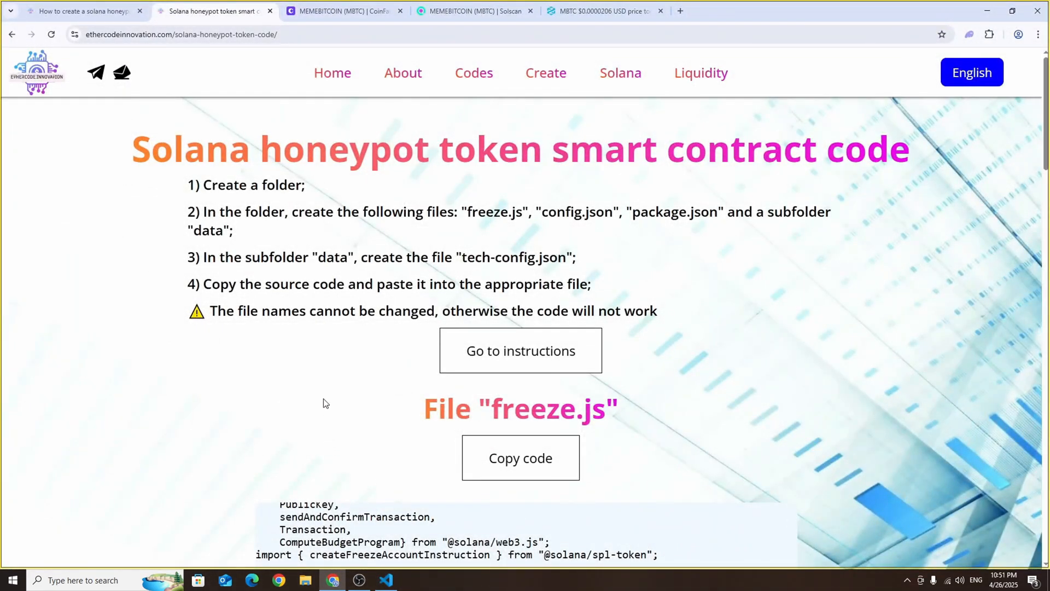
scroll("down", 3)
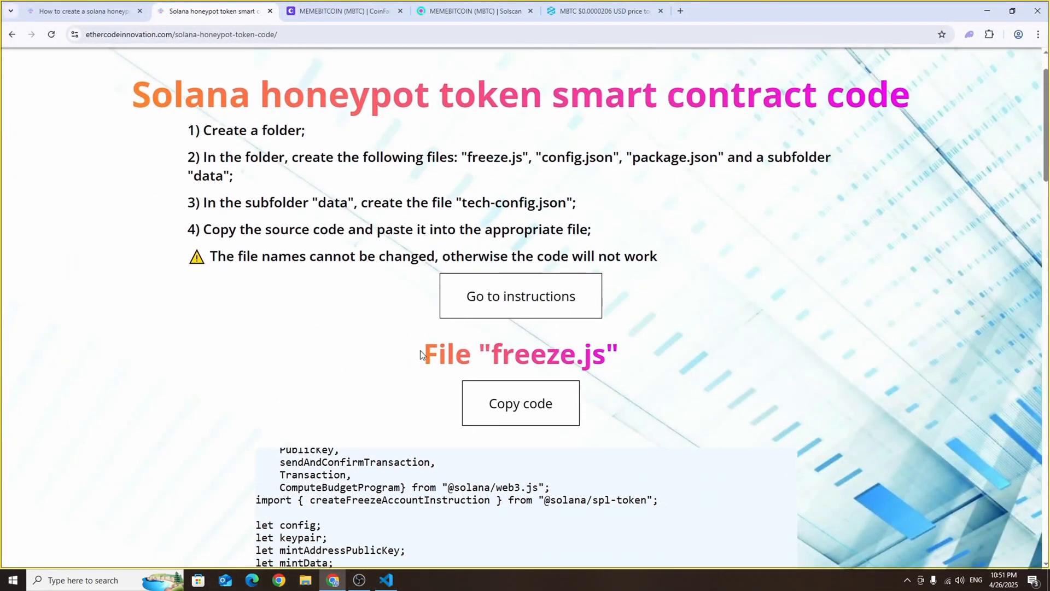
scroll("down", 3)
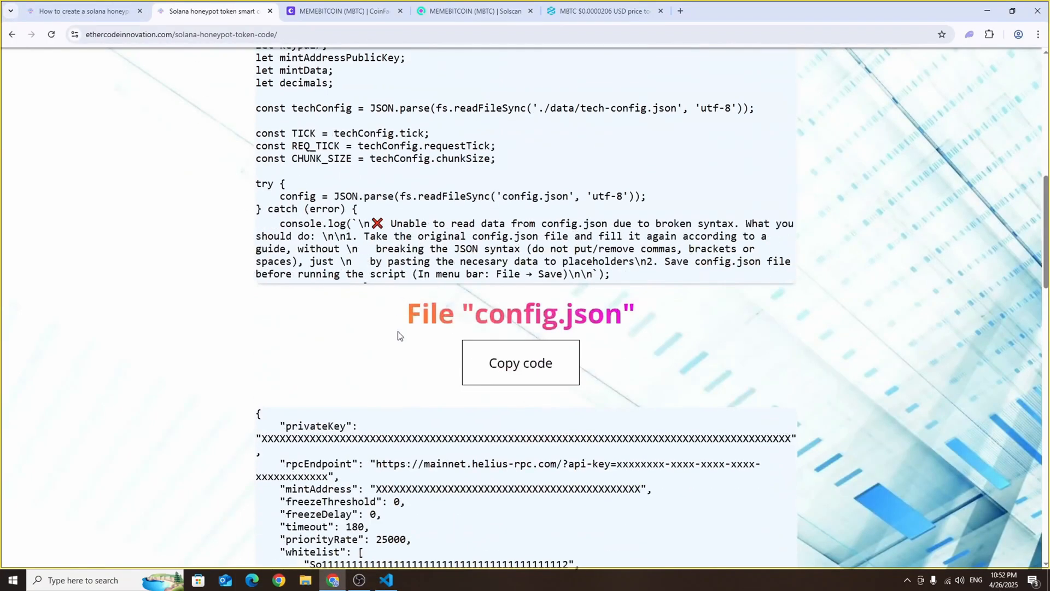
left_click(383, 579)
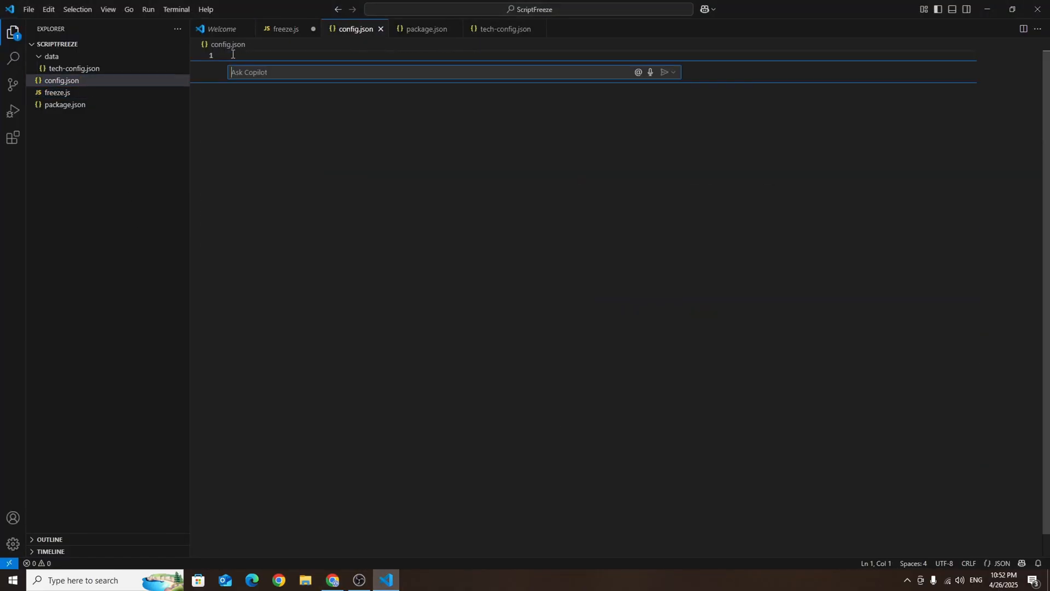
left_click(331, 580)
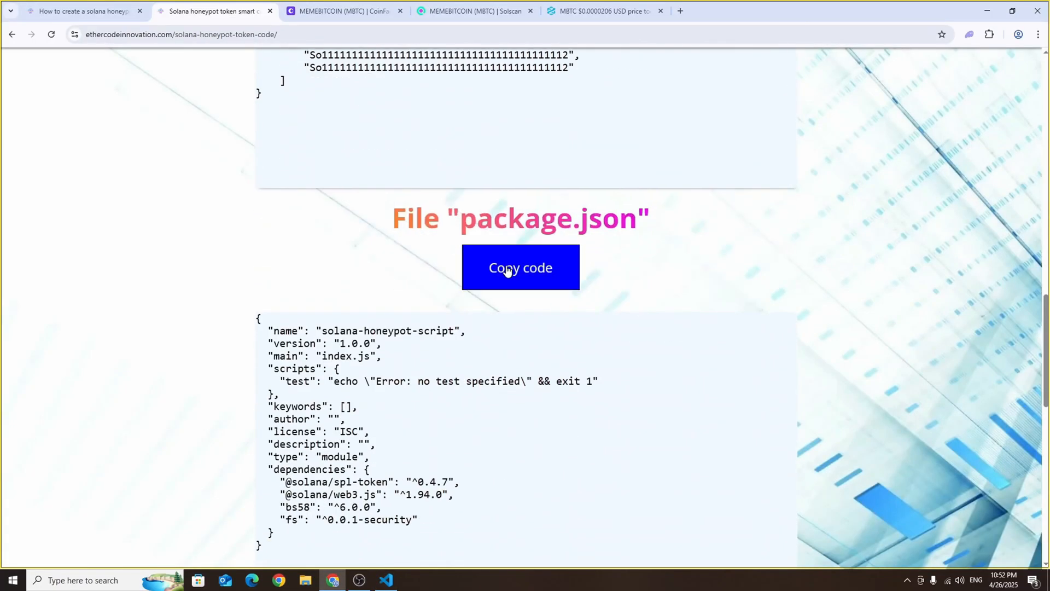
left_click(384, 580)
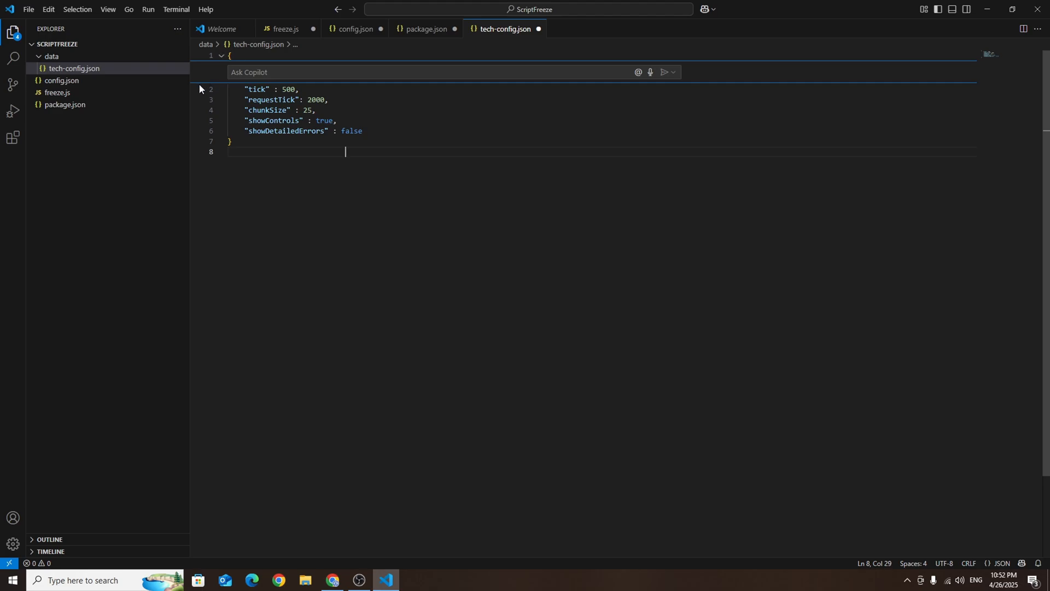
Save all project files and run npm i in the integrated terminal to install dependencies
left_click(29, 8)
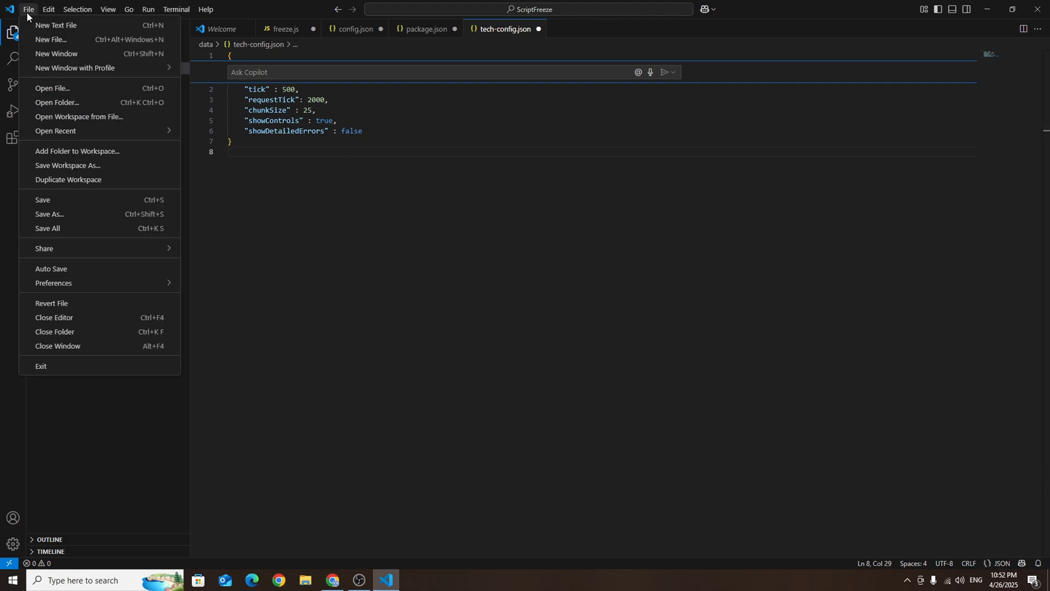
mouse_move(64, 214)
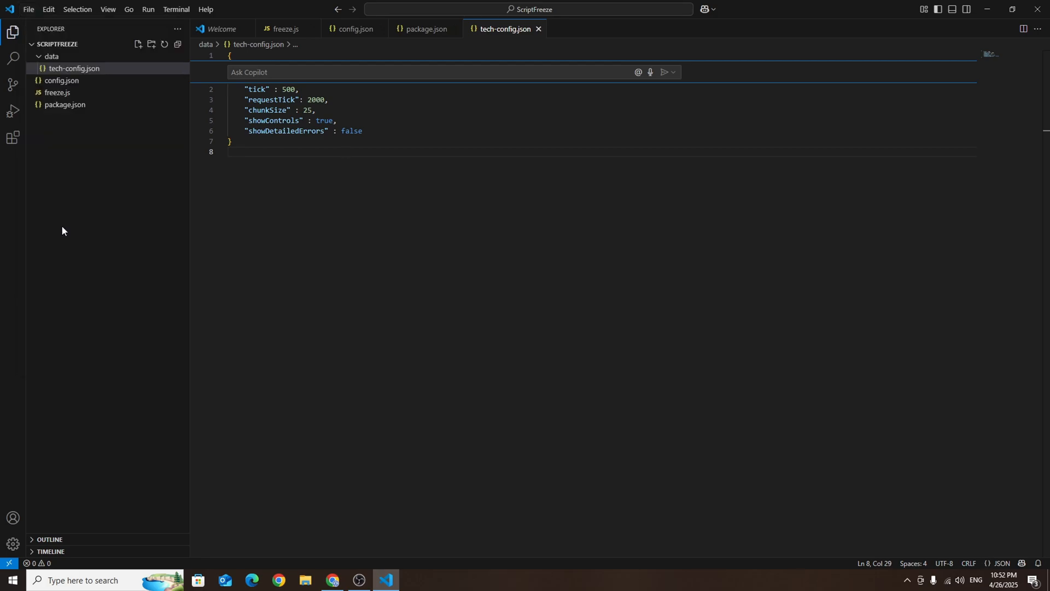
mouse_move(65, 219)
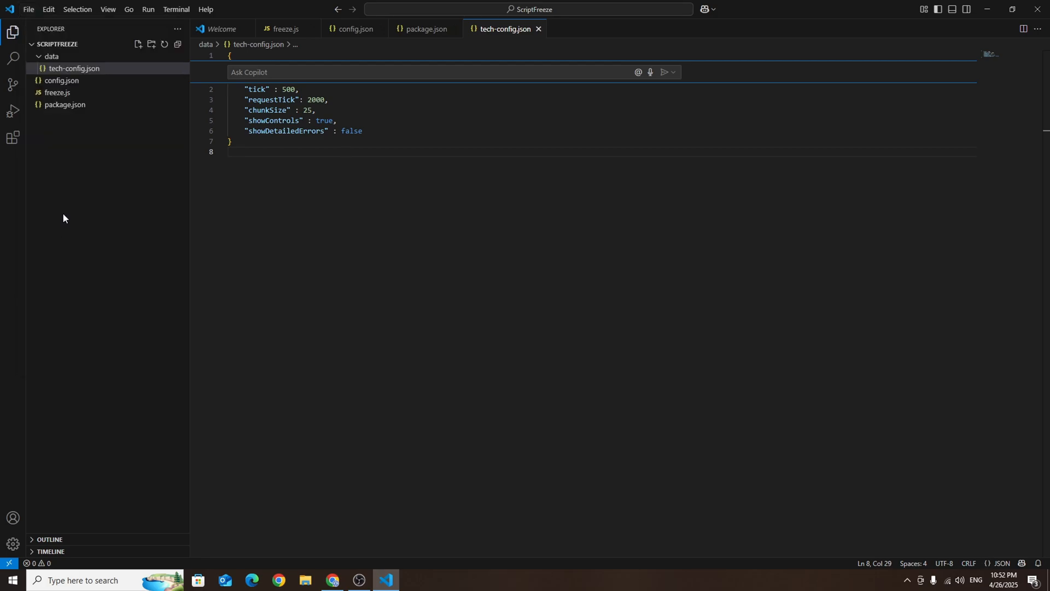
left_click(107, 9)
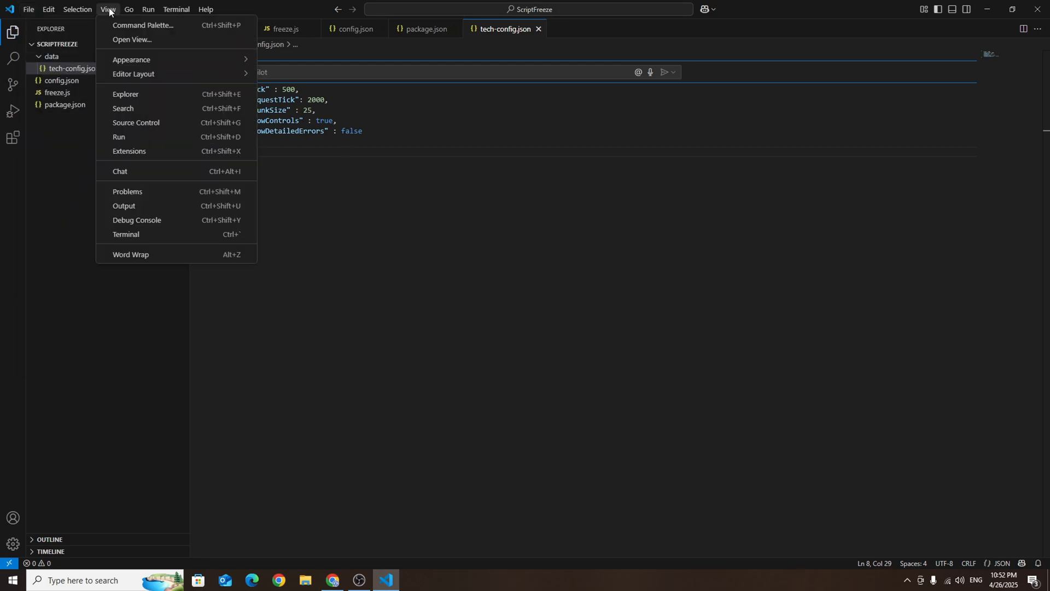
mouse_move(126, 235)
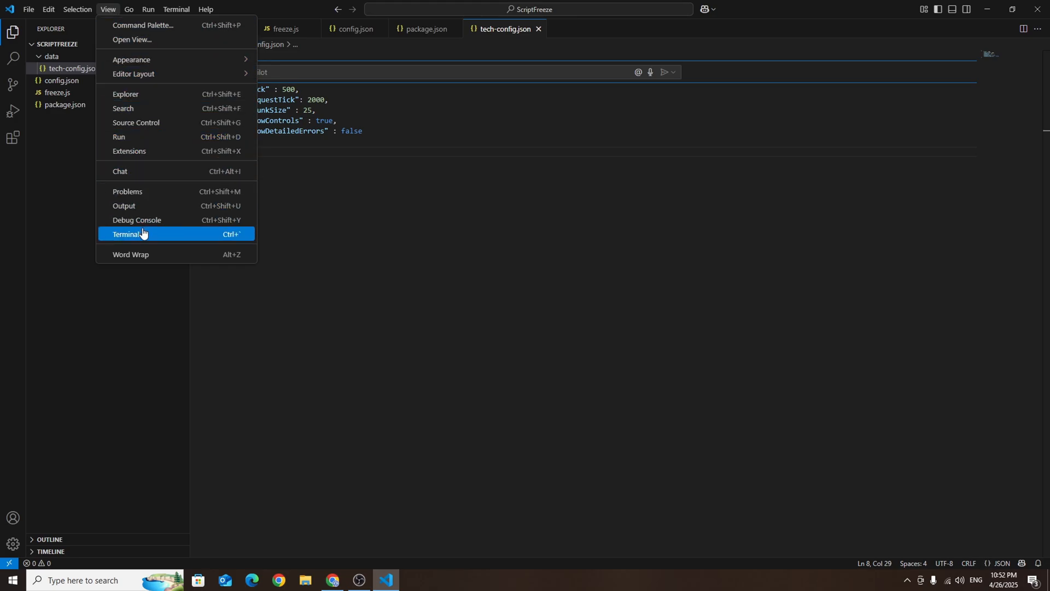
left_click(127, 235)
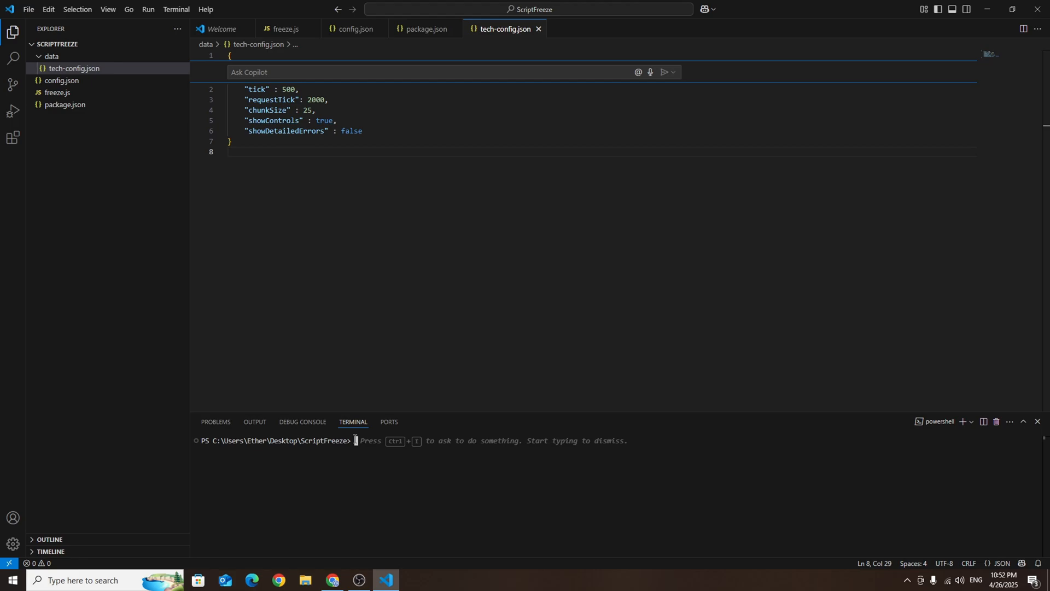
type("npm")
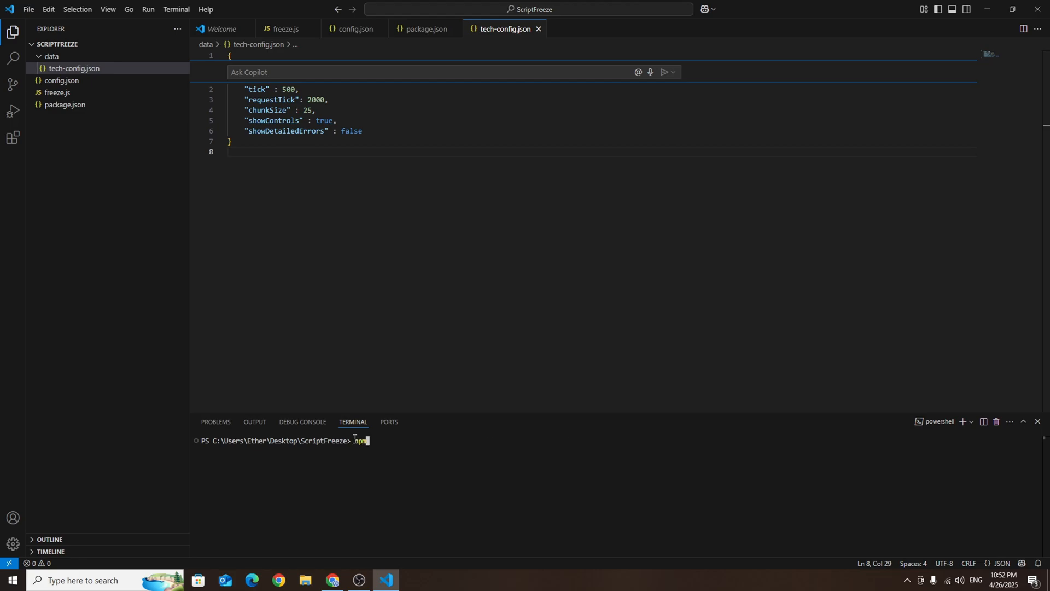
type("i")
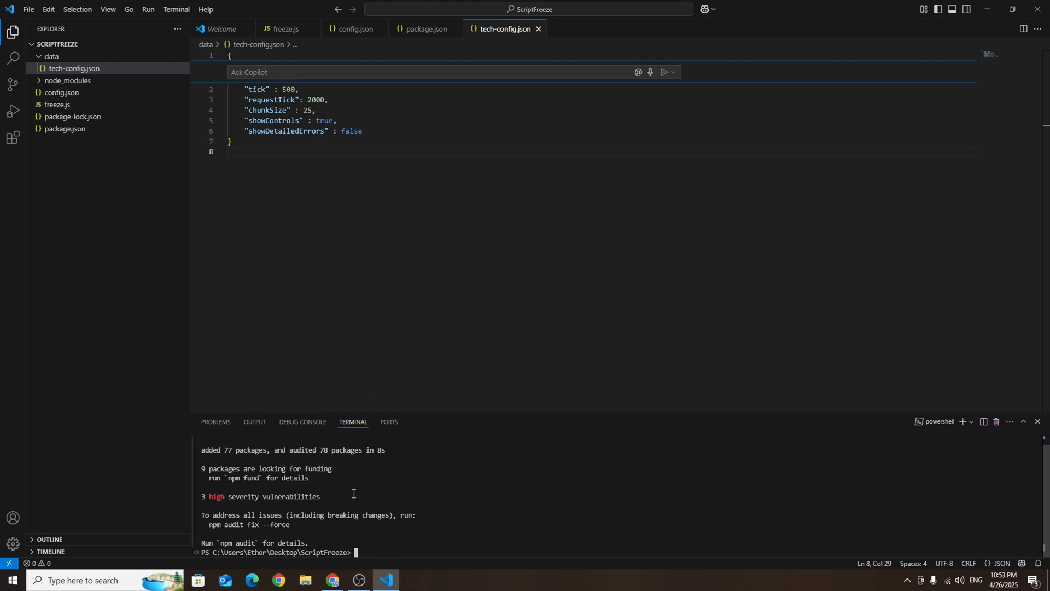
mouse_move(358, 484)
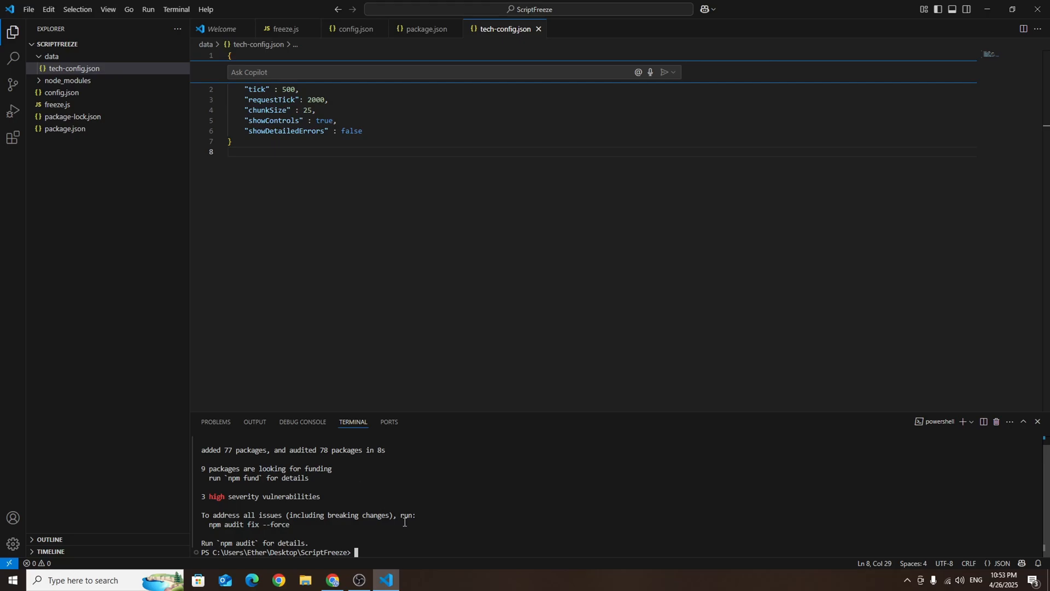
mouse_move(385, 512)
type("powershel")
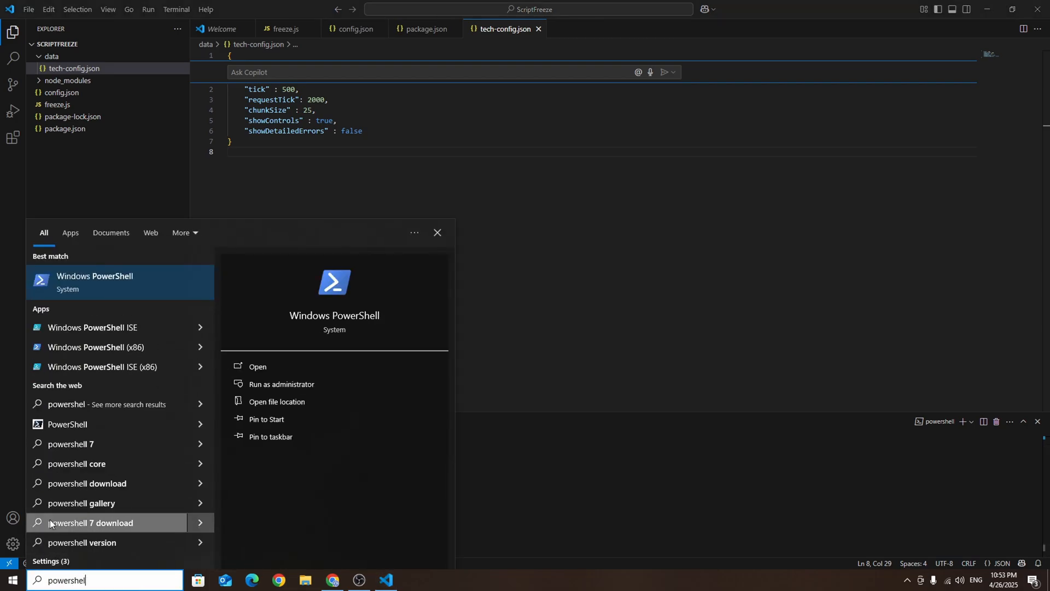
Run PowerShell as administrator and set the execution policy to RemoteSigned with Yes to All
right_click(94, 281)
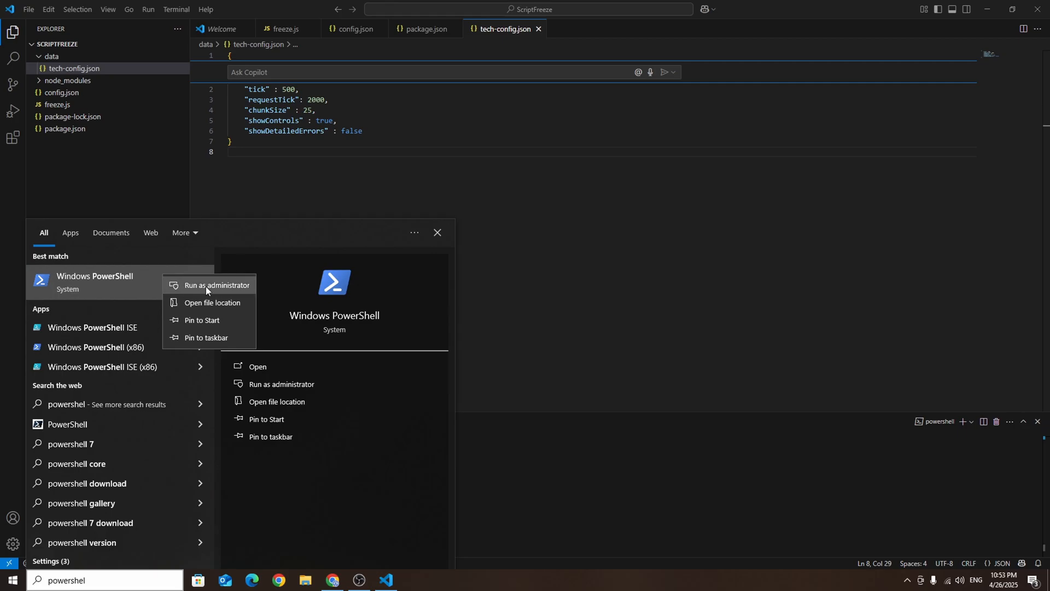
left_click(217, 284)
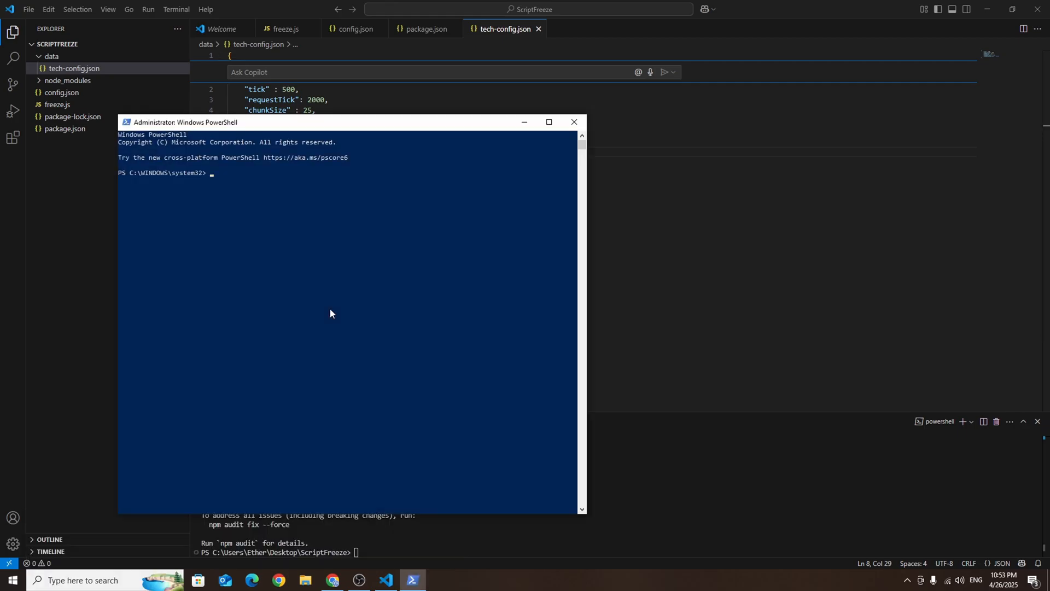
type("Set-ExecutionPolicy RemoteSigned")
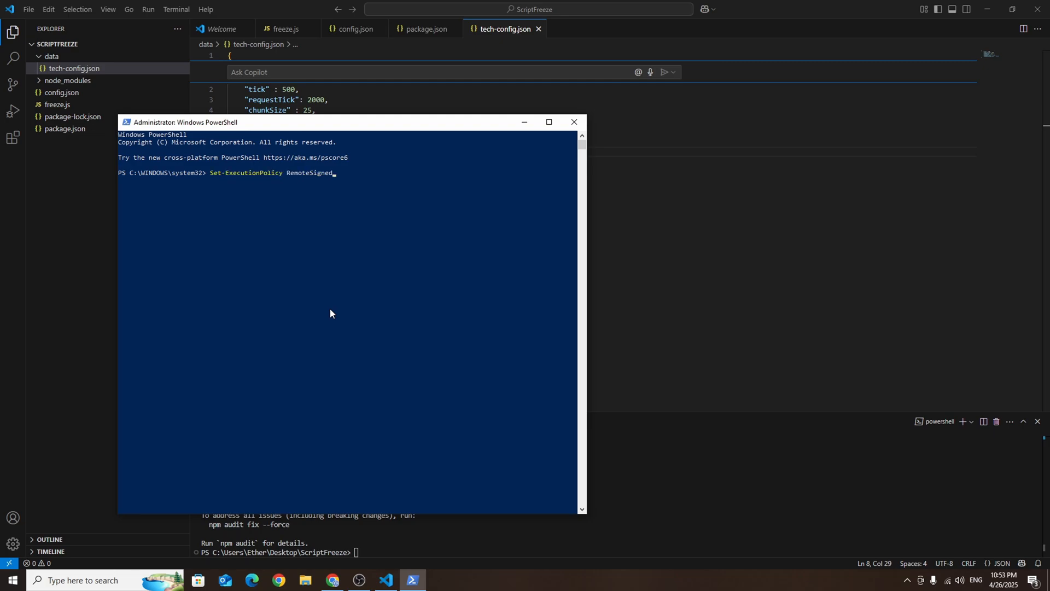
key("Enter")
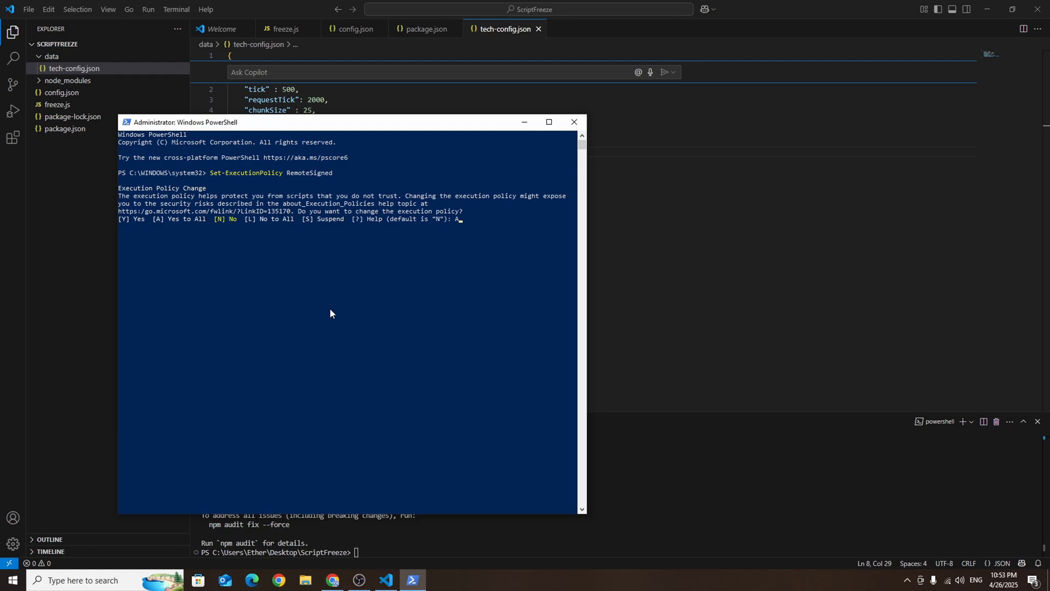
key("enter")
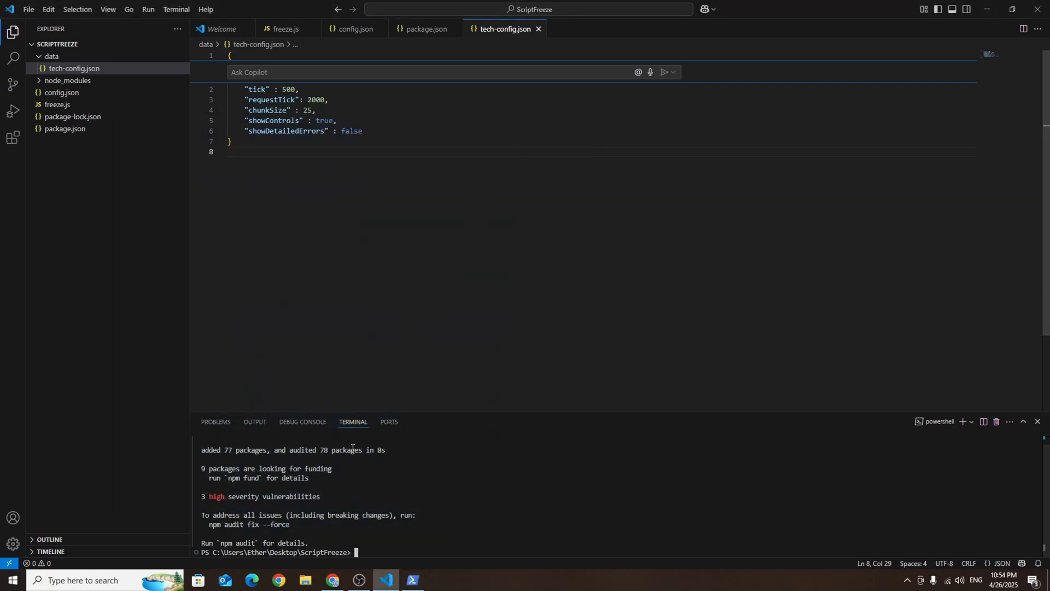
Finish npm i and open config.json showing its placeholder key, RPC and mint entries
type("npm i")
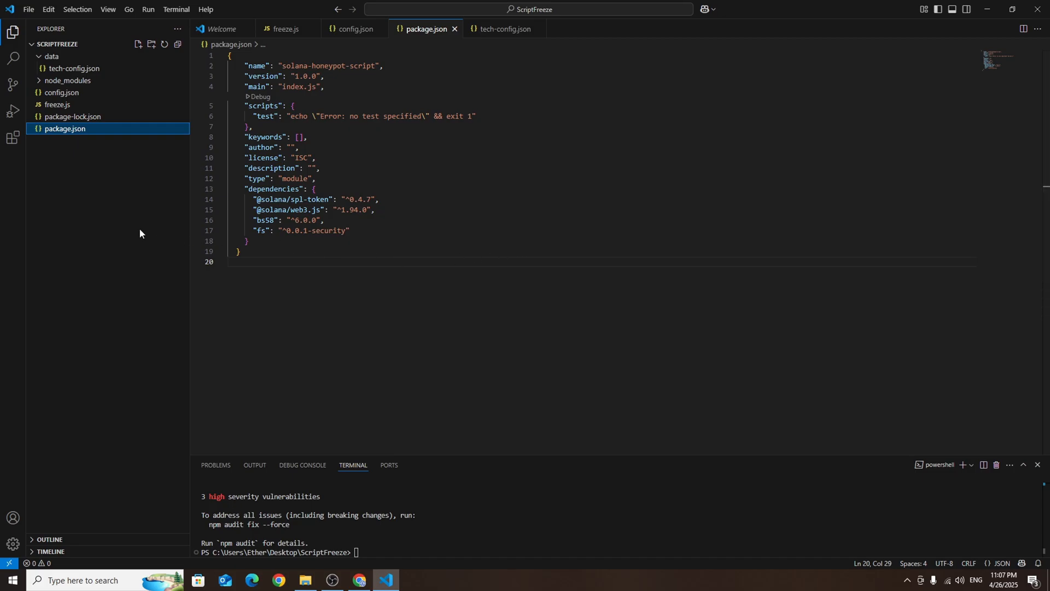
mouse_move(61, 94)
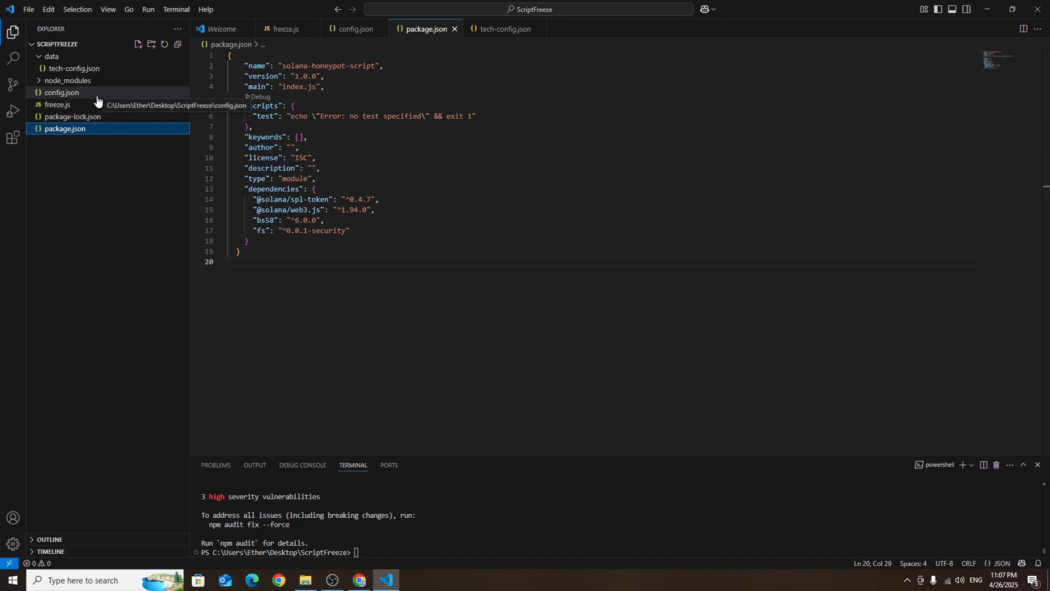
left_click(62, 92)
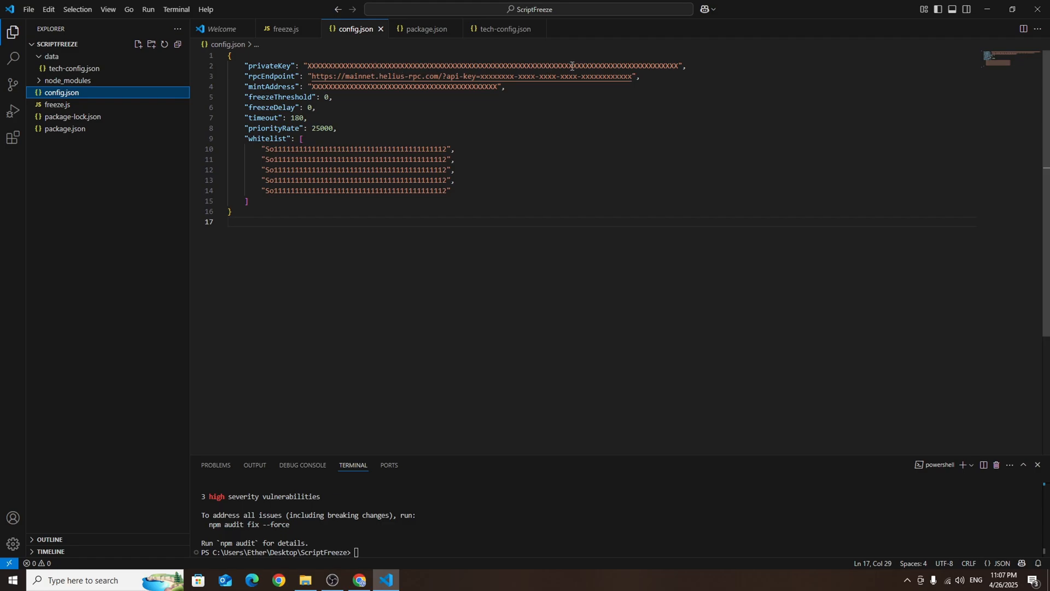
mouse_move(535, 118)
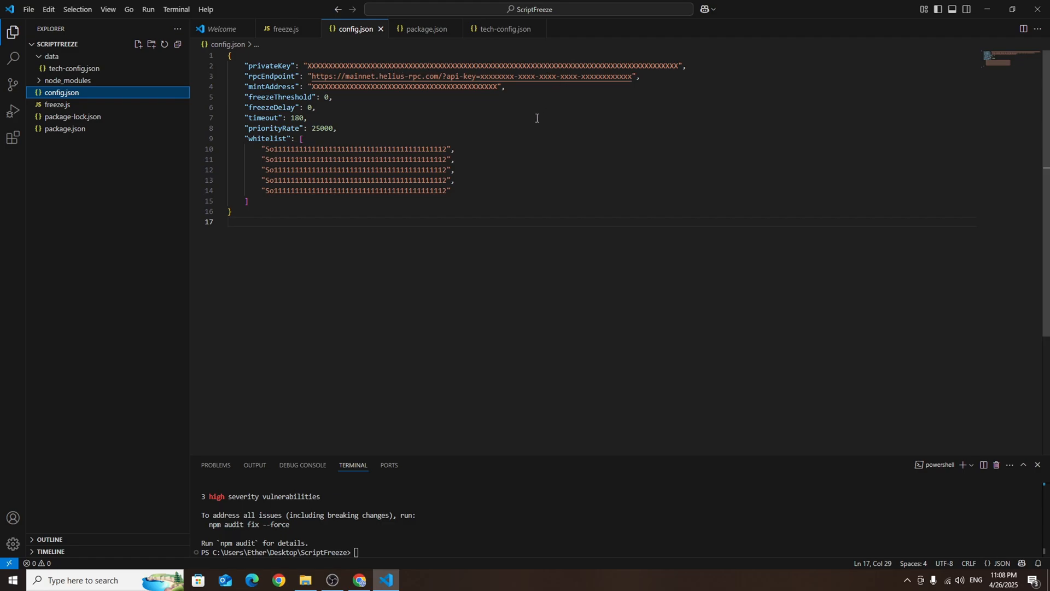
Reveal and copy the Phantom wallet's private key, then return to config.json in VS Code
left_click(360, 580)
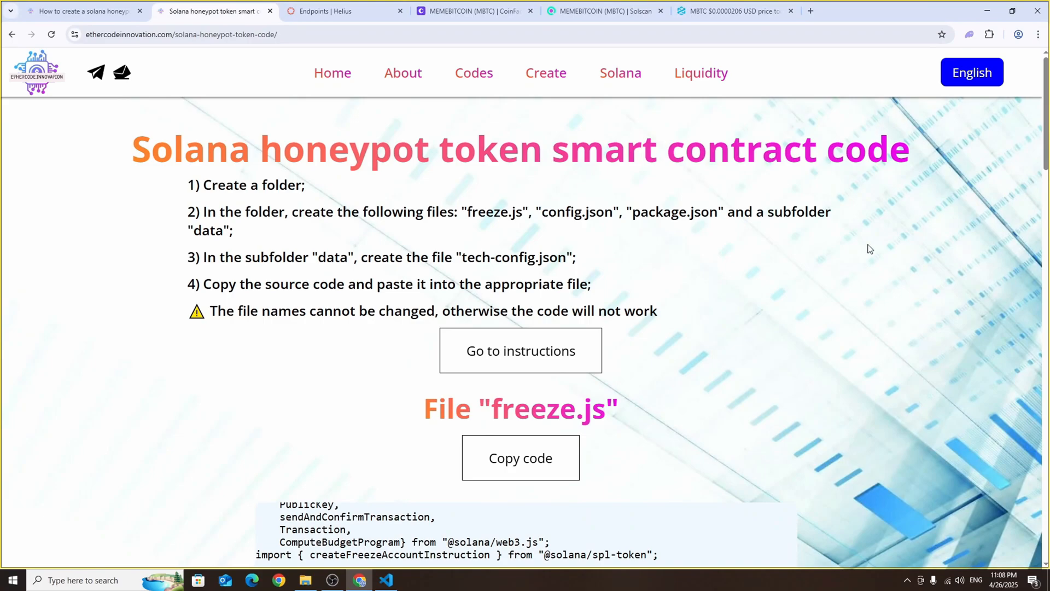
left_click(968, 34)
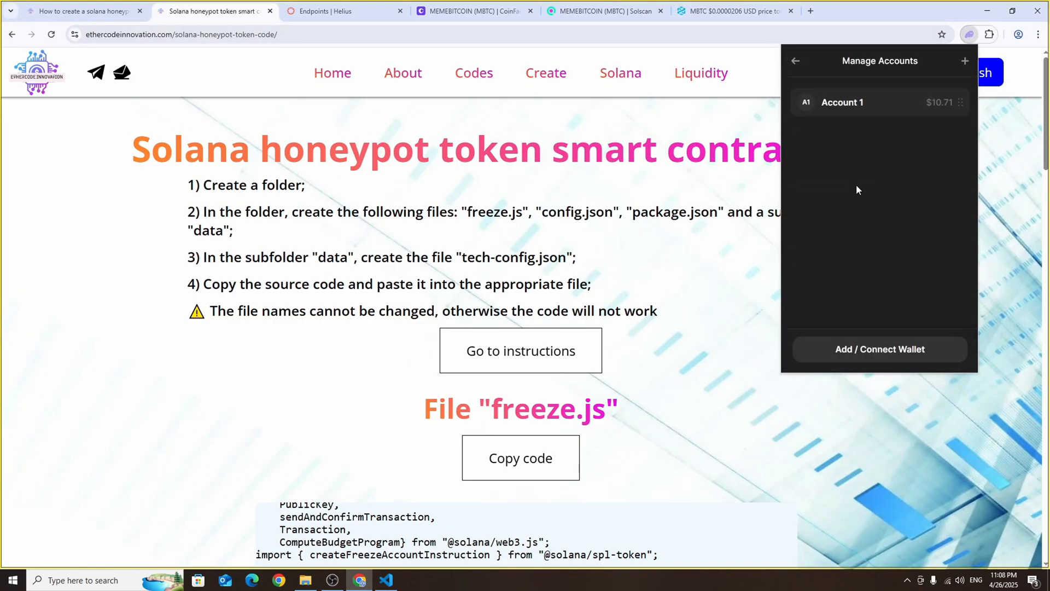
left_click(842, 102)
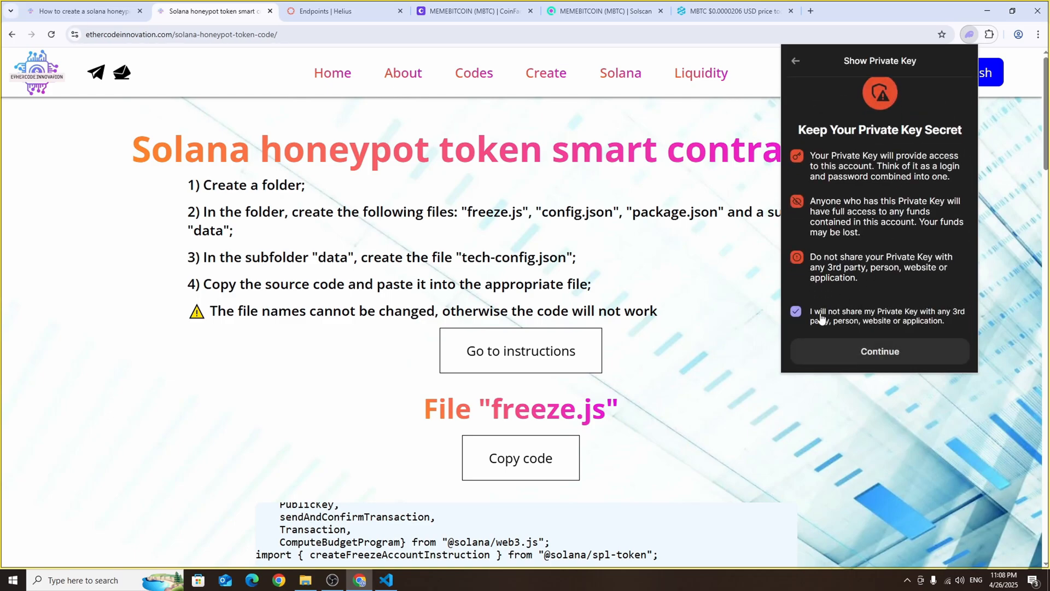
left_click(879, 351)
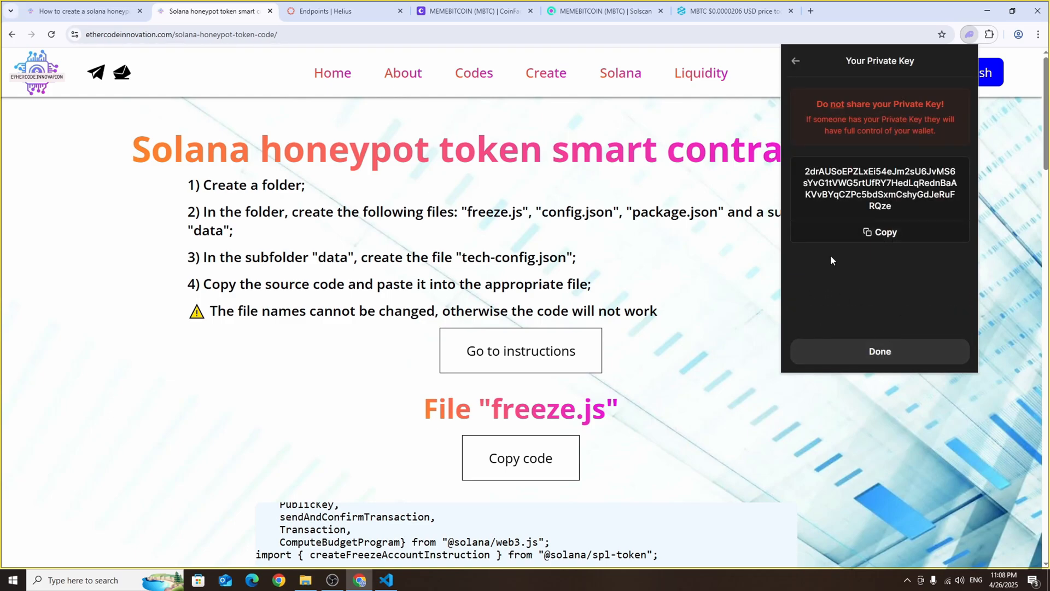
left_click(384, 579)
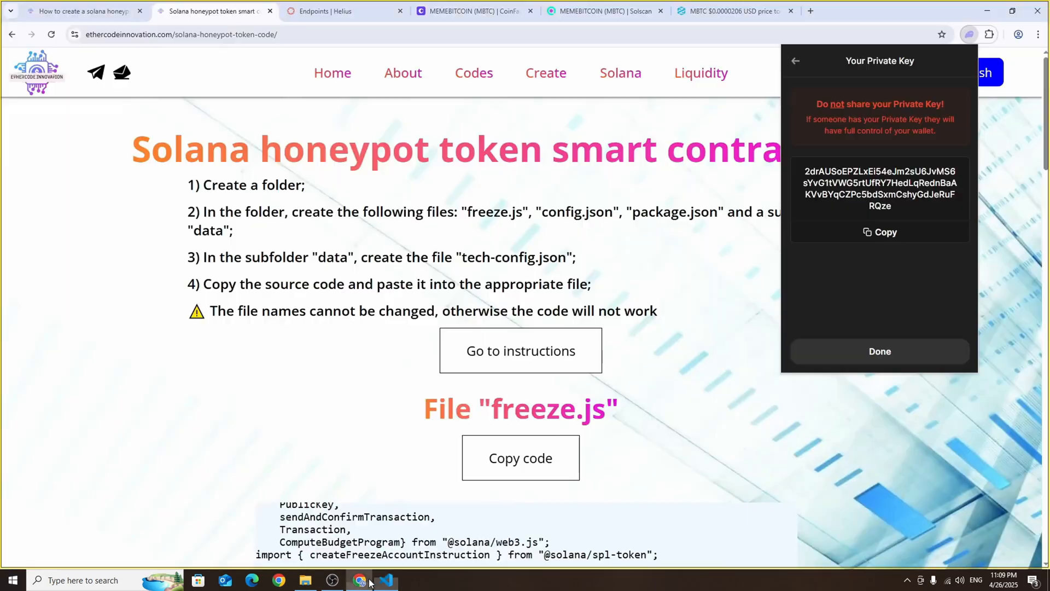
left_click(344, 11)
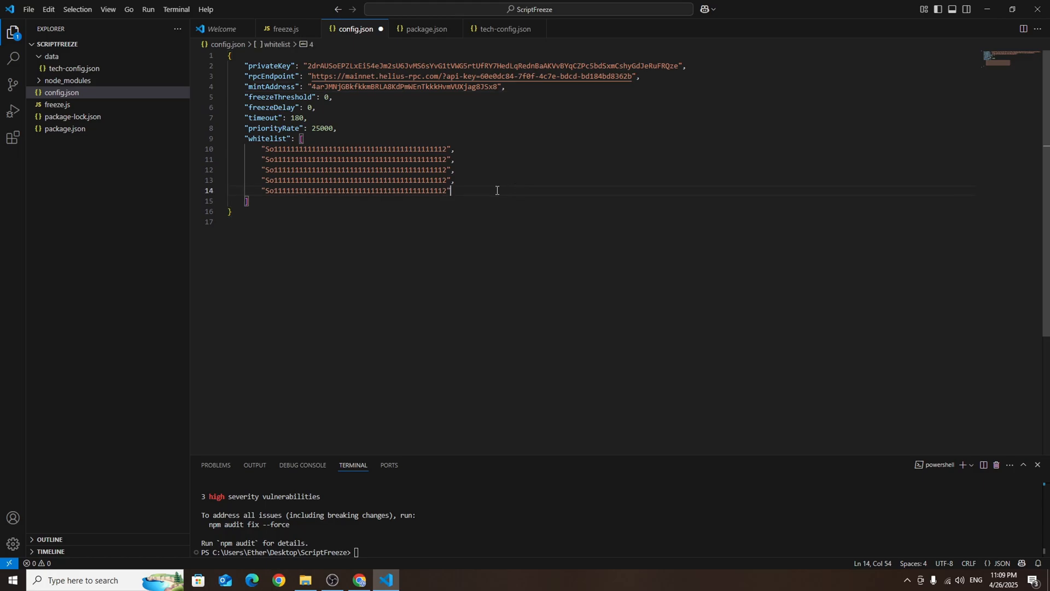
Enter timeout 180 next to freezeDelay in config.json and complete the five-address whitelist array
left_click(47, 8)
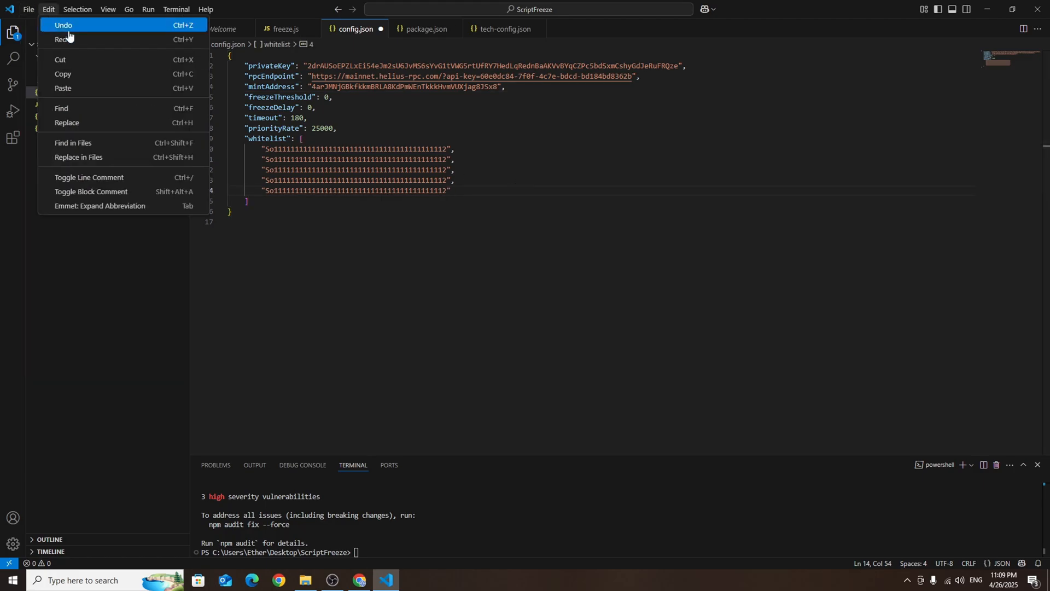
left_click(28, 10)
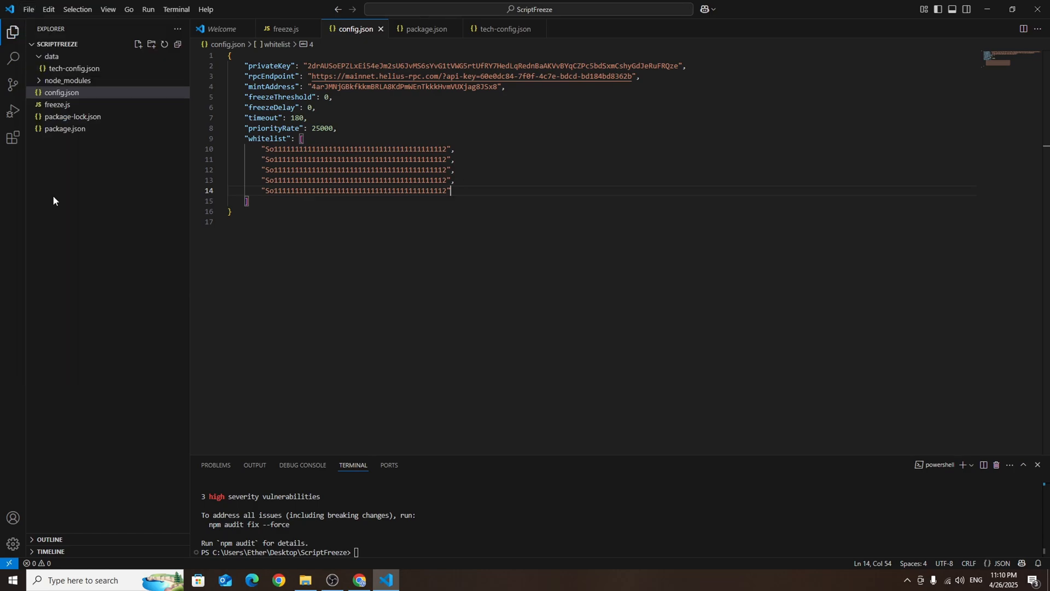
mouse_move(289, 220)
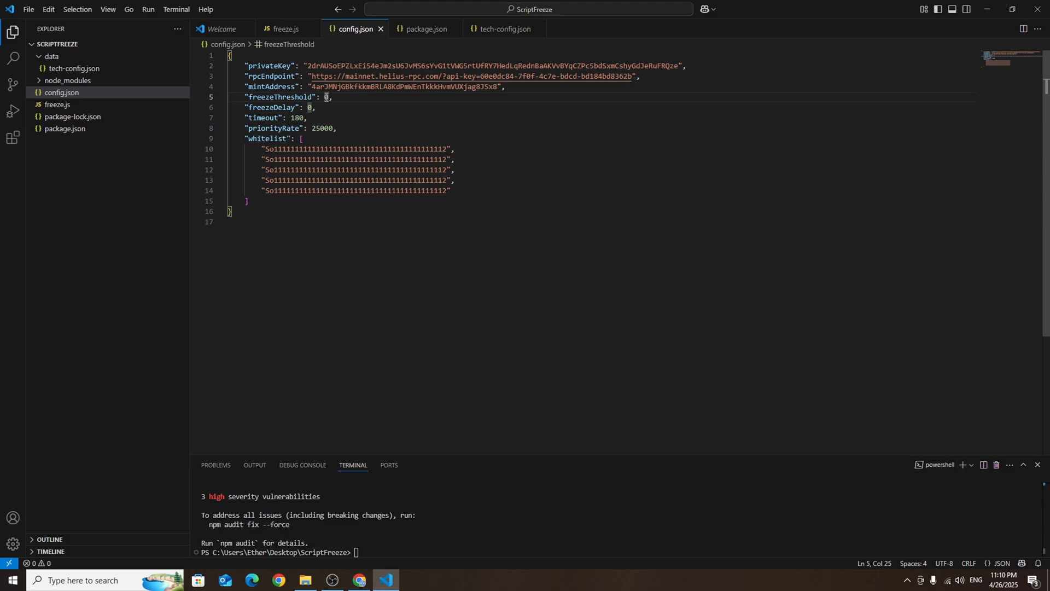
double_click(272, 107)
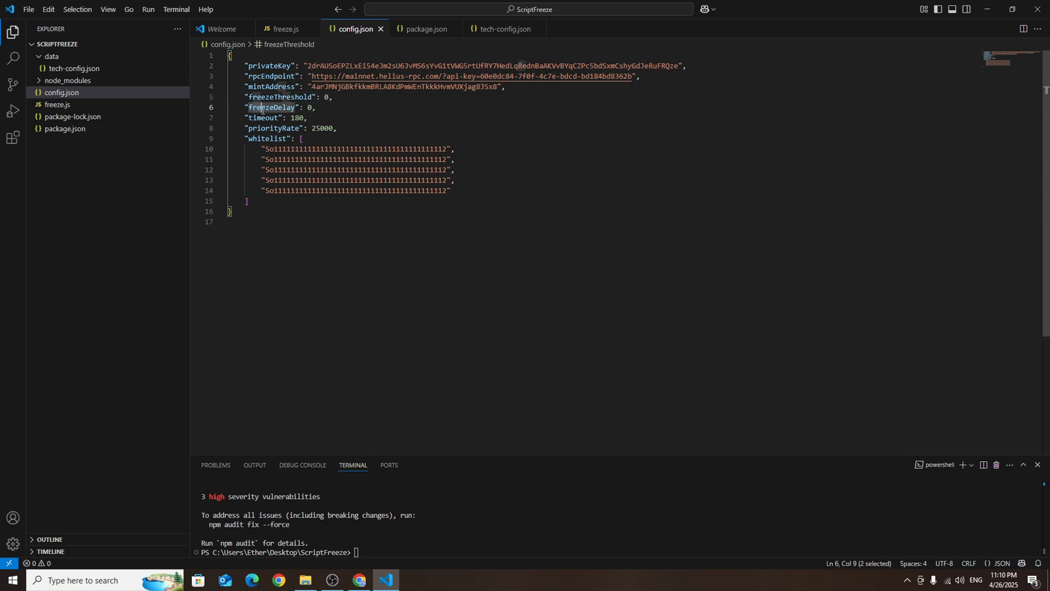
double_click(271, 108)
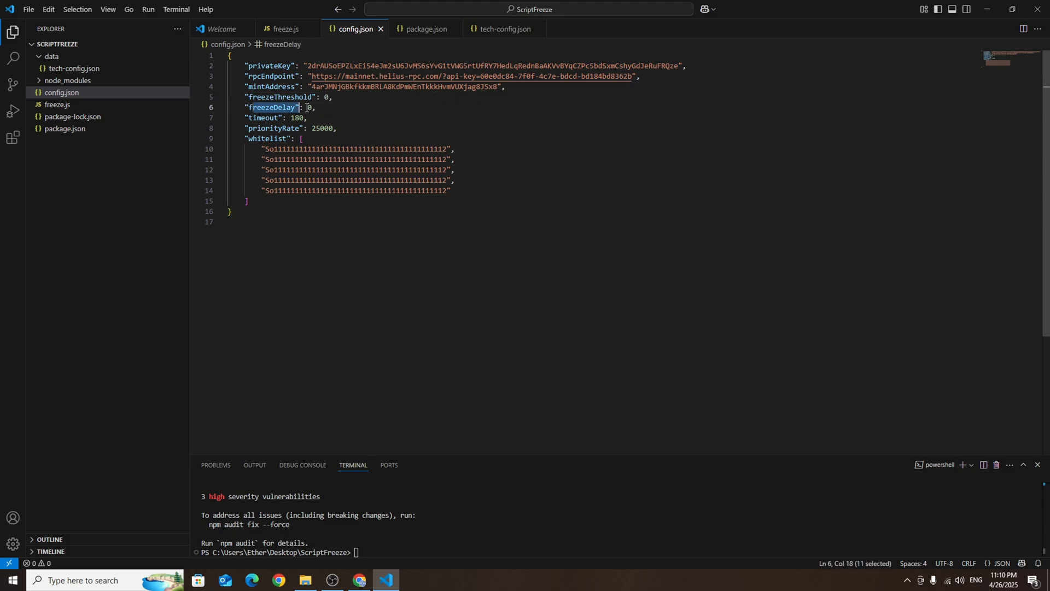
left_click(362, 110)
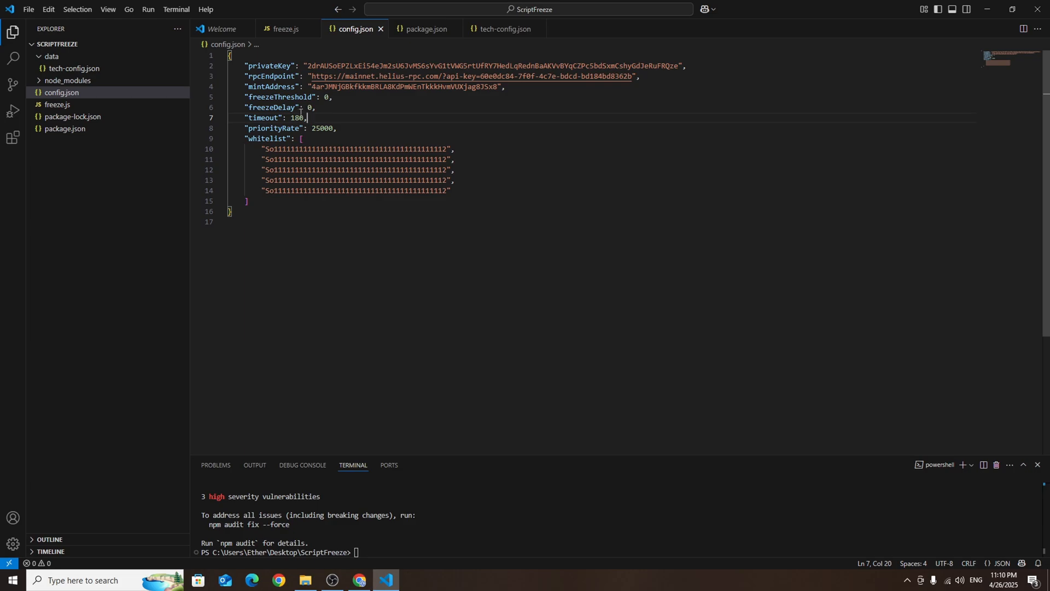
left_click(291, 117)
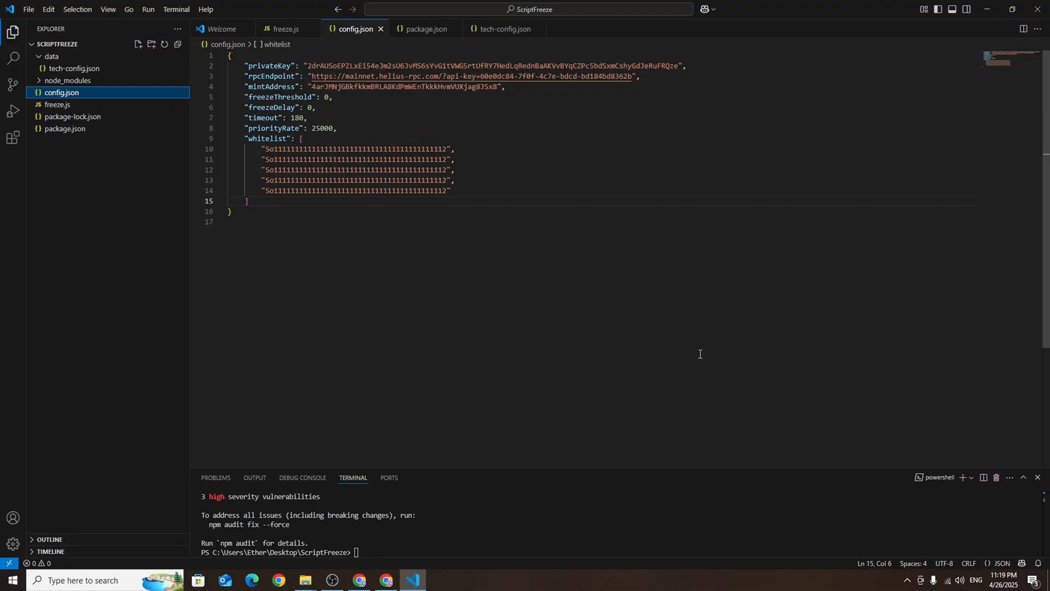
Swap 0.01 SOL for about 90,523 MBTC despite the price-impact warning, then enter the full MBTC balance to sell back
left_click(385, 579)
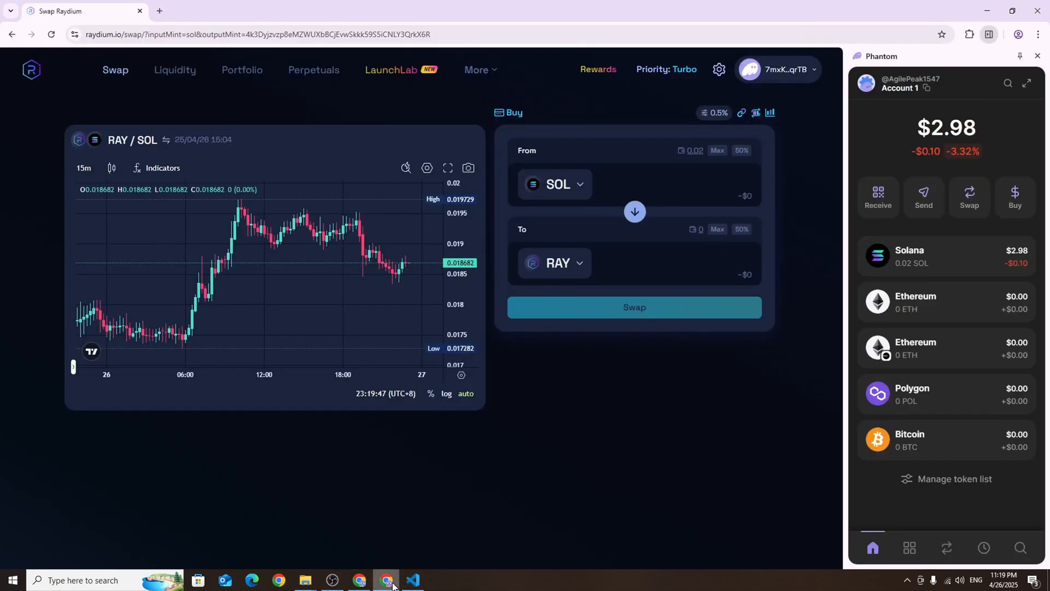
mouse_move(561, 472)
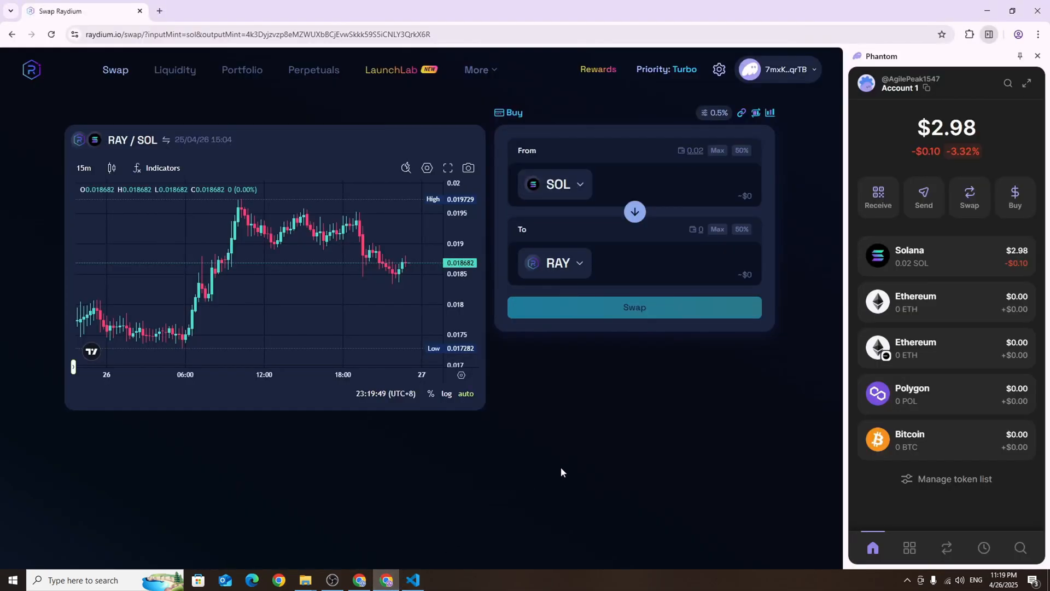
mouse_move(618, 334)
type("0.01")
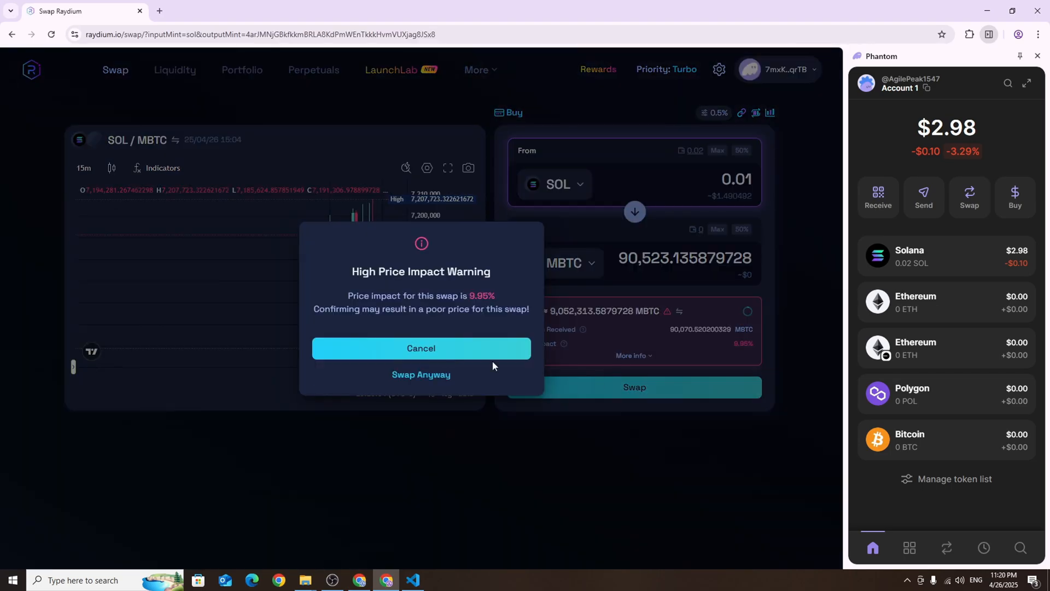
left_click(420, 374)
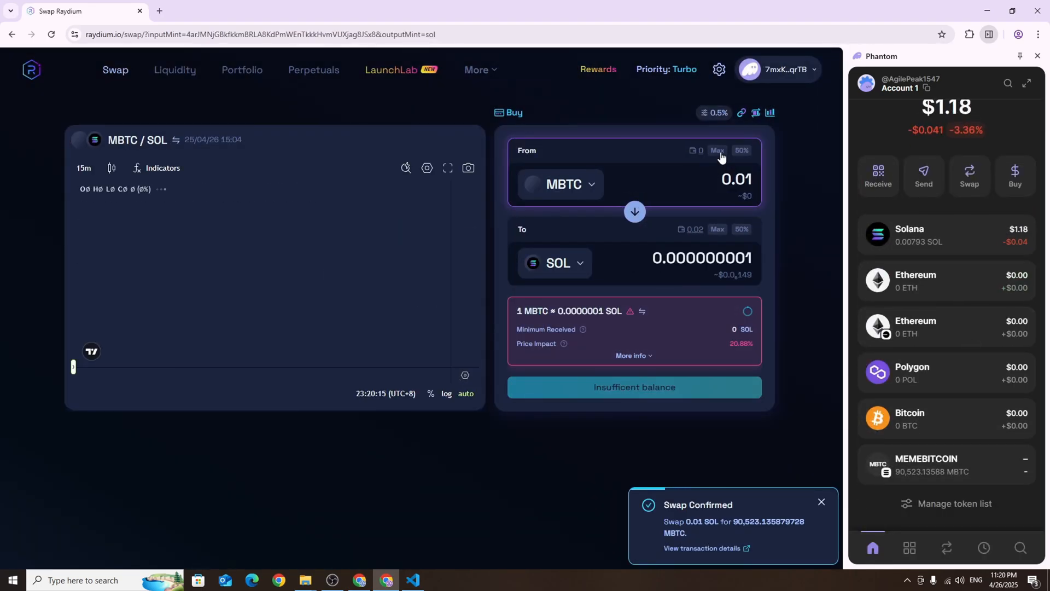
left_click(716, 150)
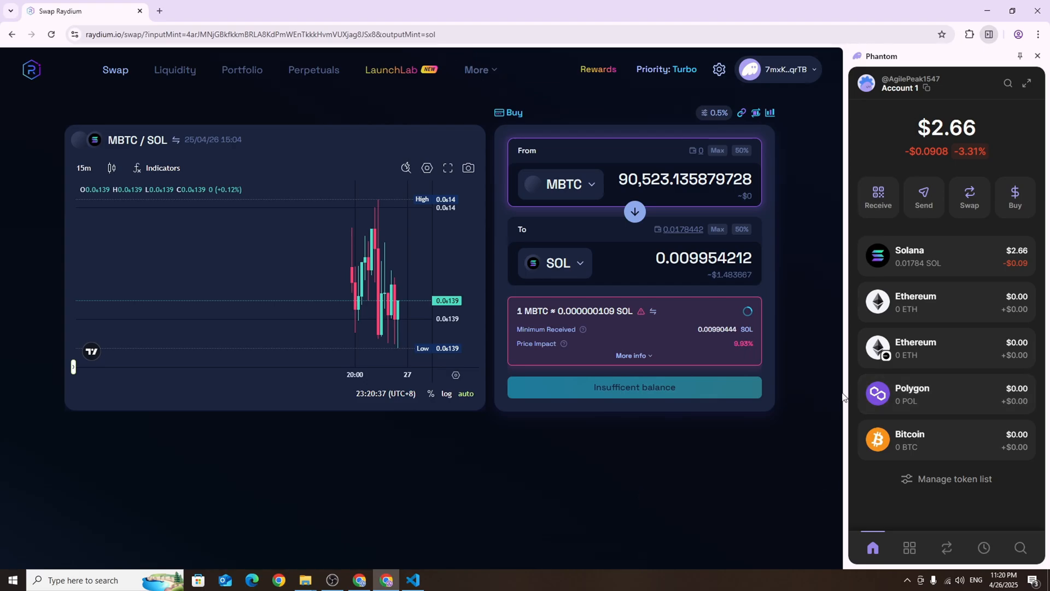
mouse_move(412, 580)
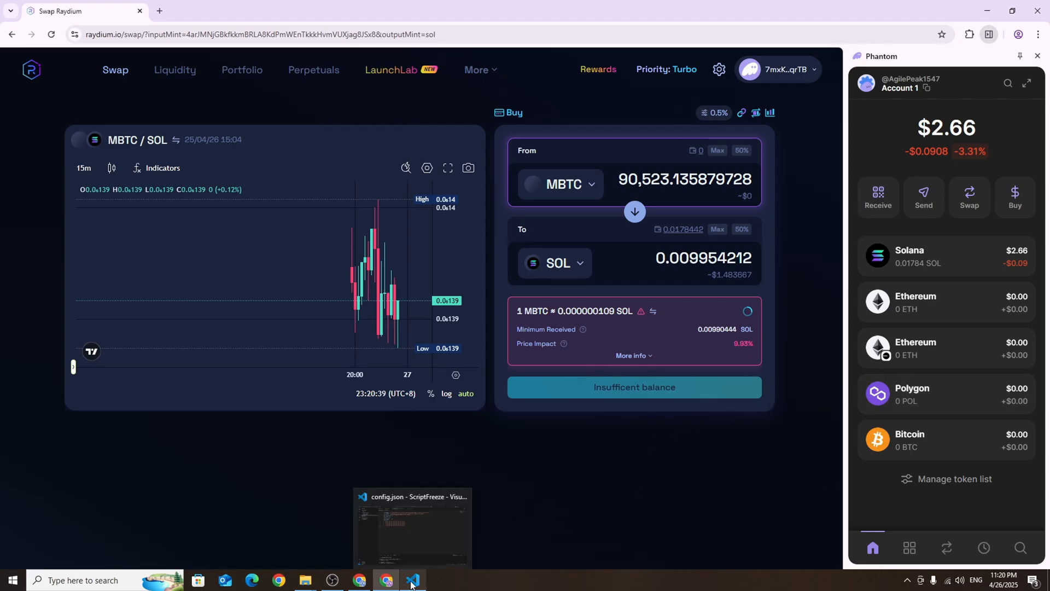
Run node freeze.js in the PowerShell terminal so it reports token data and watches the AMM pool
left_click(413, 580)
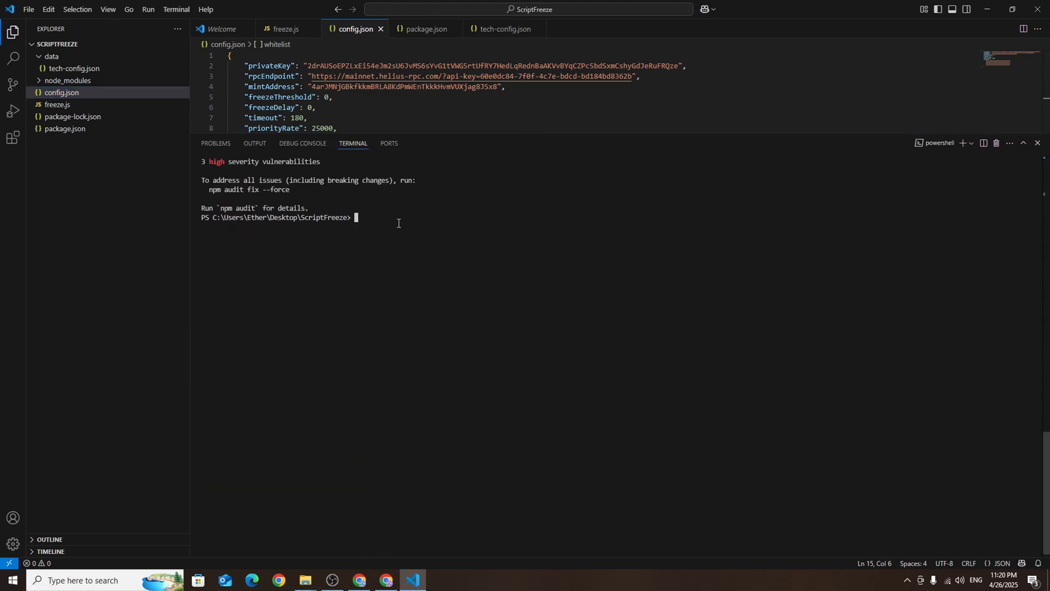
type("node")
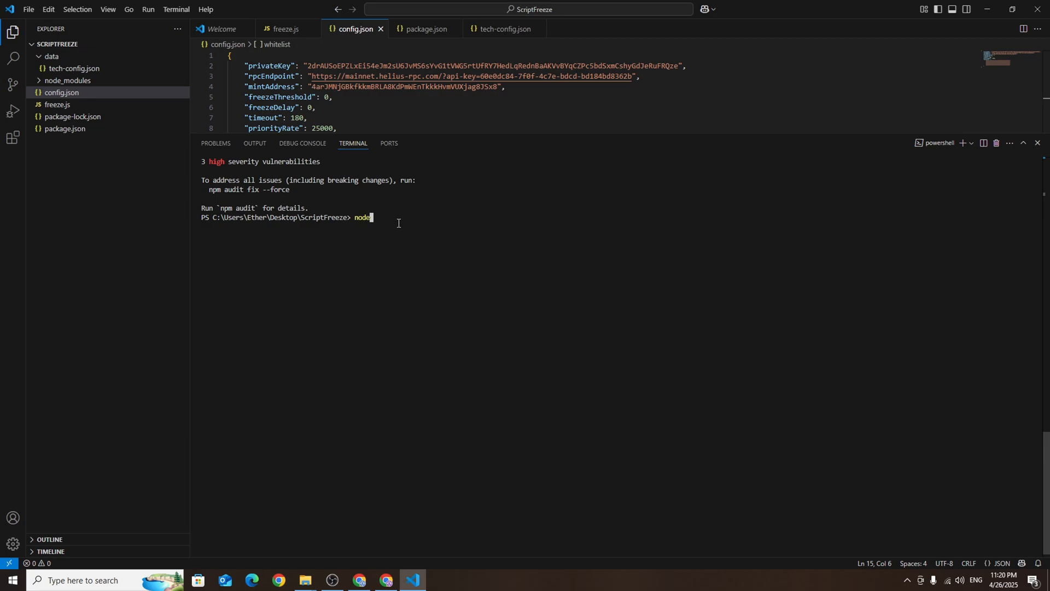
type("f")
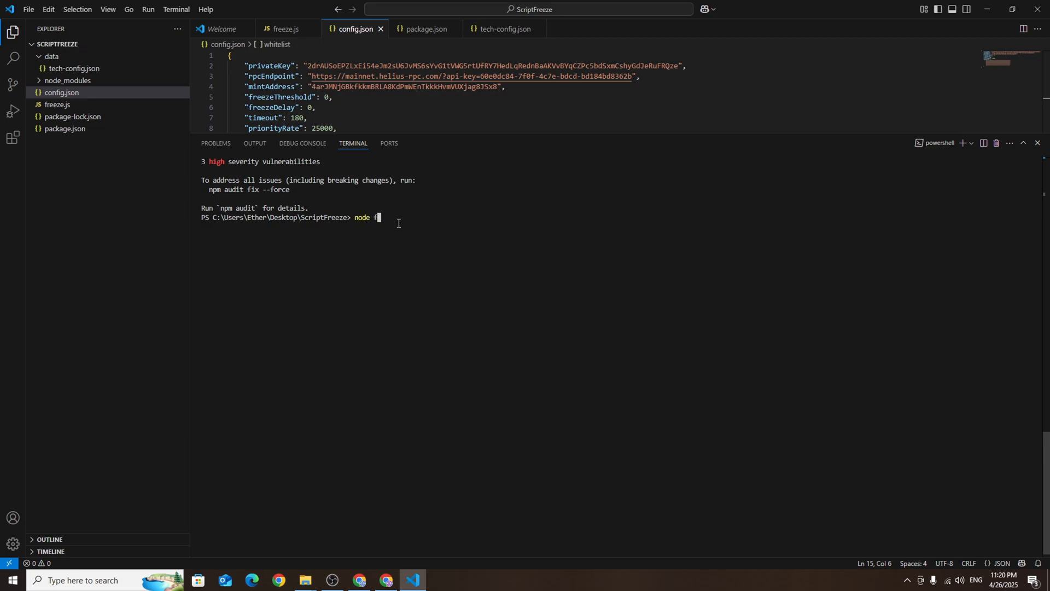
type("reeze.js")
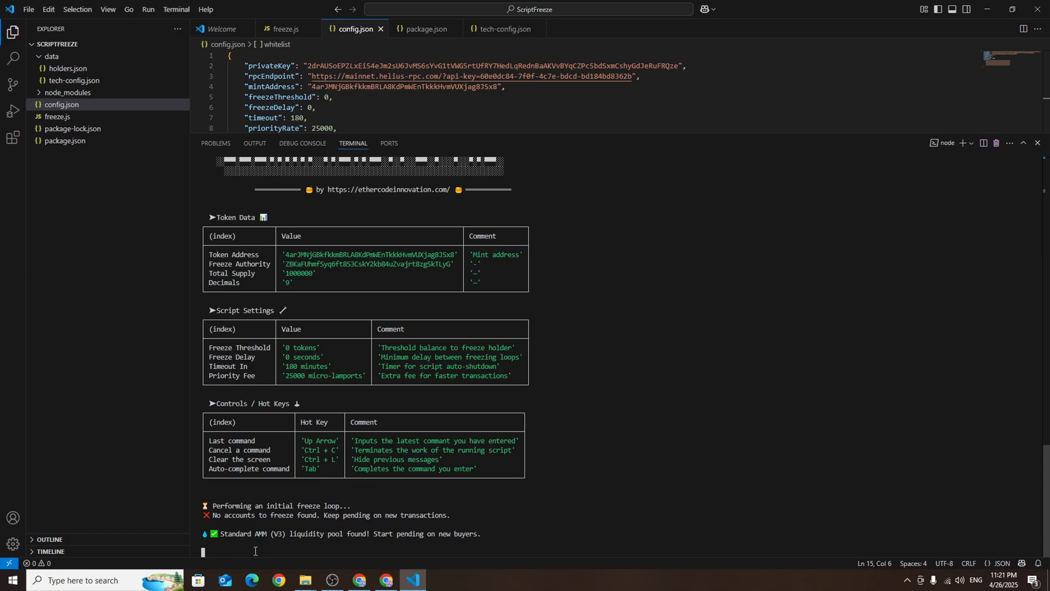
Buy about 90,485 MBTC with 0.01 SOL, then try selling the full balance back, hitting Make Transaction Error toasts
left_click(385, 580)
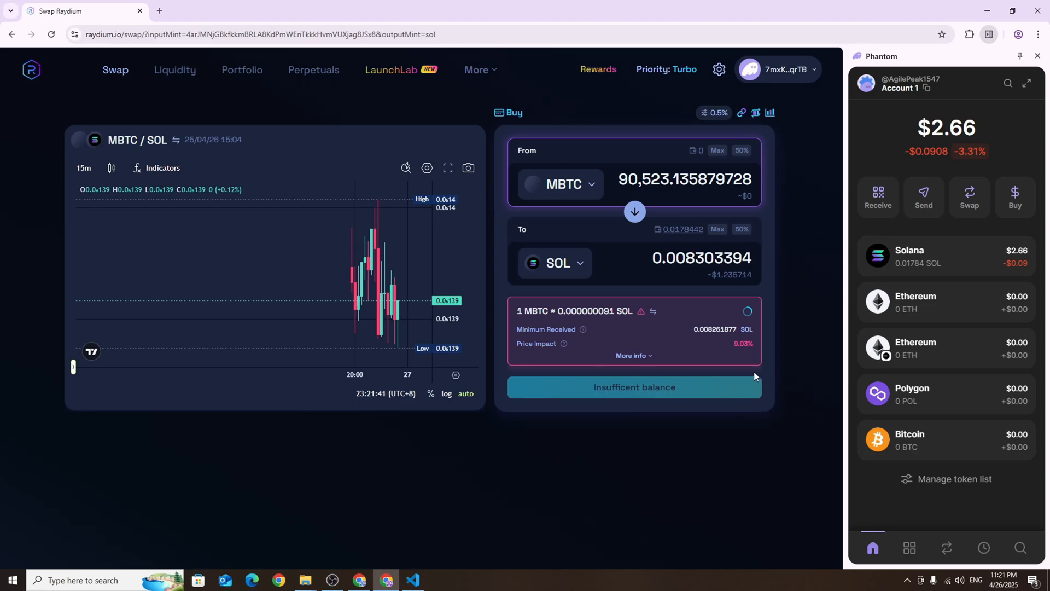
left_click(633, 211)
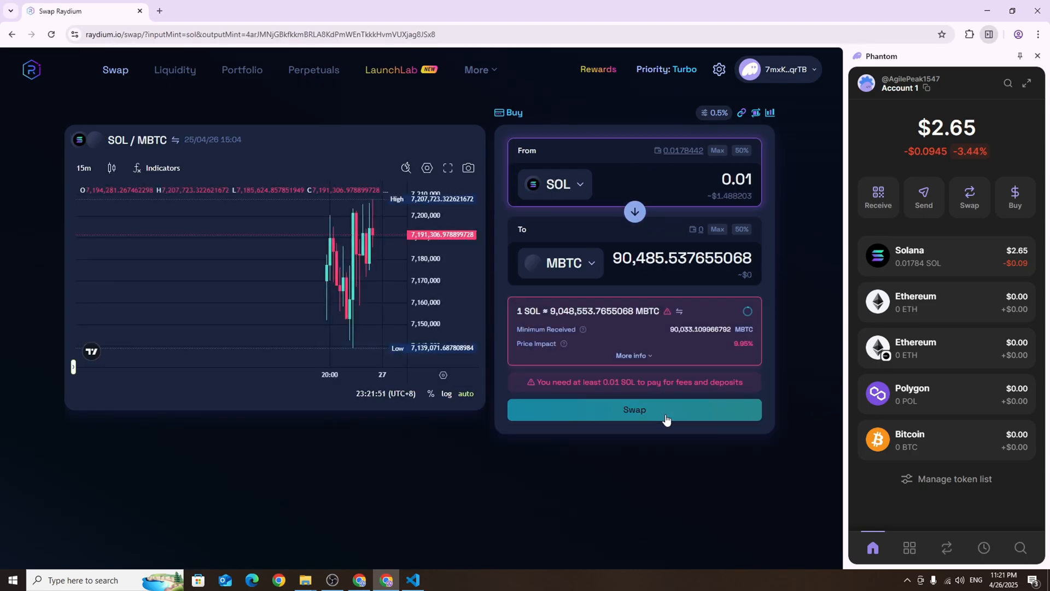
left_click(634, 409)
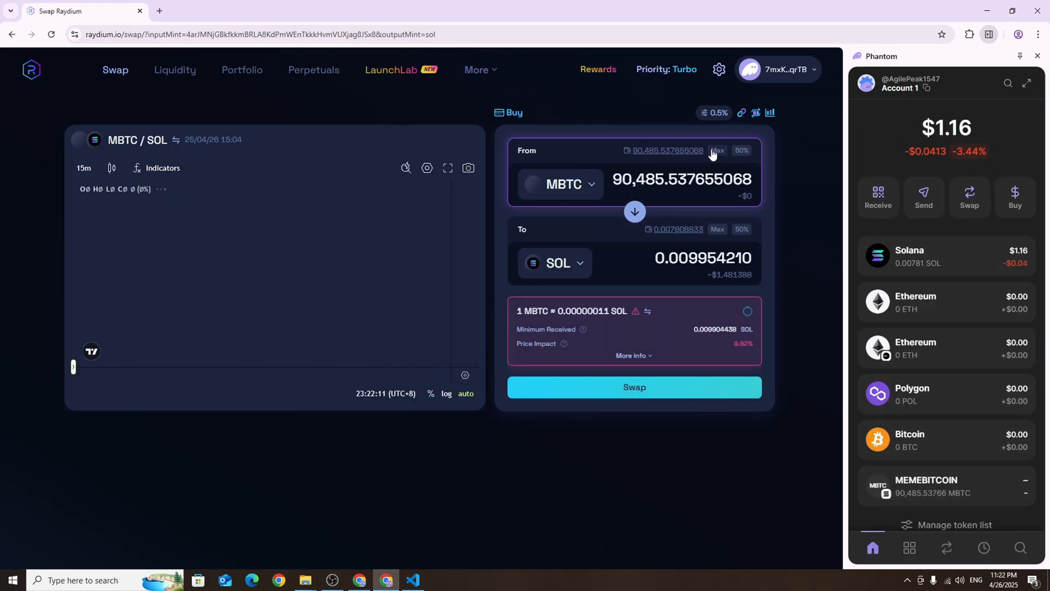
left_click(633, 386)
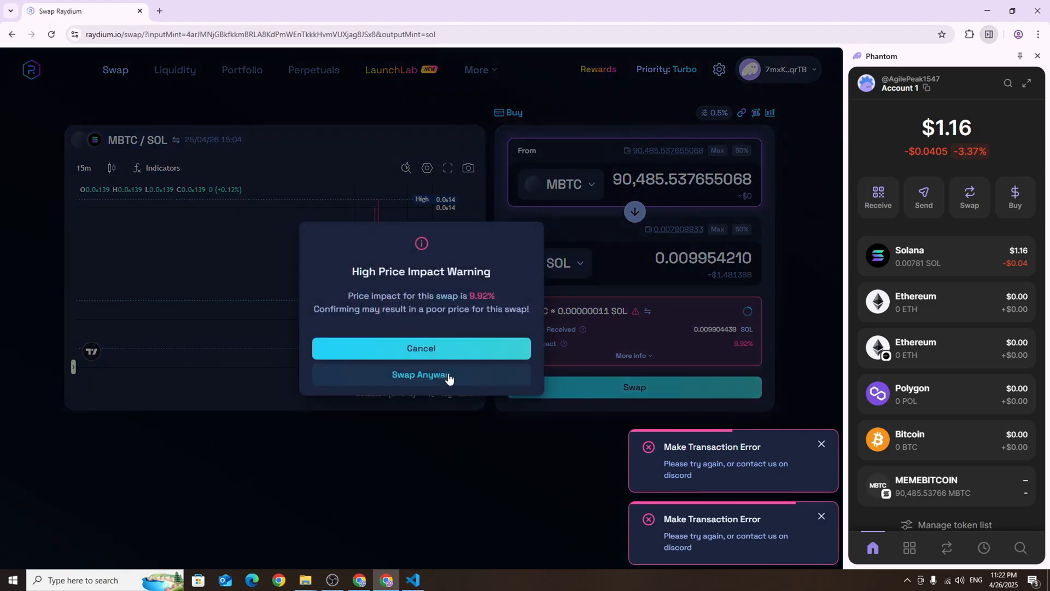
left_click(420, 374)
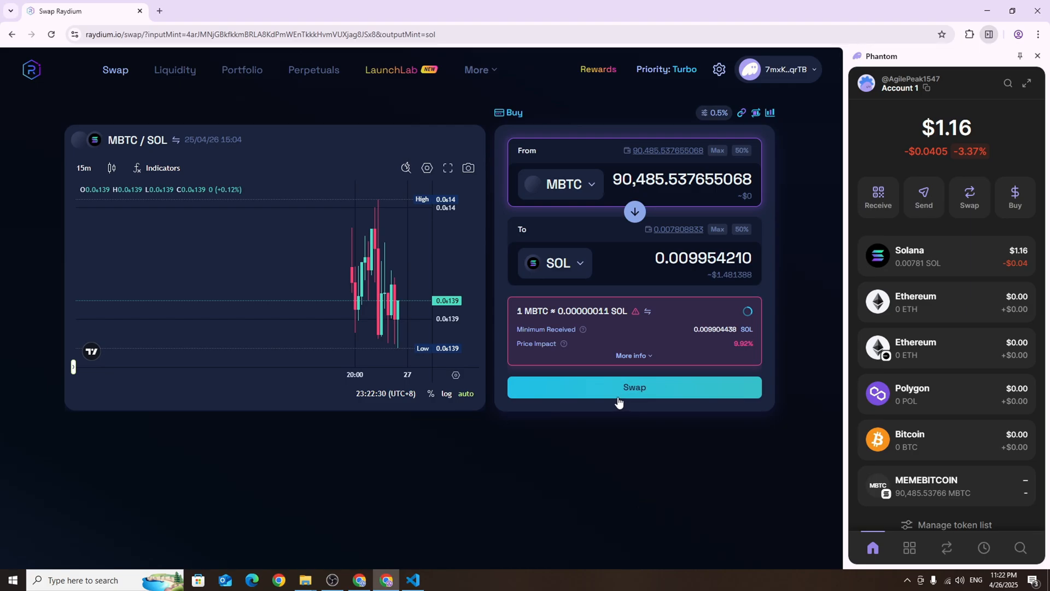
mouse_move(565, 414)
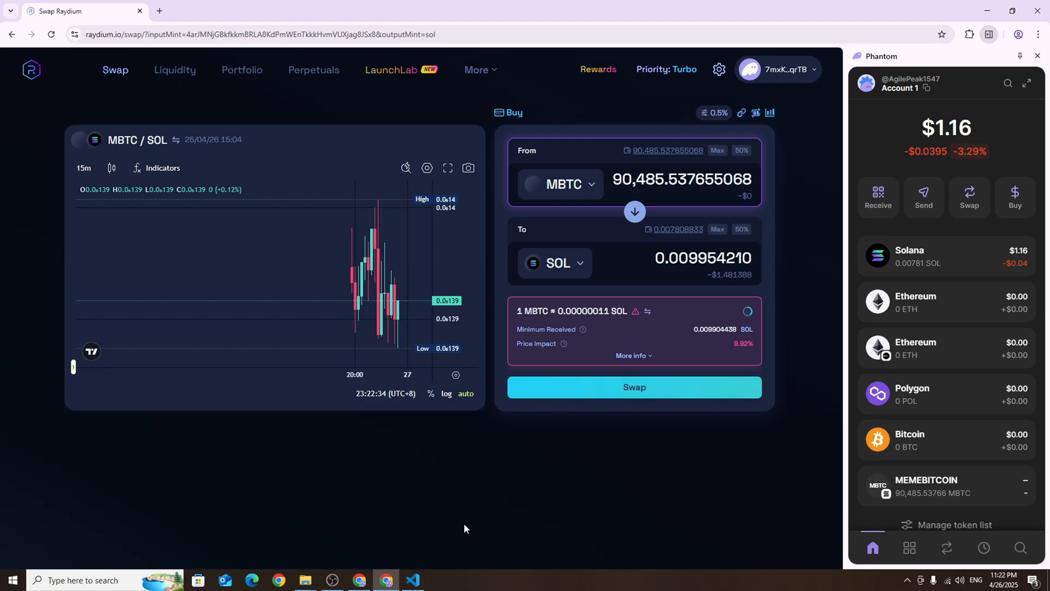
mouse_move(440, 541)
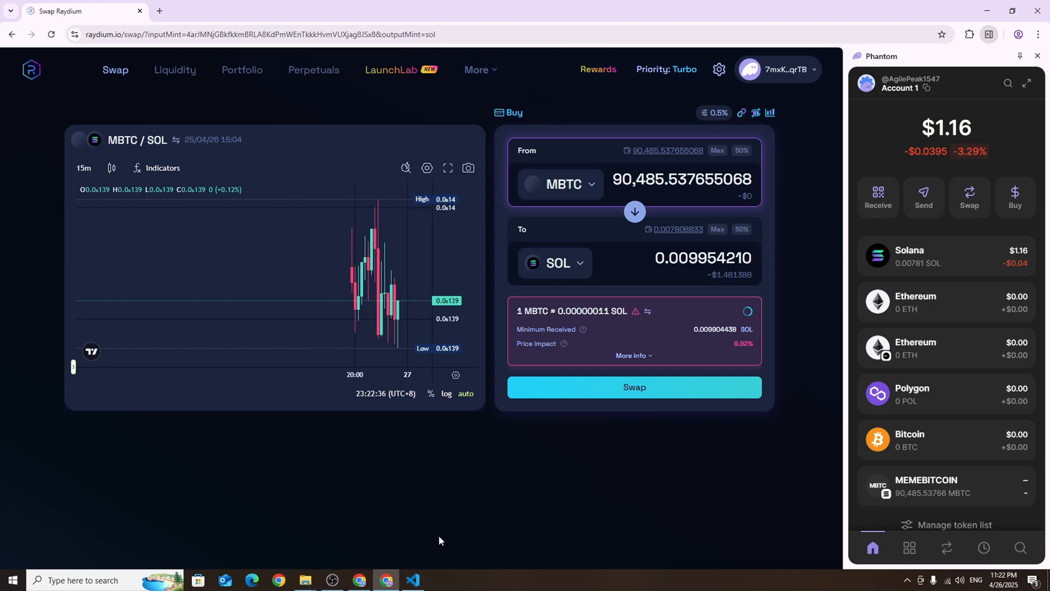
left_click(412, 579)
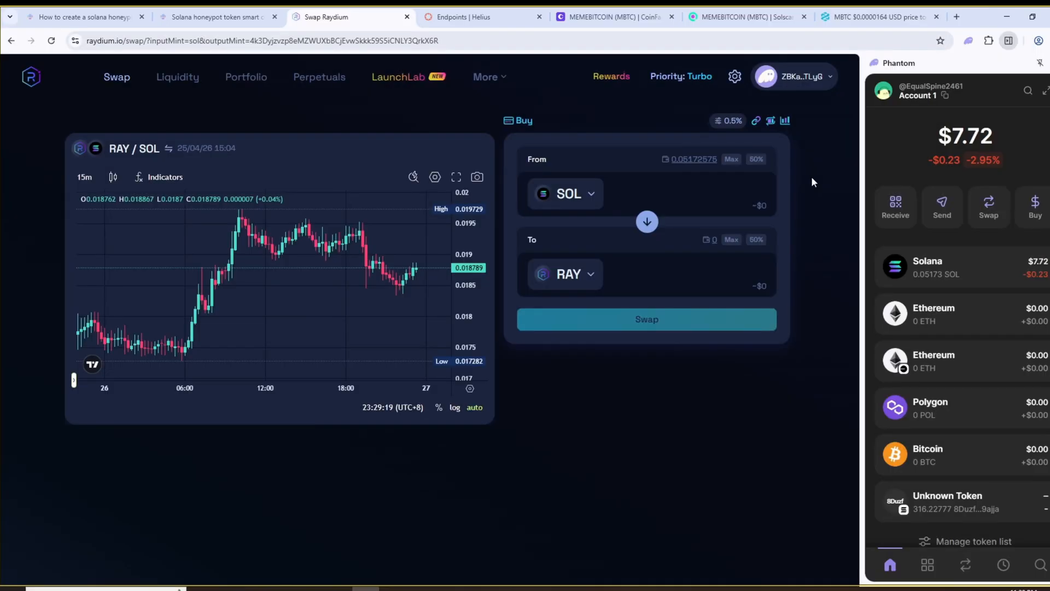
mouse_move(164, 109)
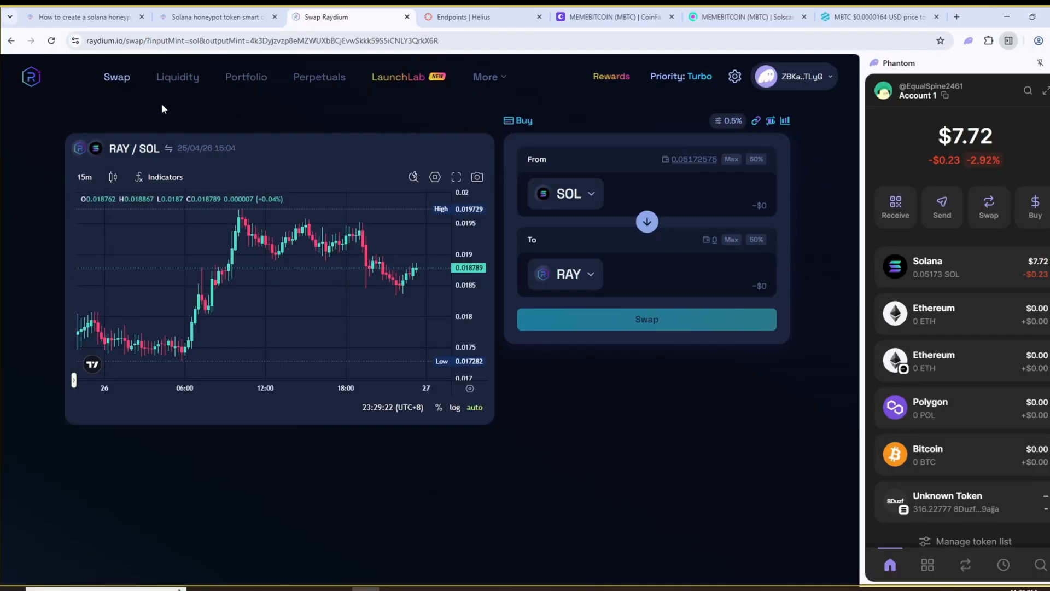
From Portfolio's Standard positions, start withdrawing from the SOL-MBTC pool
left_click(246, 77)
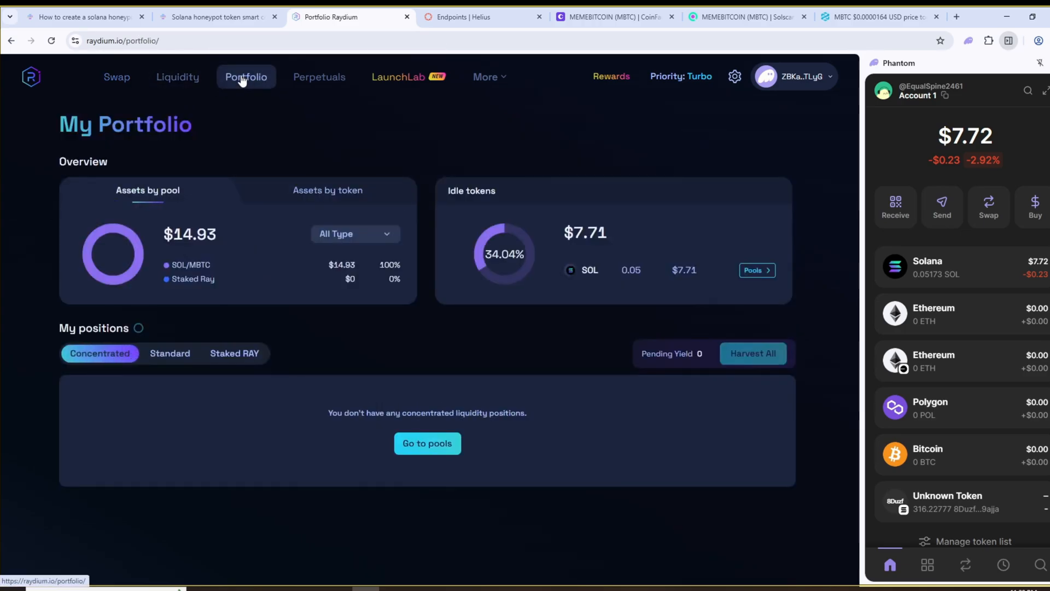
mouse_move(234, 134)
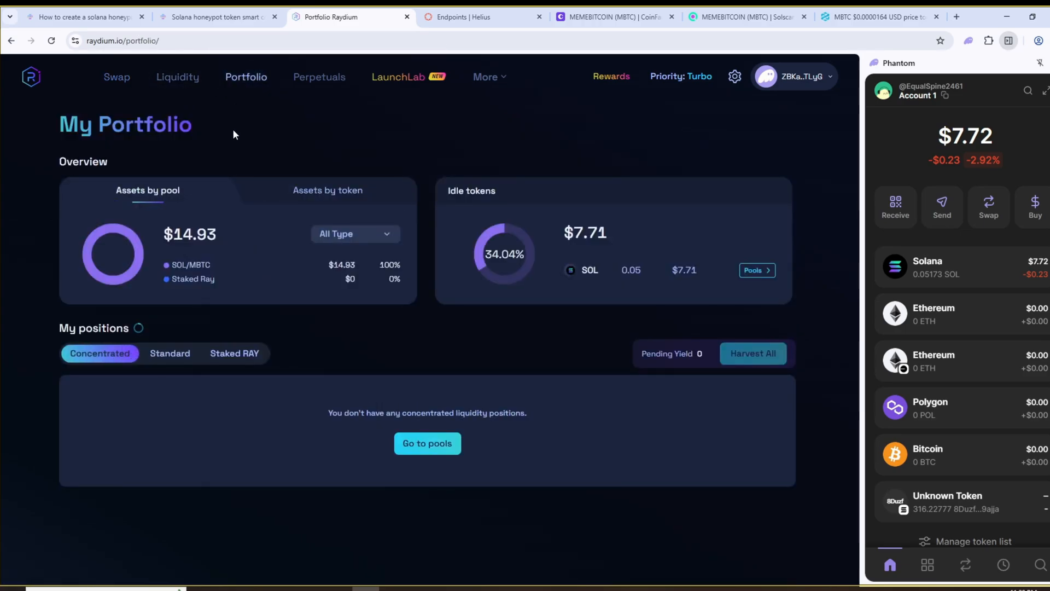
left_click(169, 353)
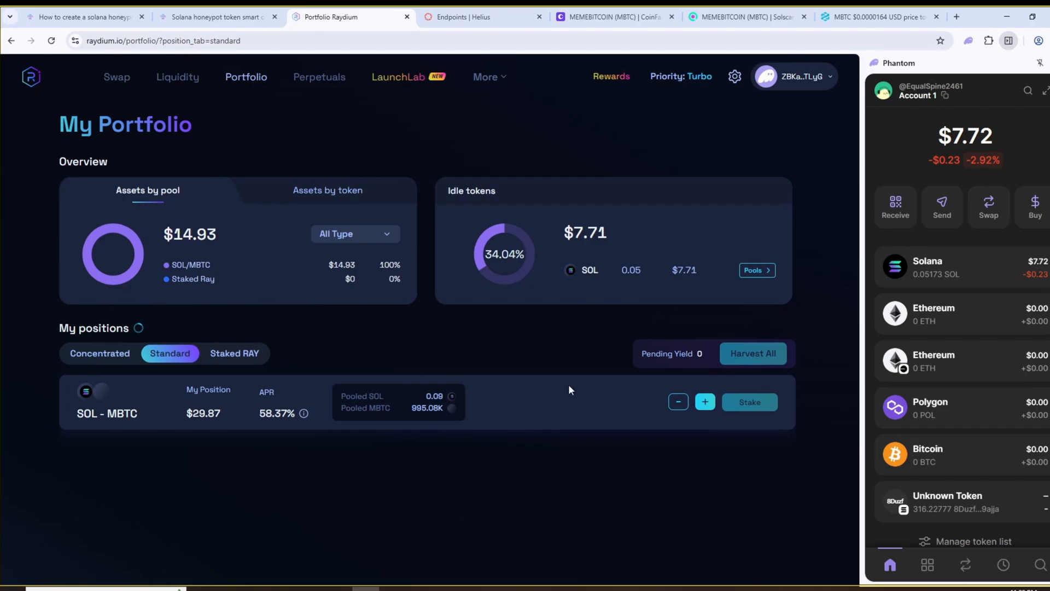
mouse_move(393, 380)
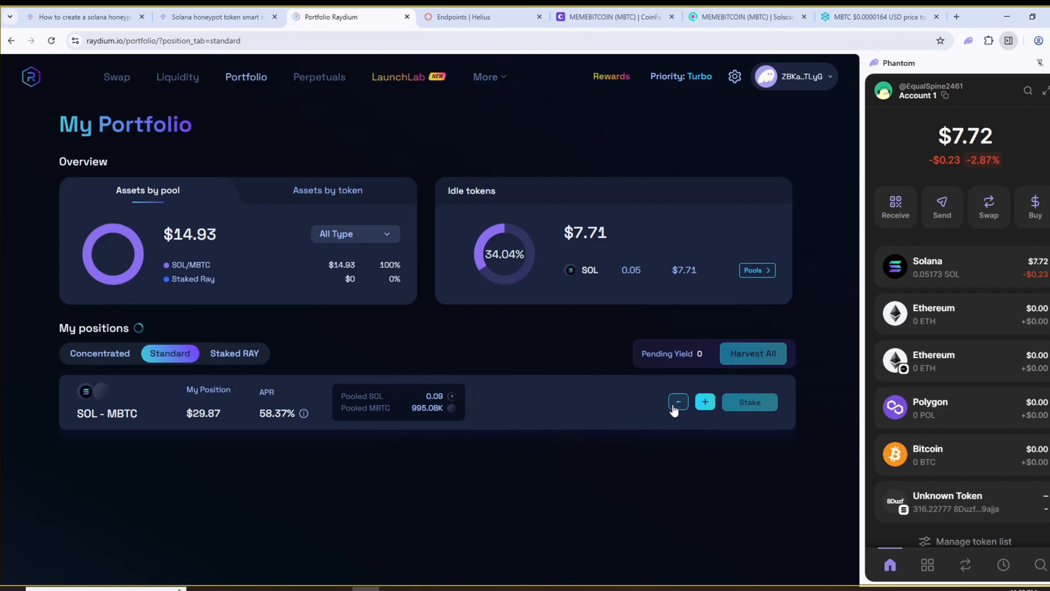
left_click(678, 401)
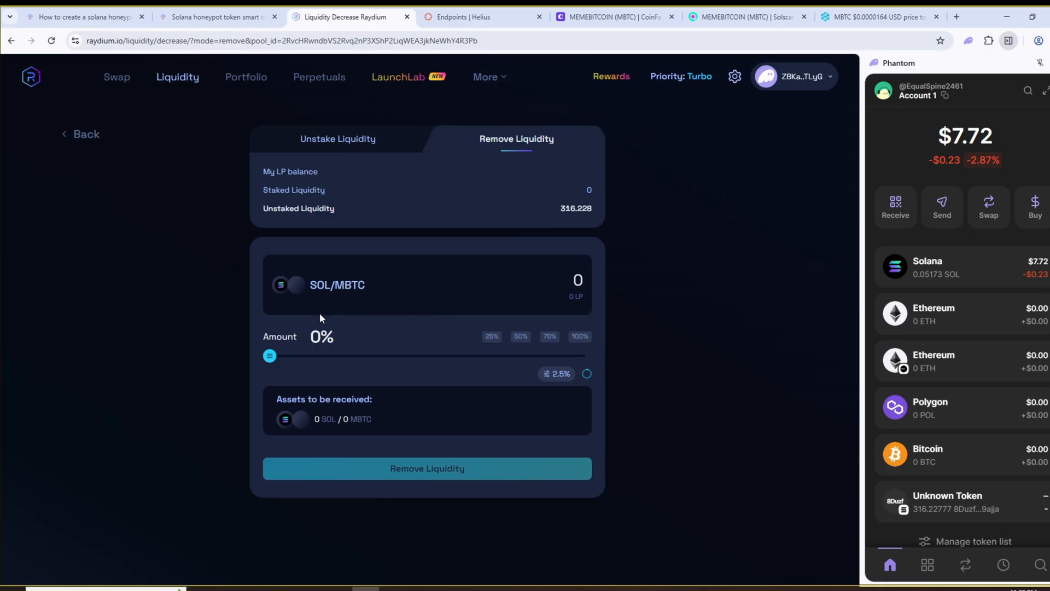
mouse_move(277, 356)
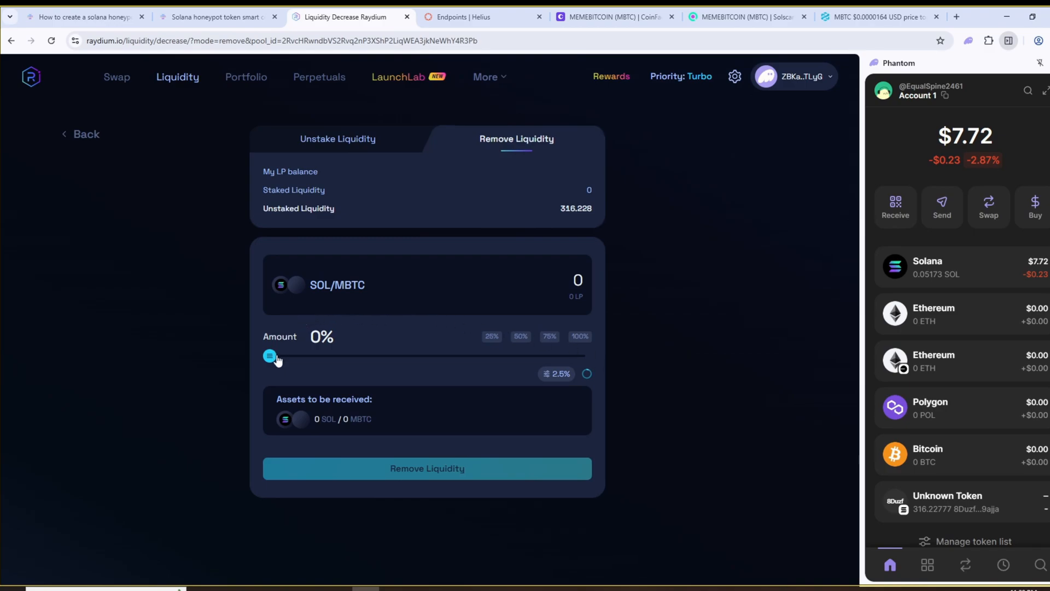
Remove 100% of the liquidity and confirm in Phantom, receiving about 0.11 SOL and 909,319 MBTC
left_click_drag(270, 355, 584, 356)
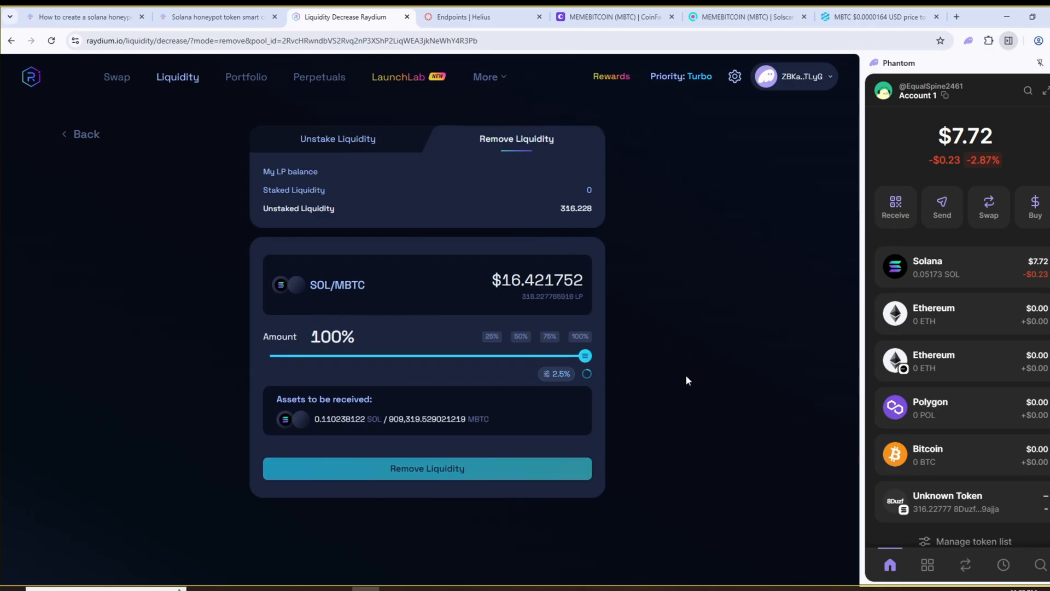
left_click(427, 468)
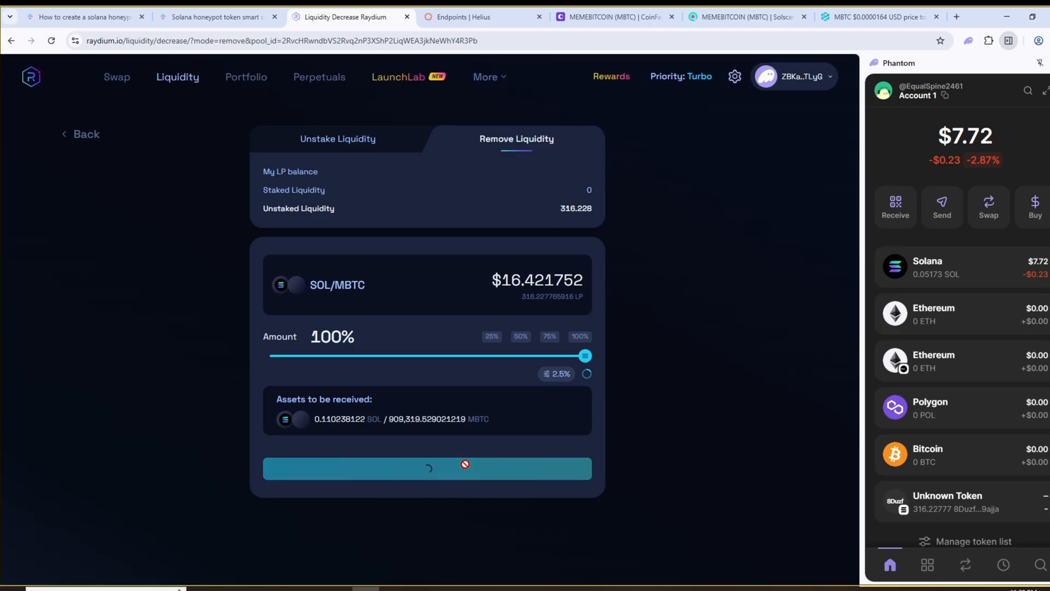
left_click(426, 468)
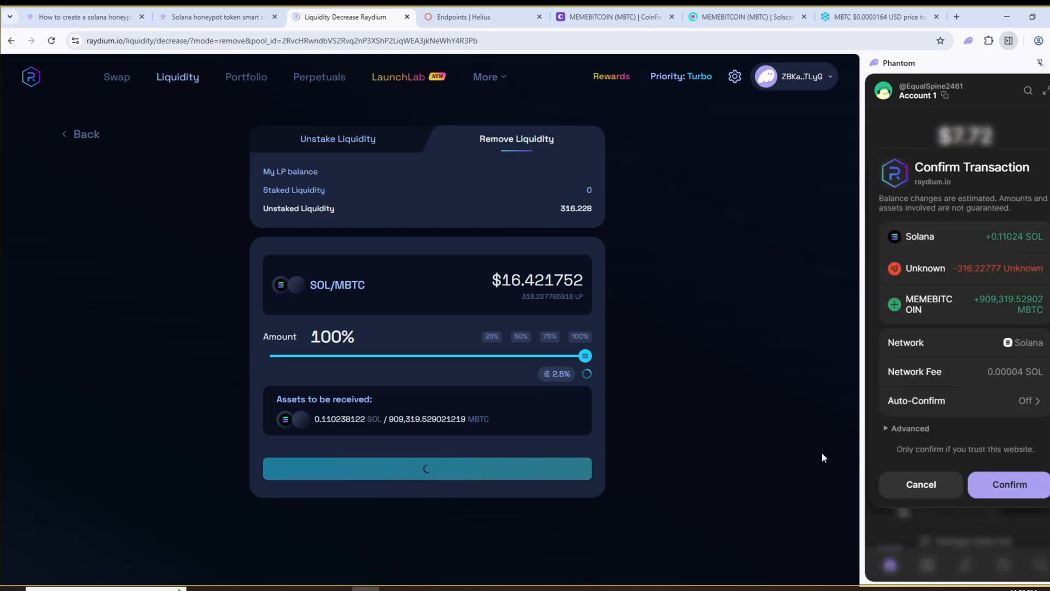
left_click(1008, 484)
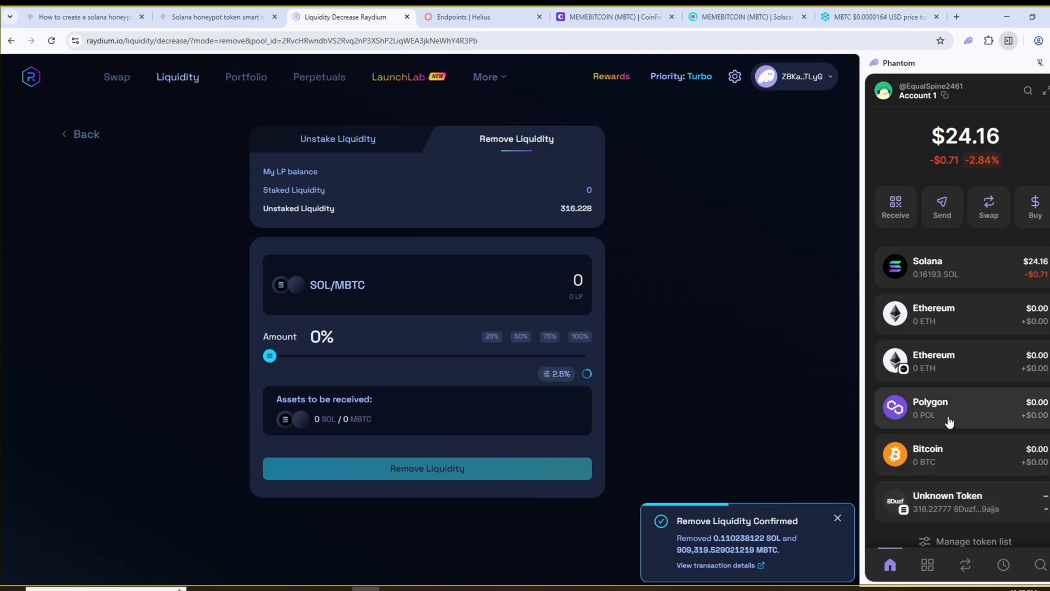
mouse_move(967, 450)
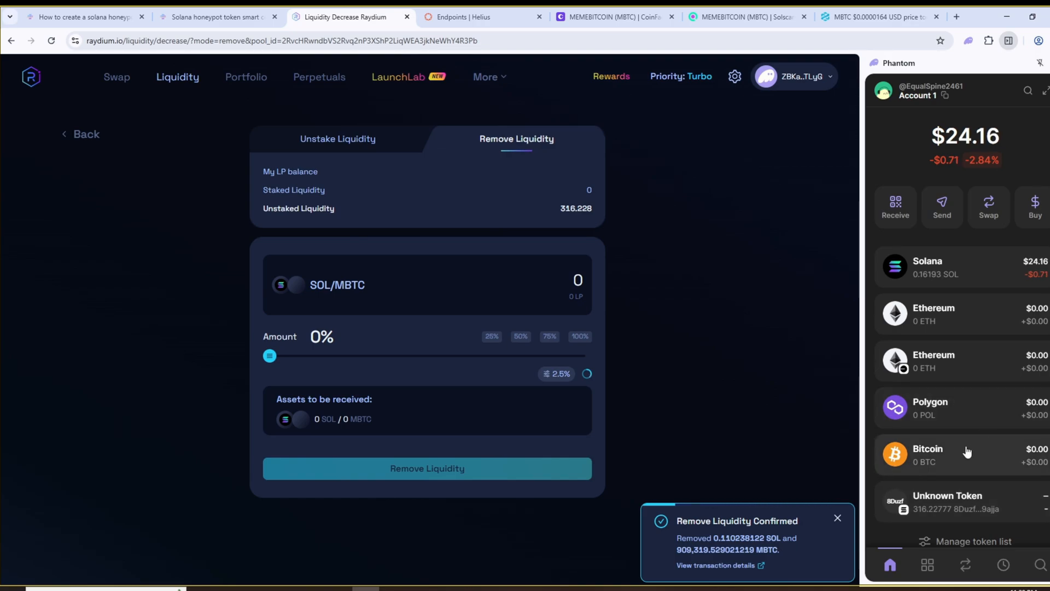